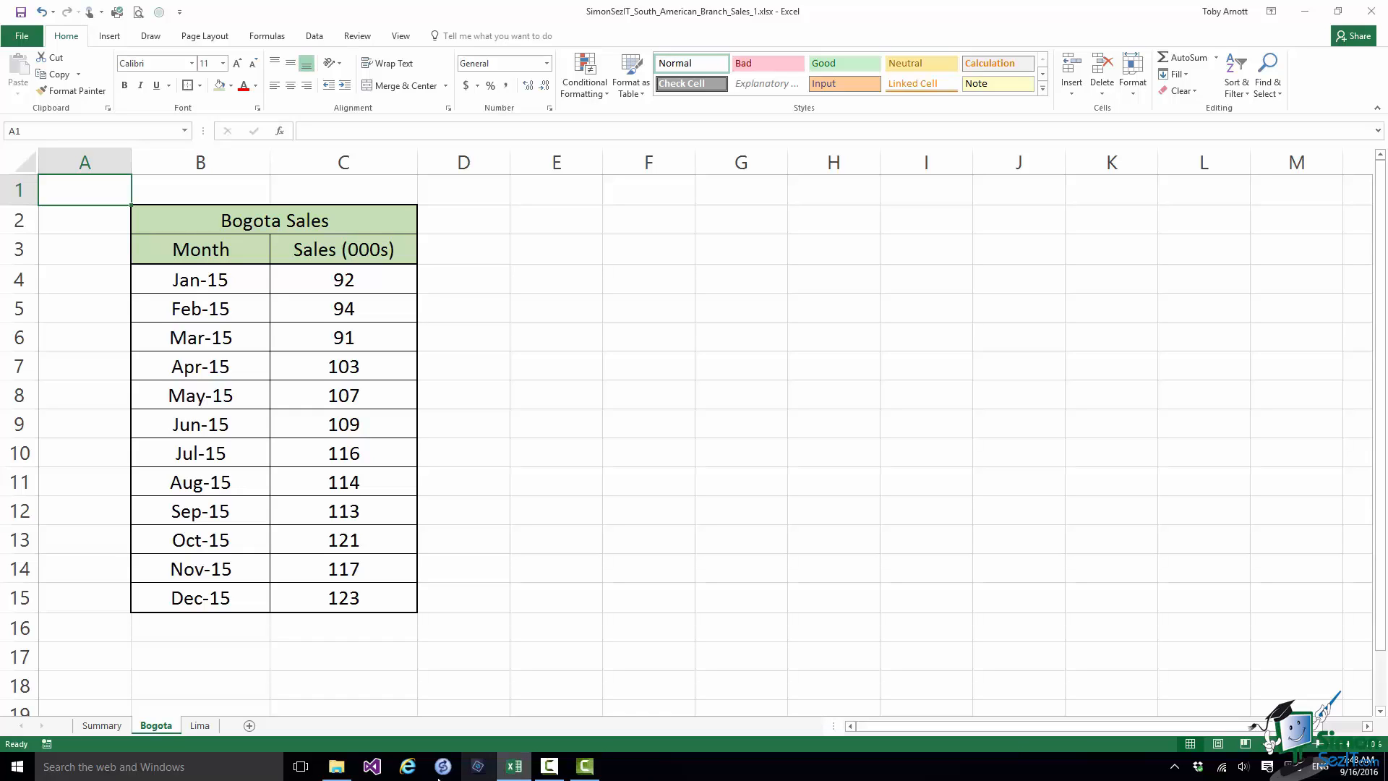
View the Lima sheet, then return to the Summary sheet with its empty Bogota and Lima columns
click(199, 725)
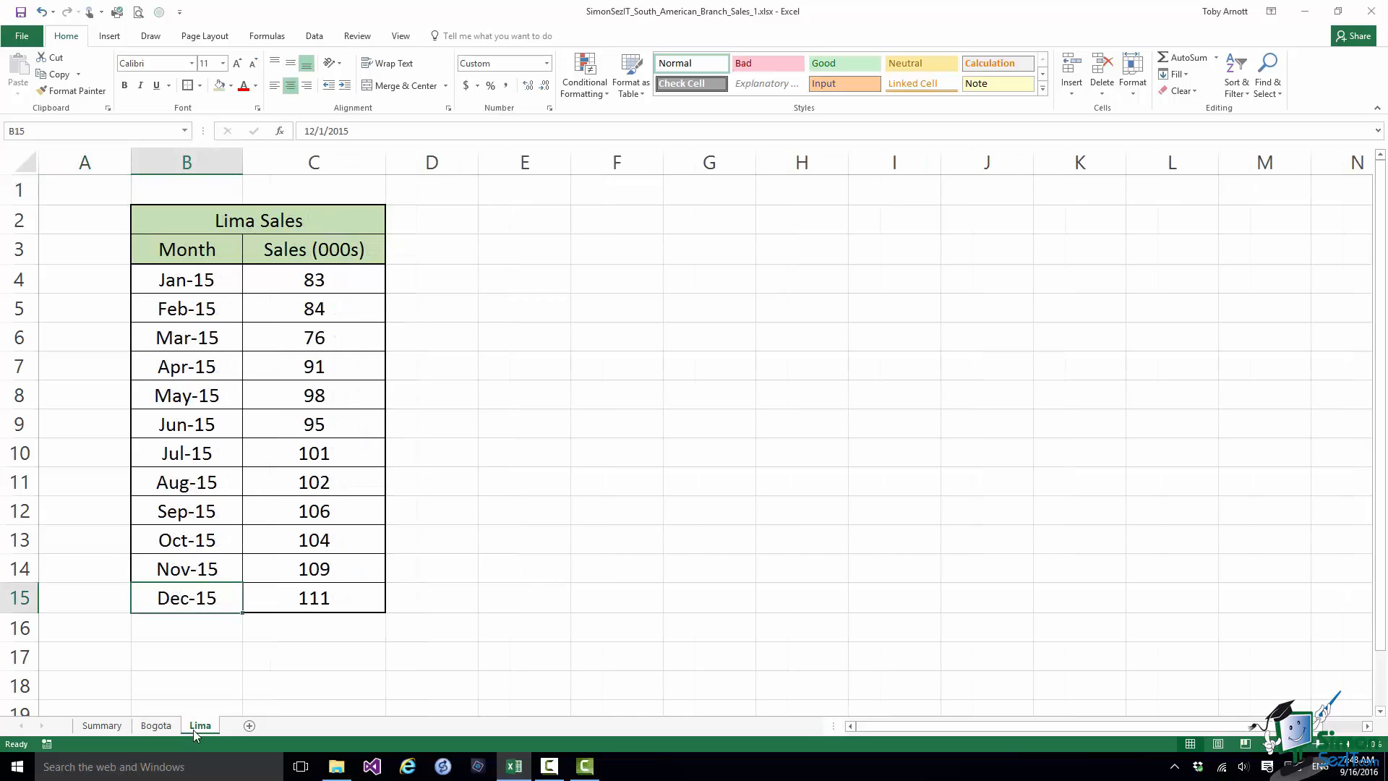
click(101, 724)
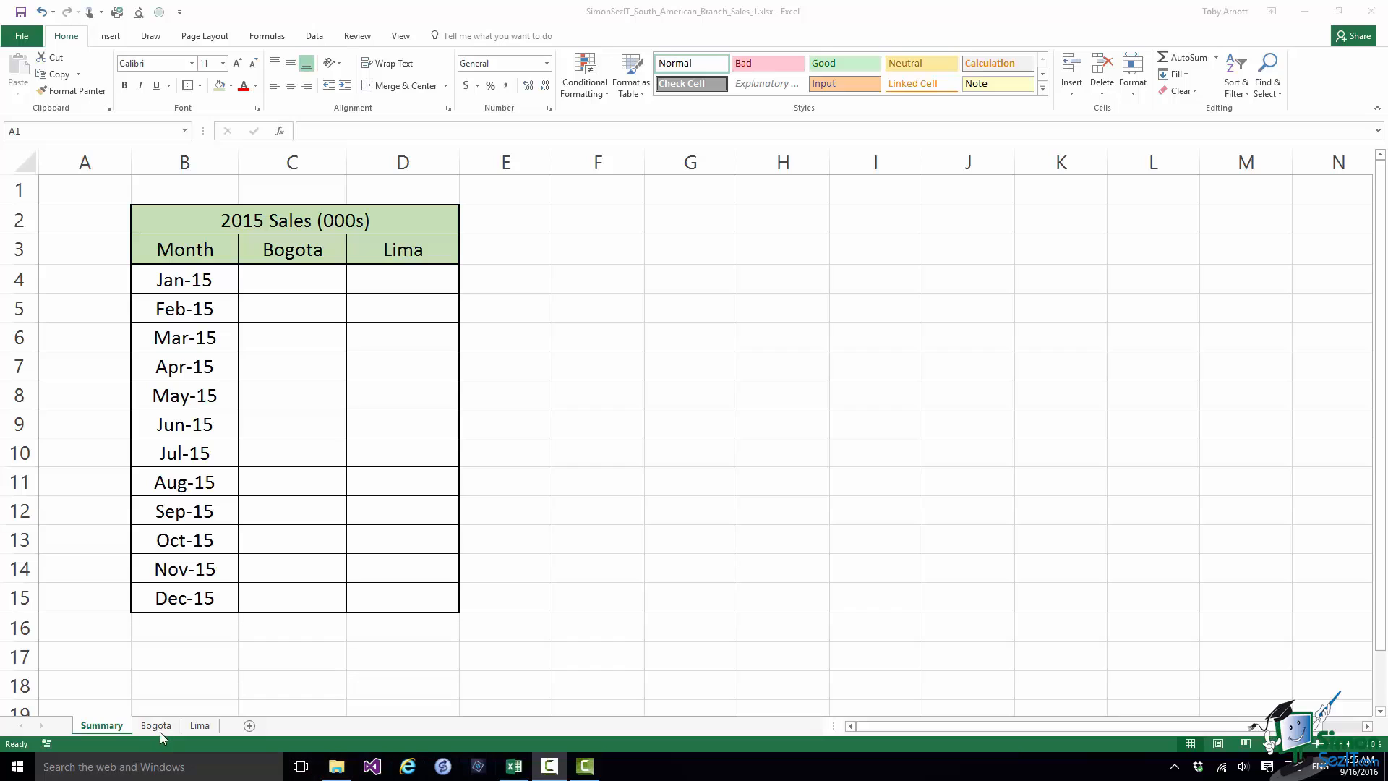
Copy Bogota's twelve monthly figures (C4:C15) into the Summary sheet's Bogota column
click(83, 189)
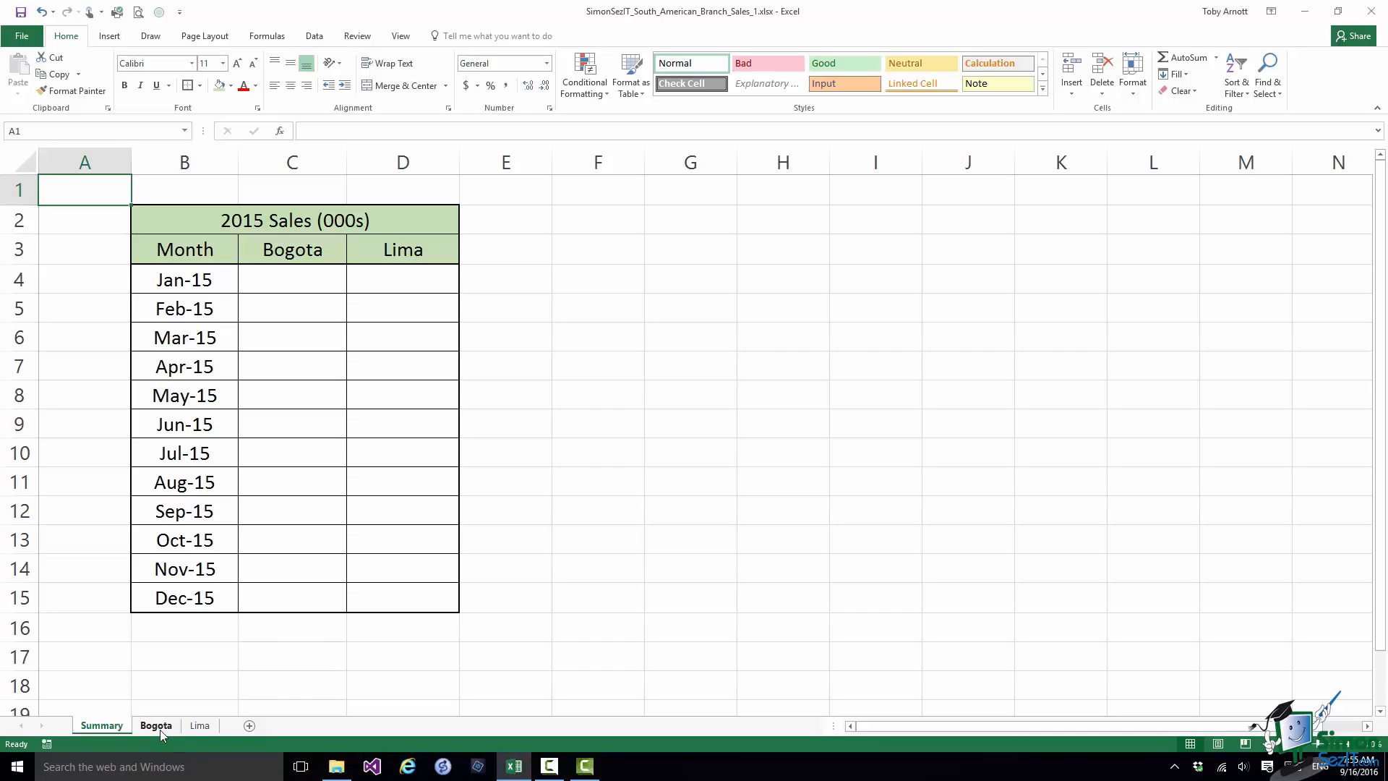
click(156, 724)
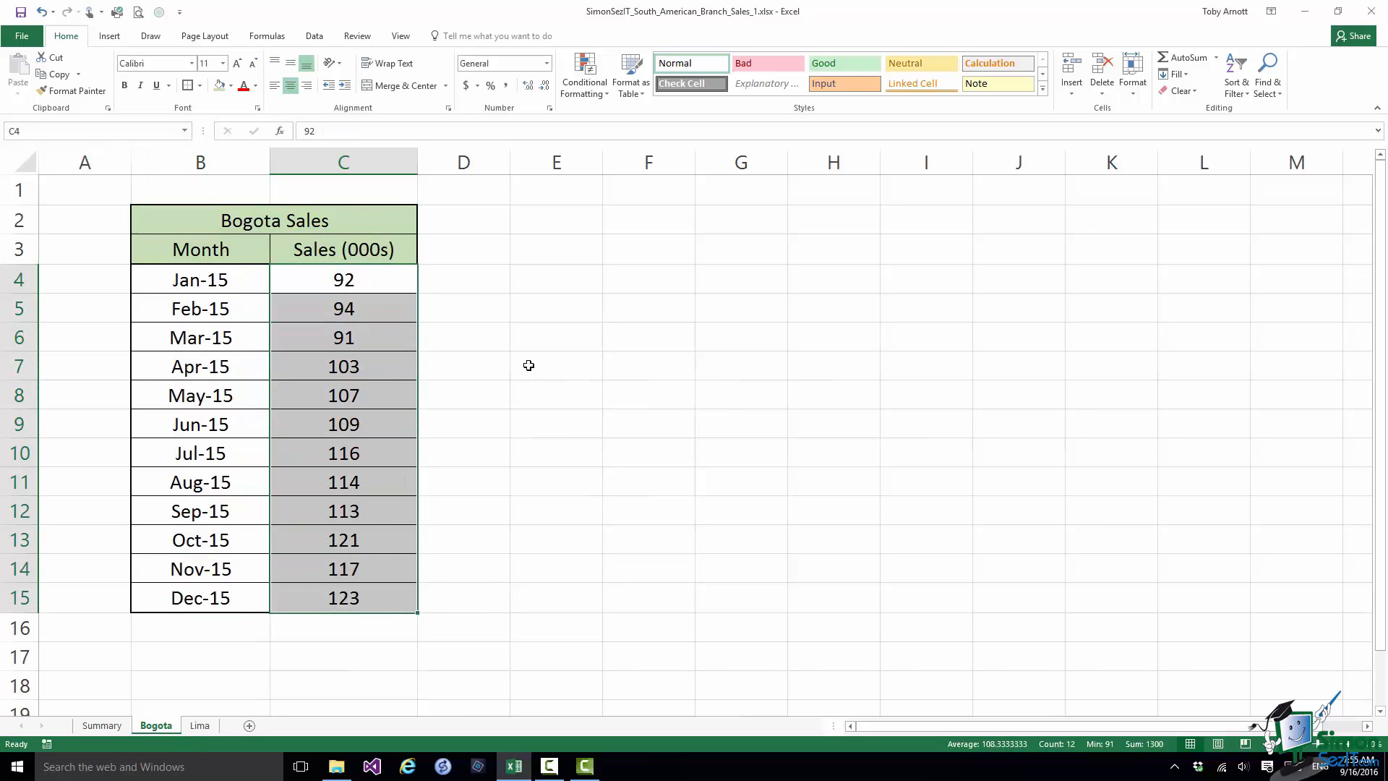
key(ctrl+c)
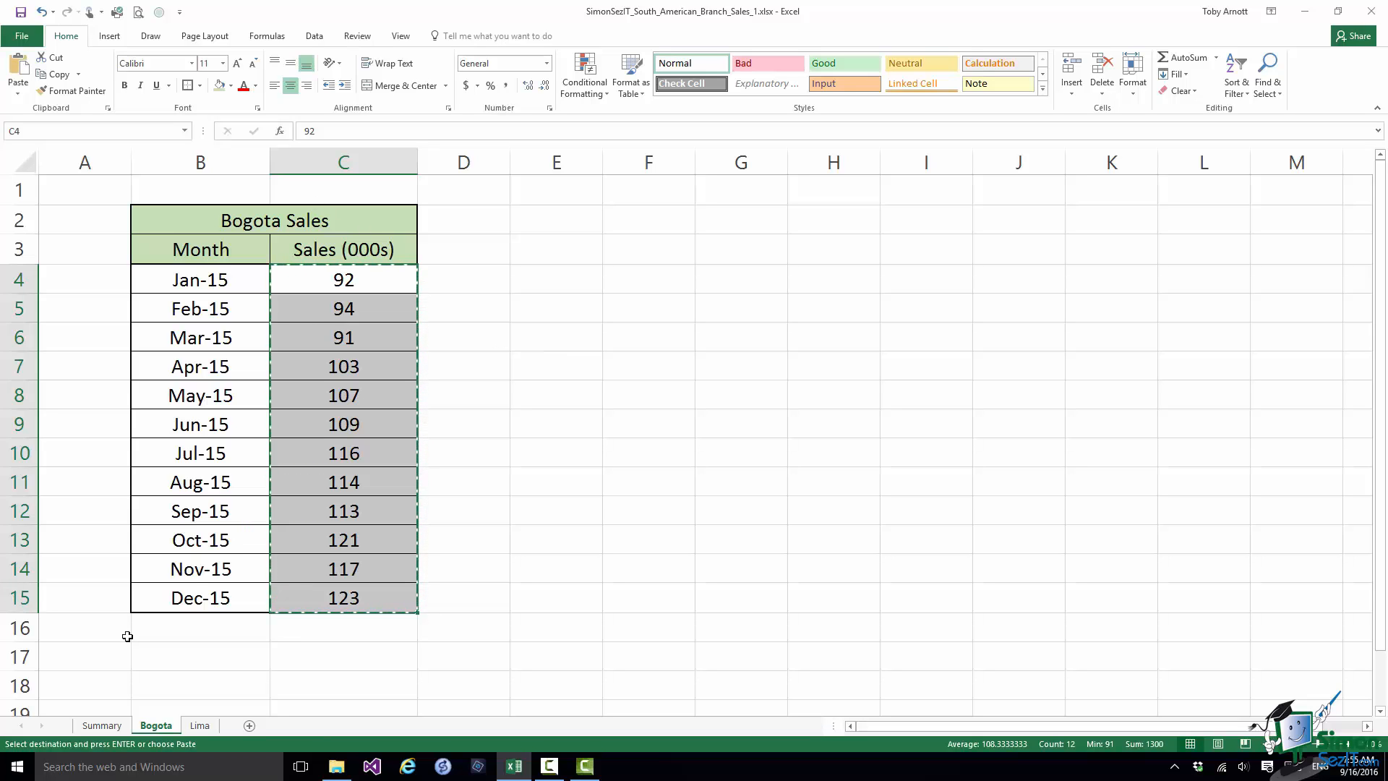
click(101, 725)
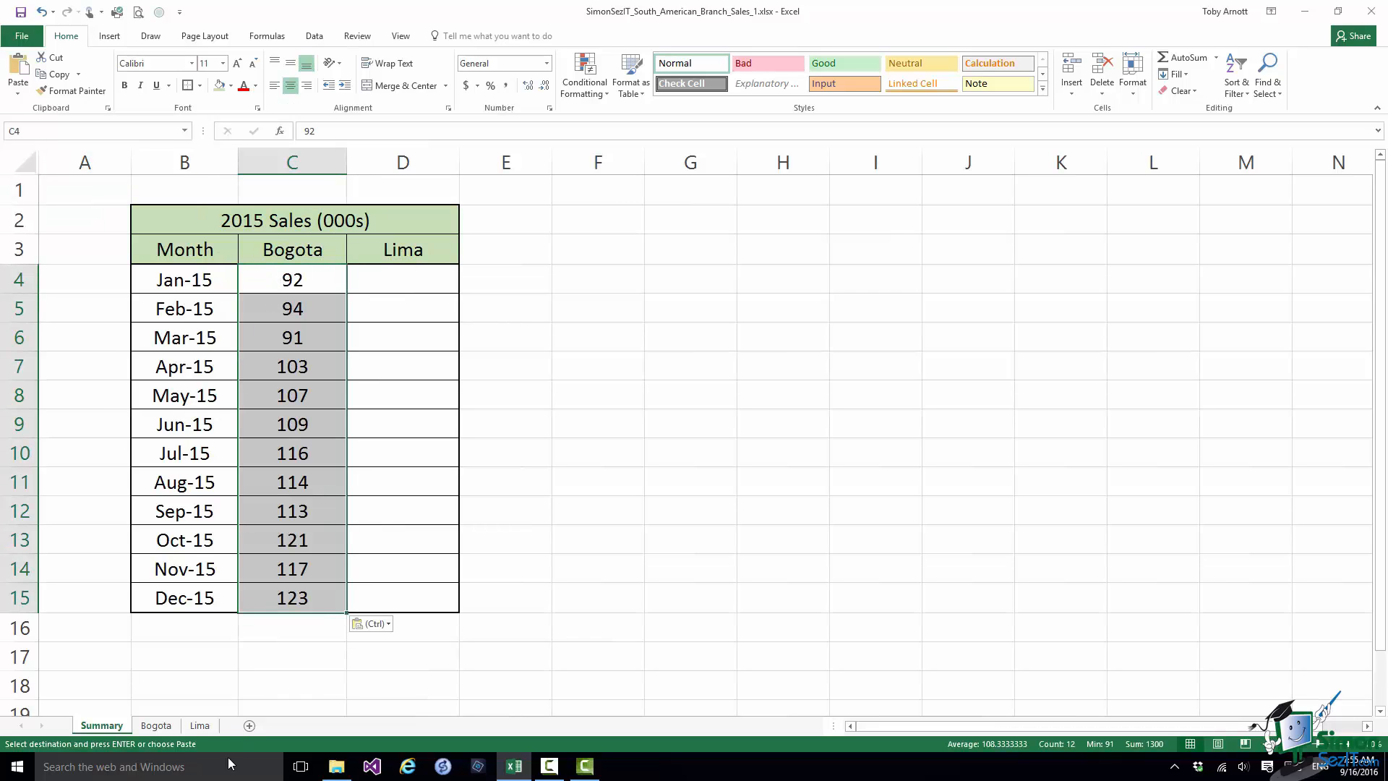
Copy Lima's monthly figures and select Summary D4 as the paste destination
click(200, 724)
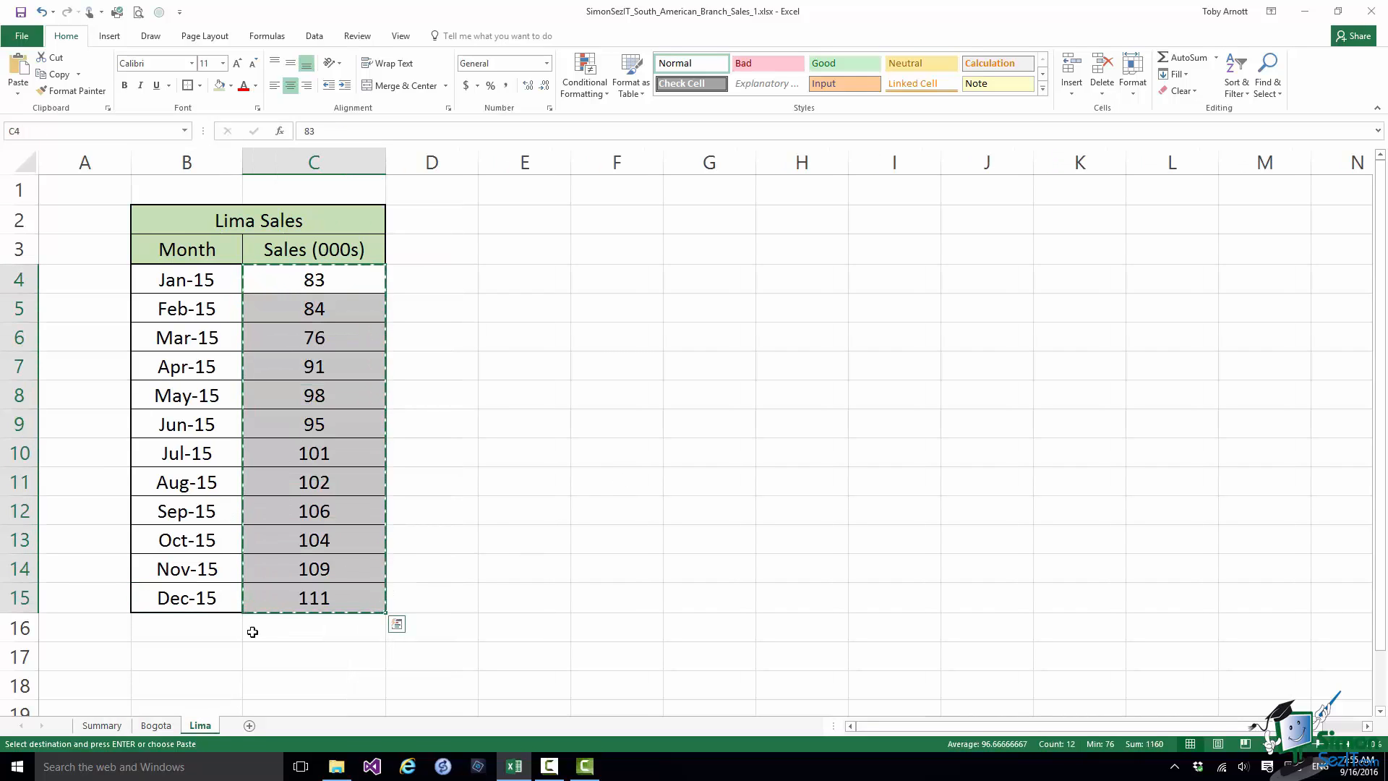
click(101, 724)
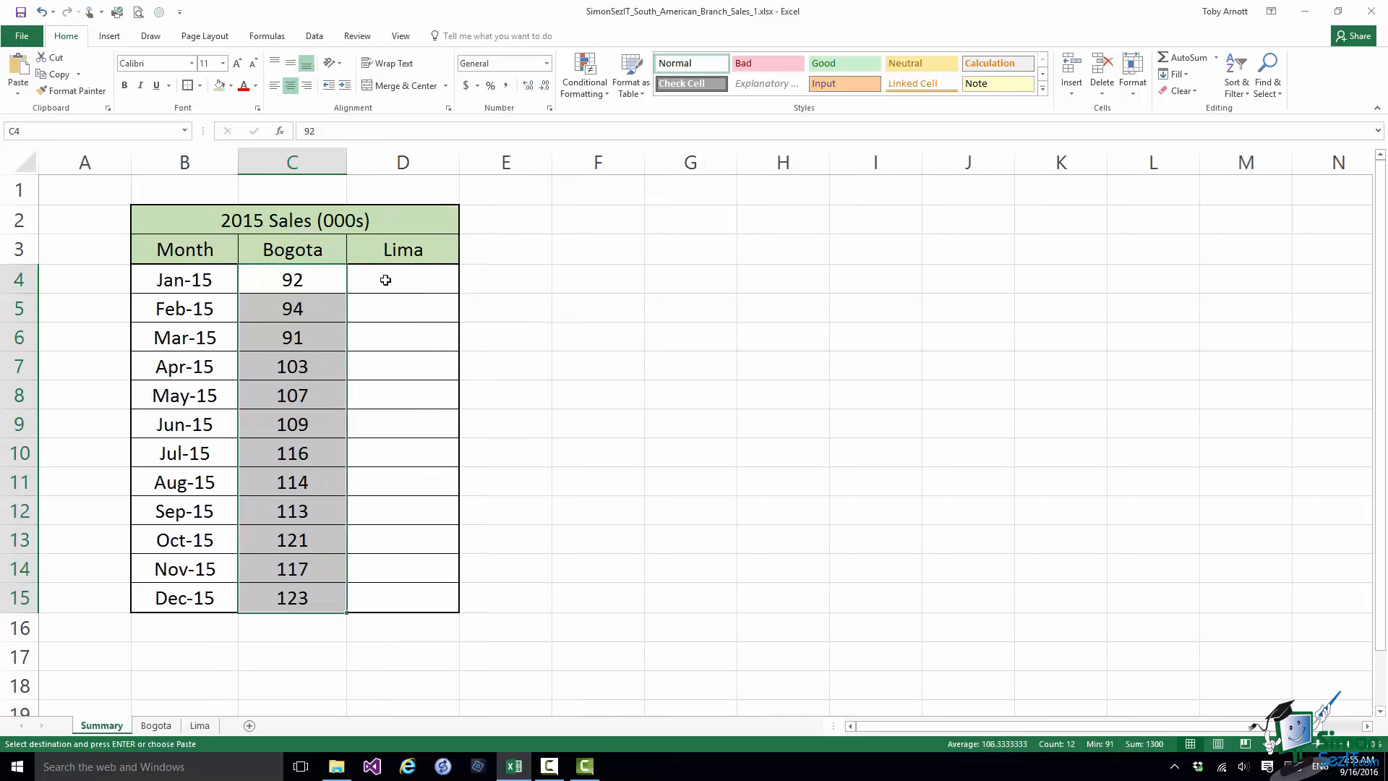
click(402, 279)
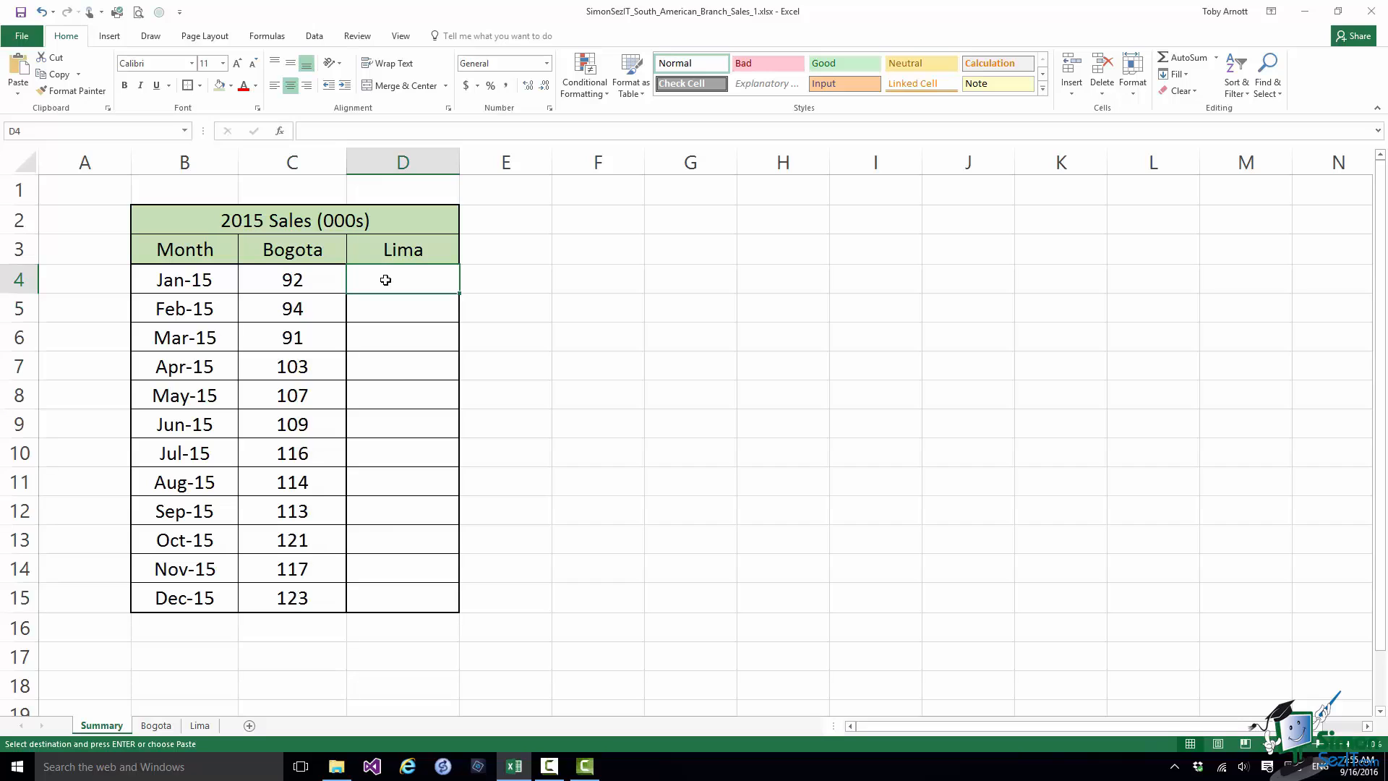
Paste the Lima figures into Summary D4 as links via Paste Special > Paste Link
right_click(384, 279)
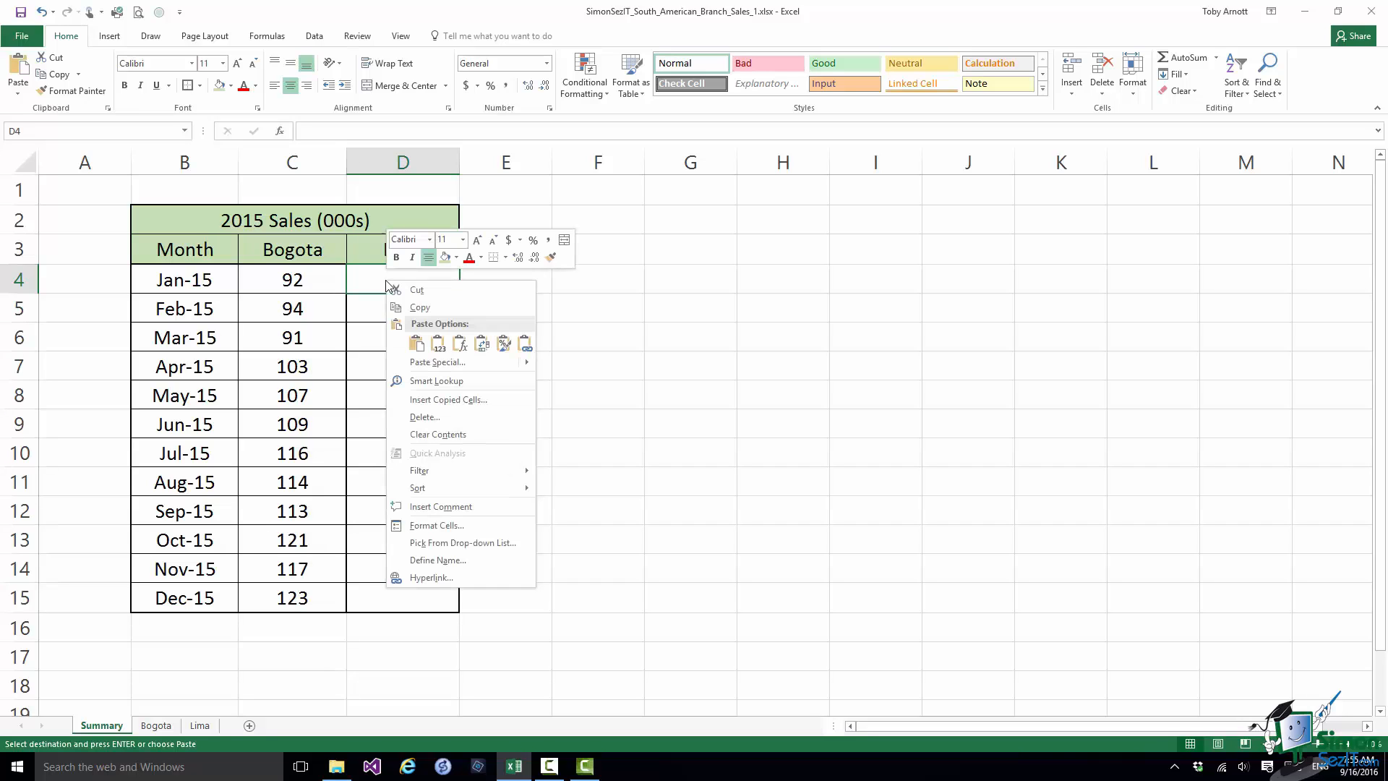
mouse_move(435, 361)
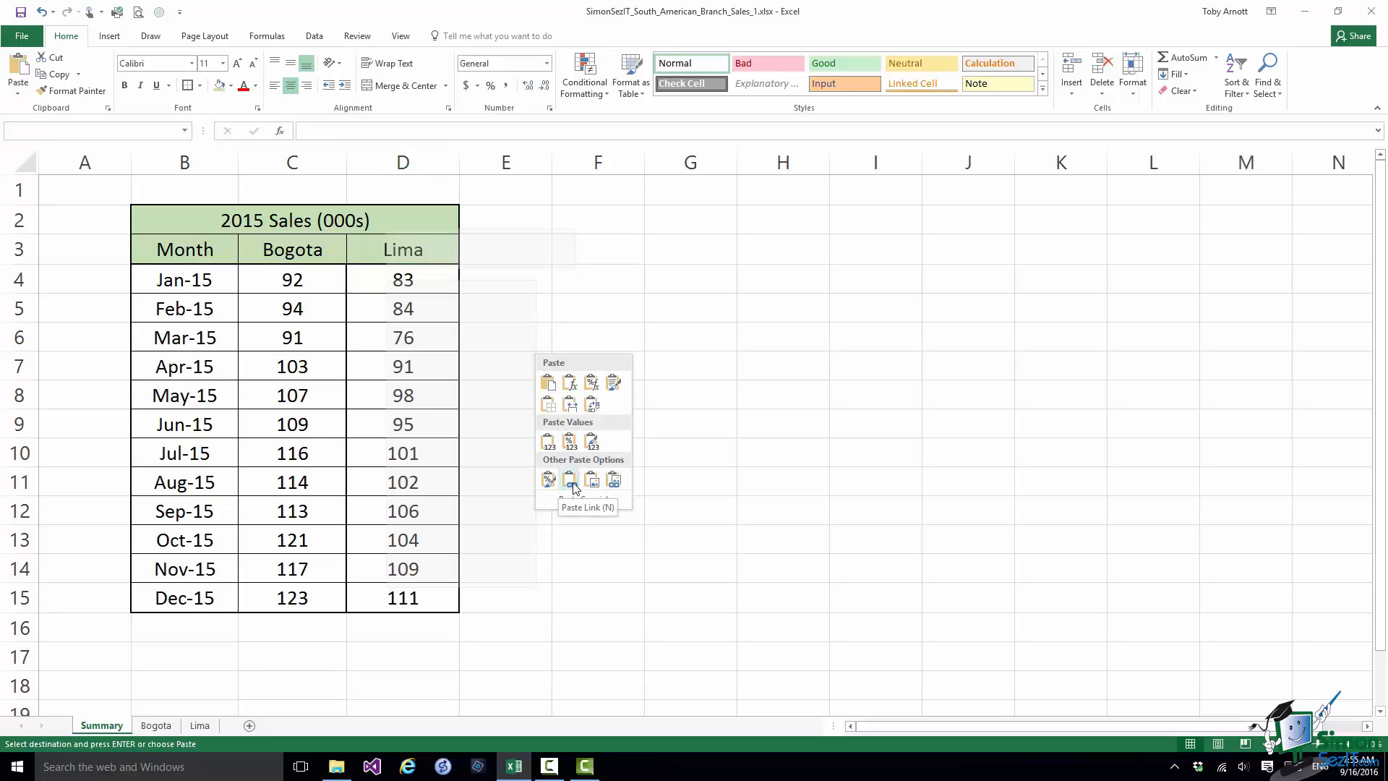
click(569, 478)
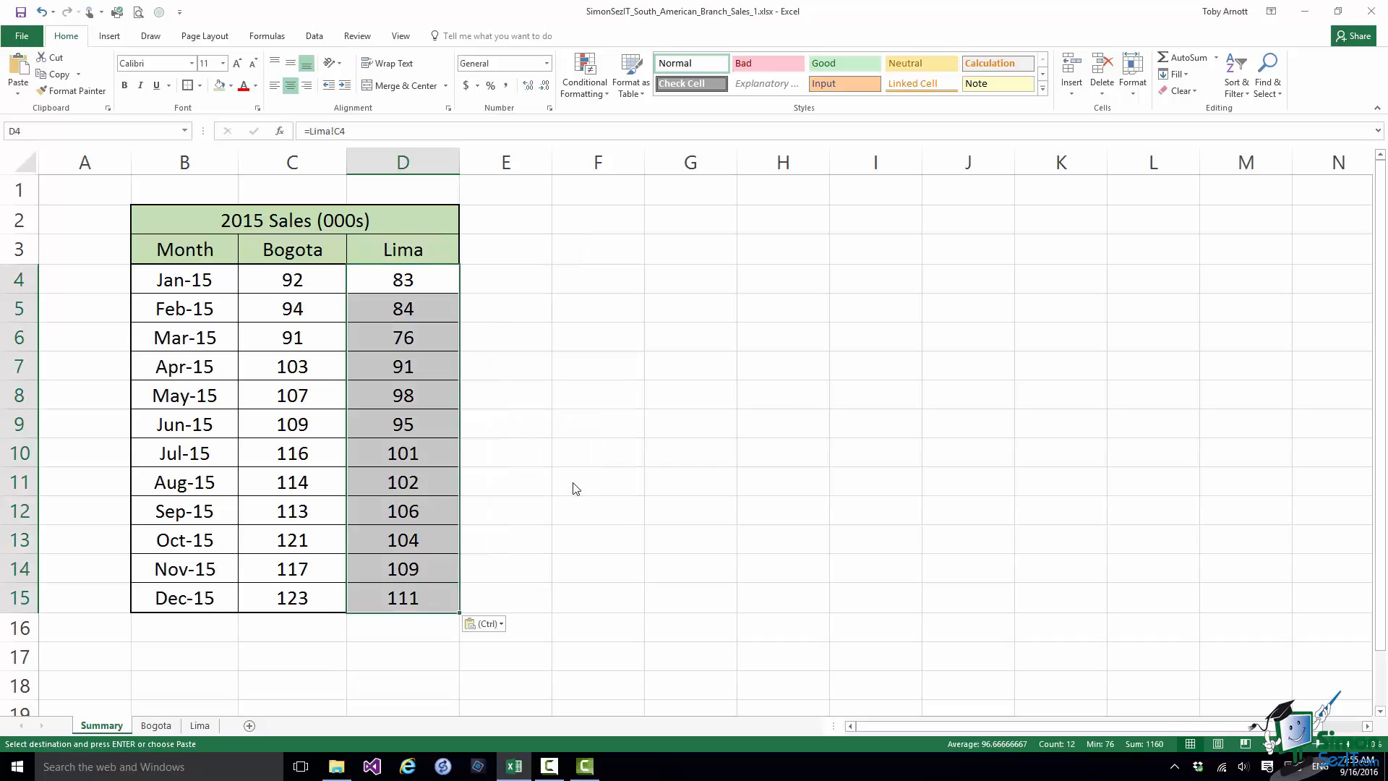
mouse_move(574, 482)
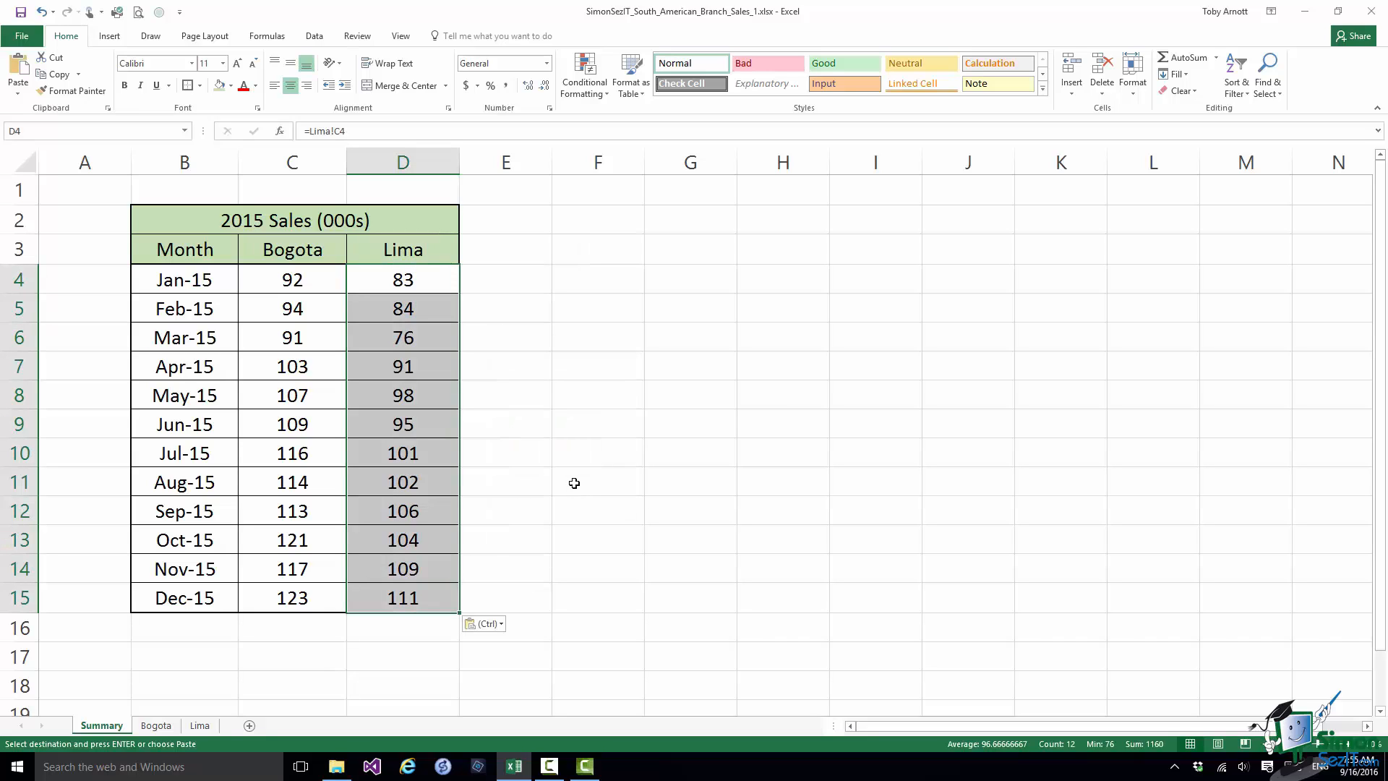
mouse_move(401, 279)
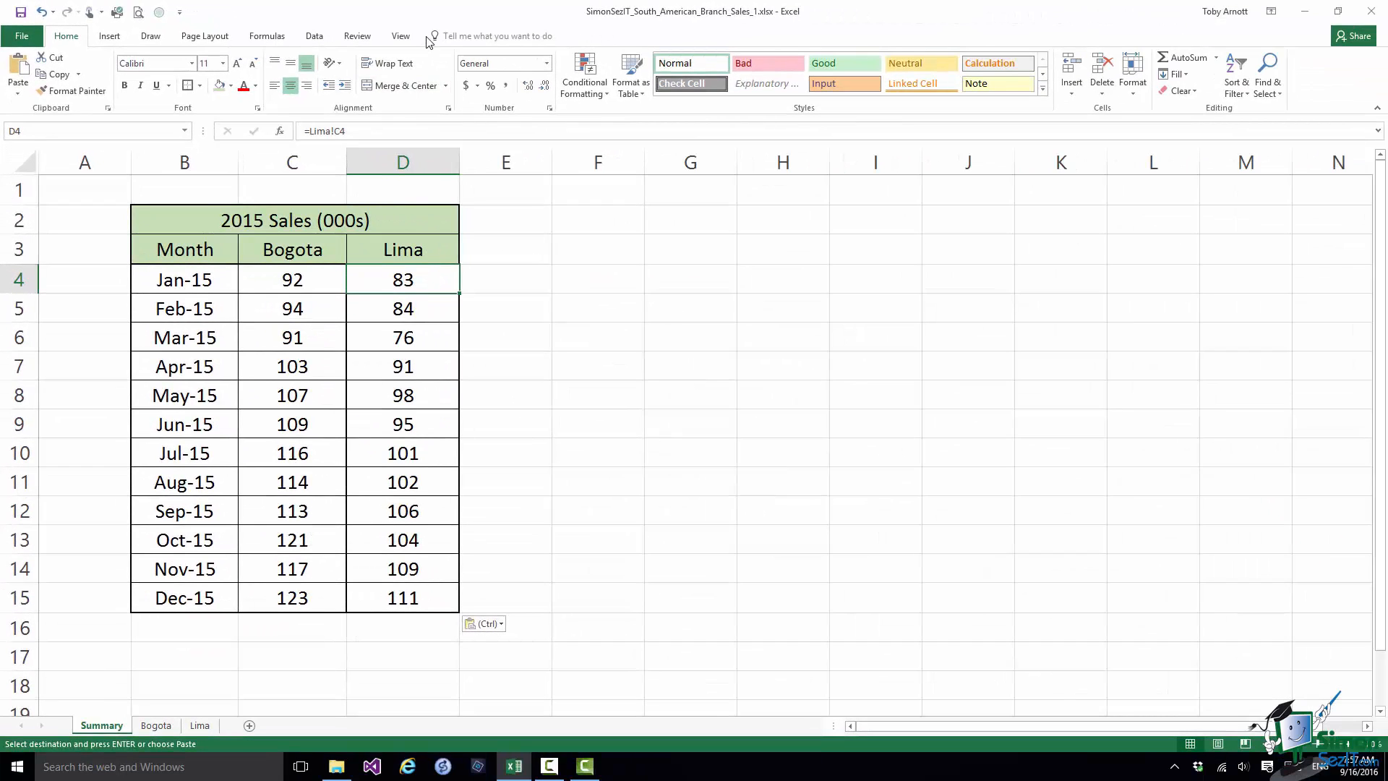
Open a second window of the workbook and arrange both windows vertically side by side
click(400, 35)
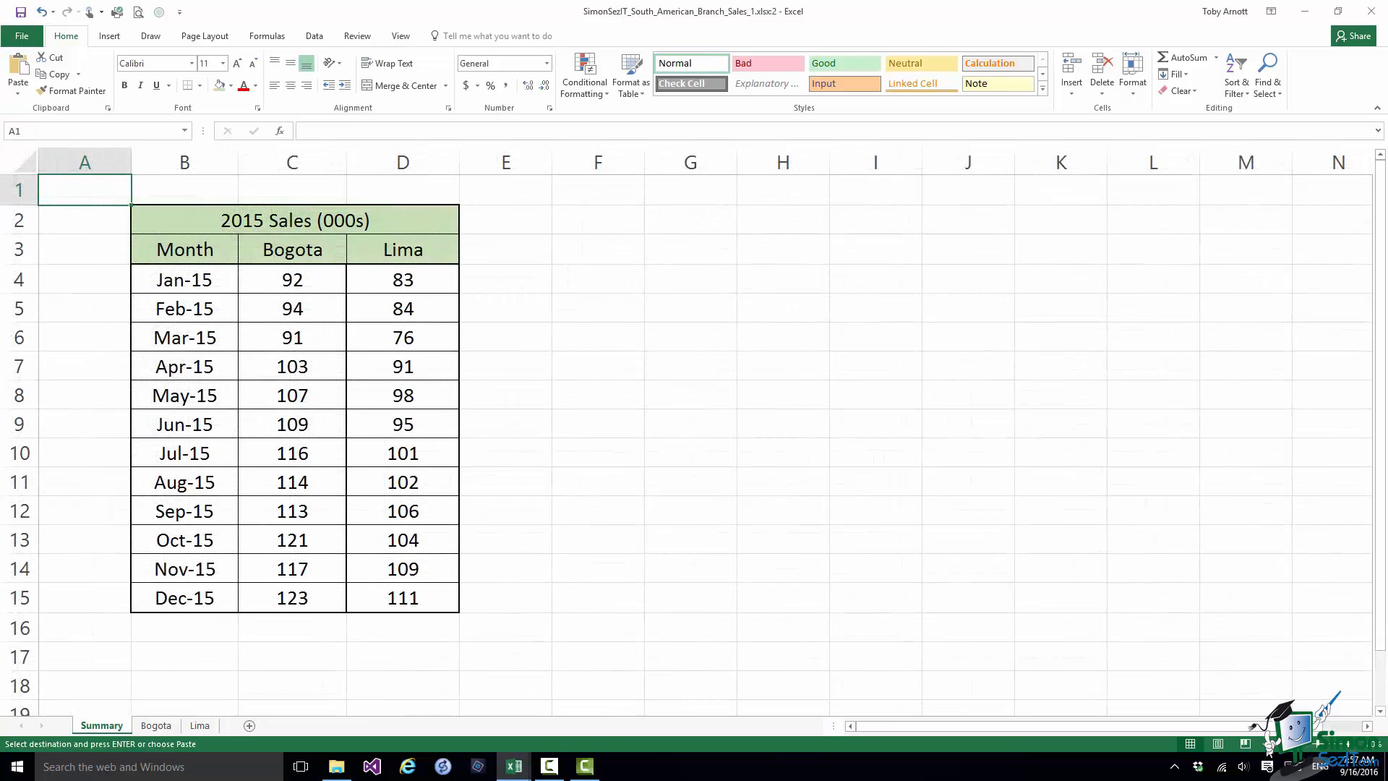
mouse_move(399, 36)
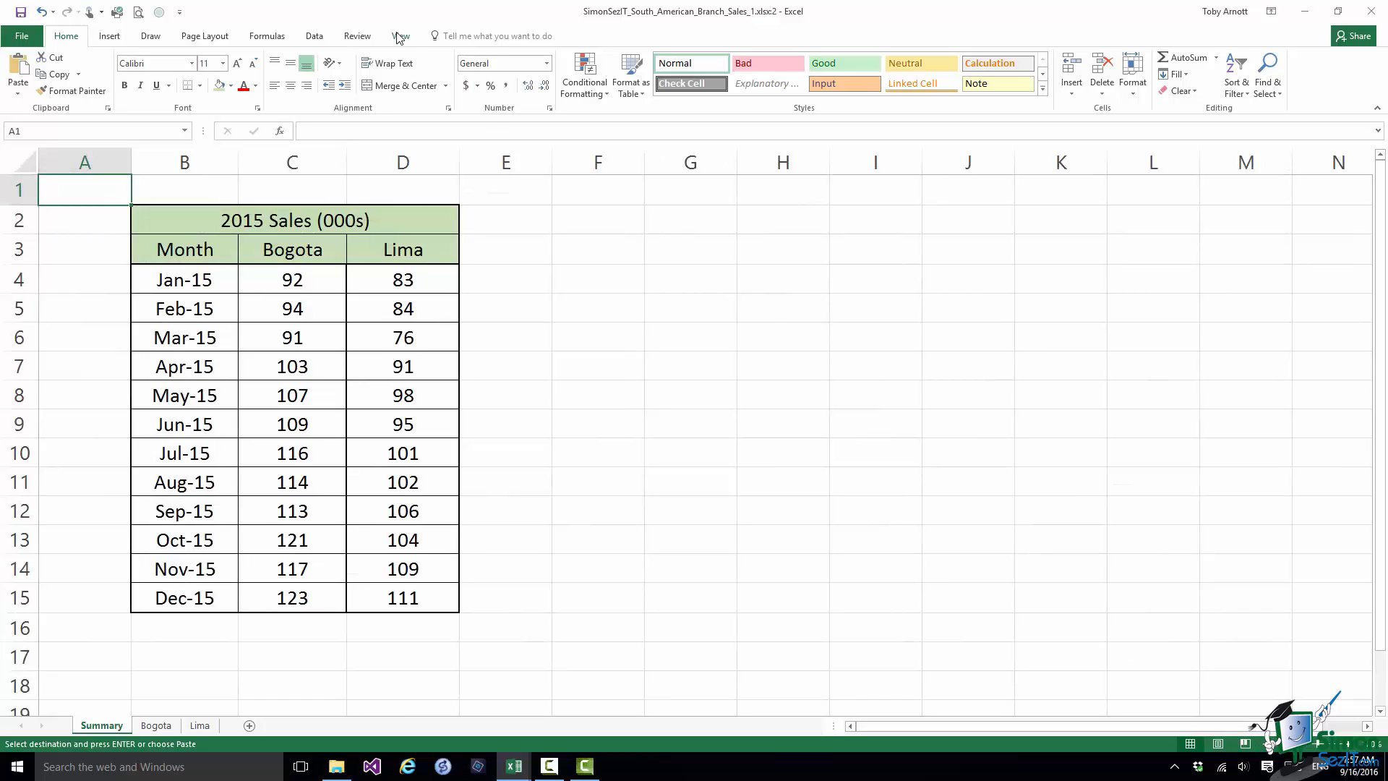
click(401, 35)
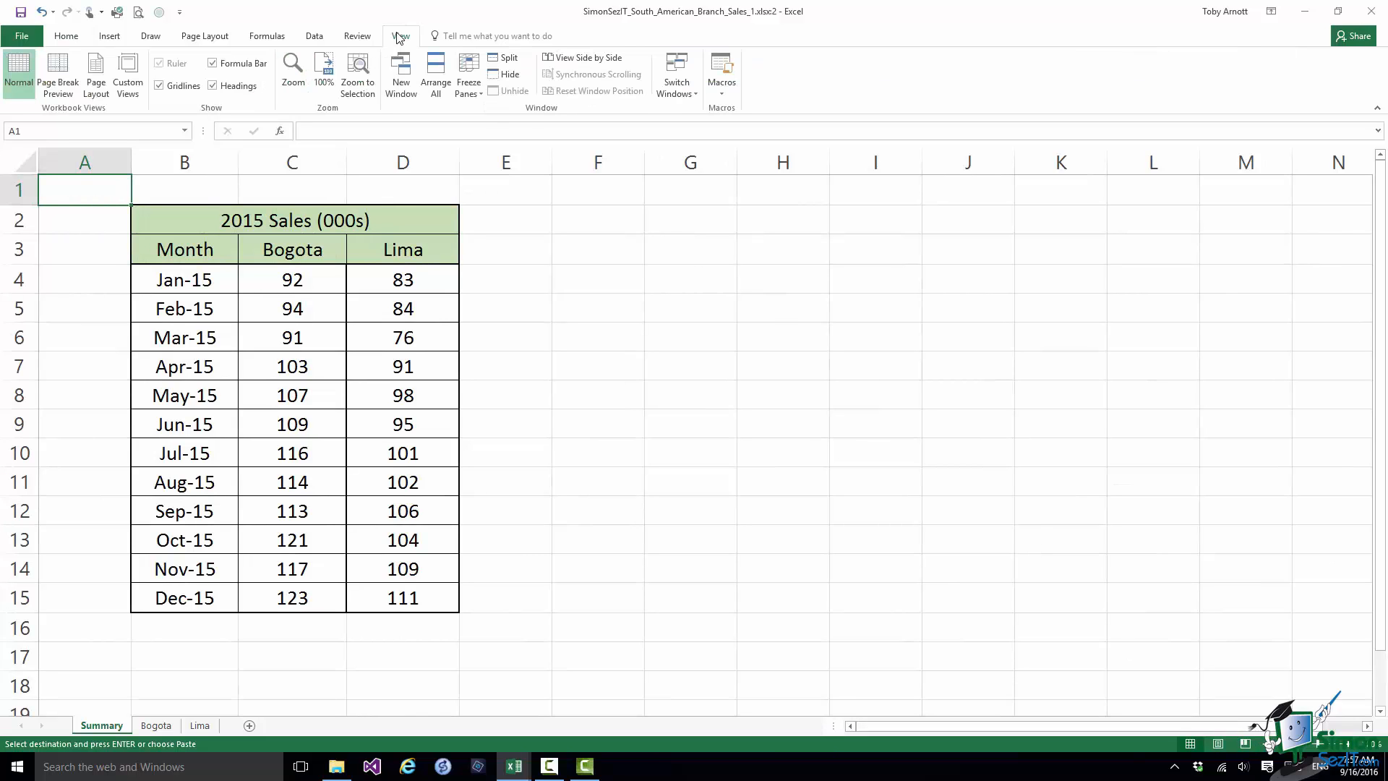
click(435, 75)
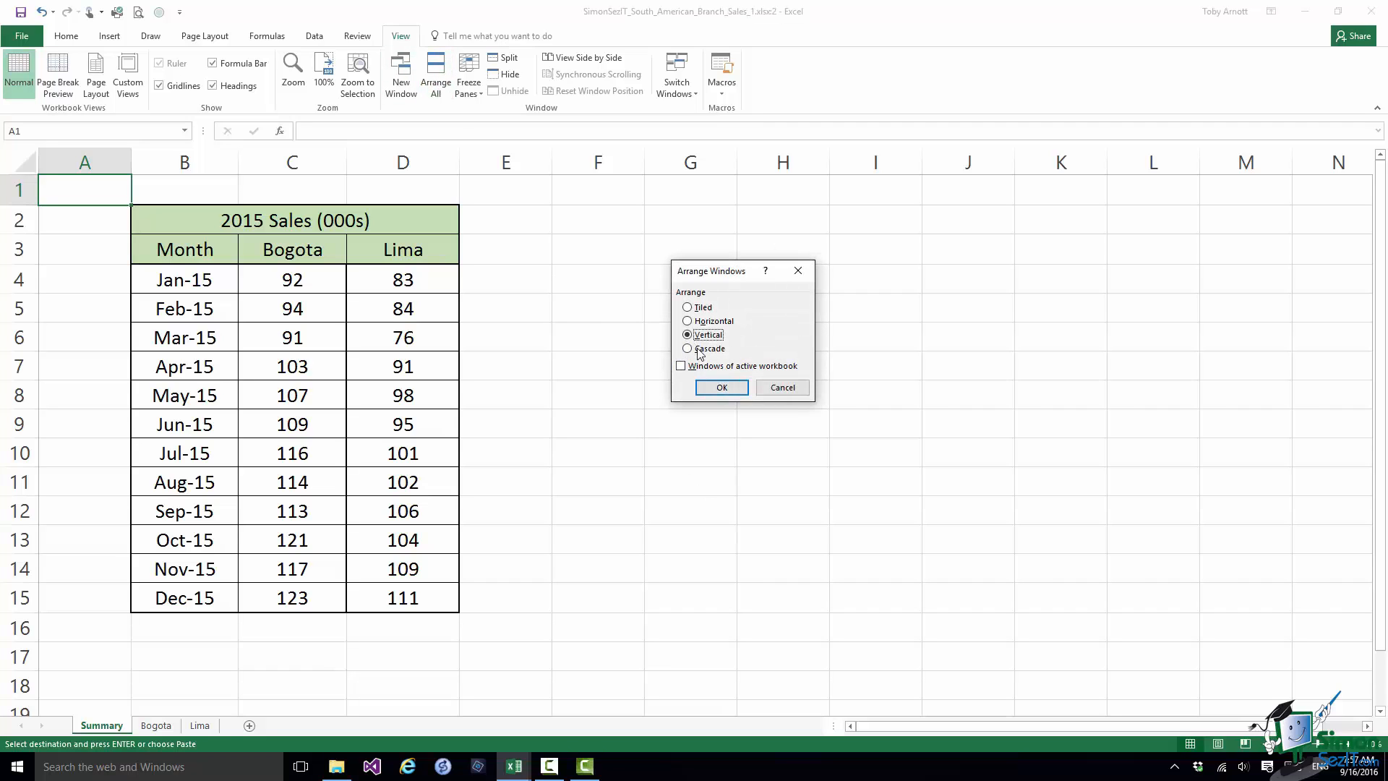
click(720, 388)
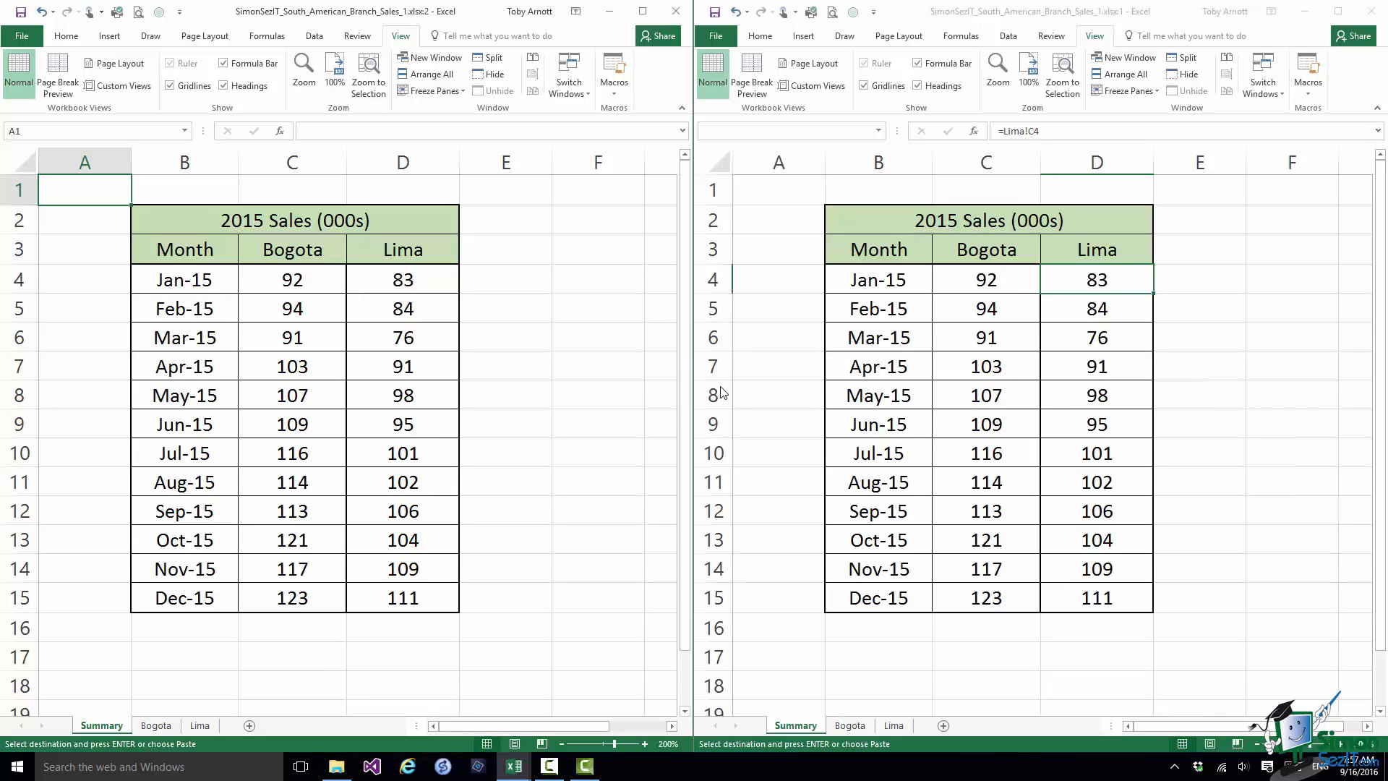
mouse_move(156, 724)
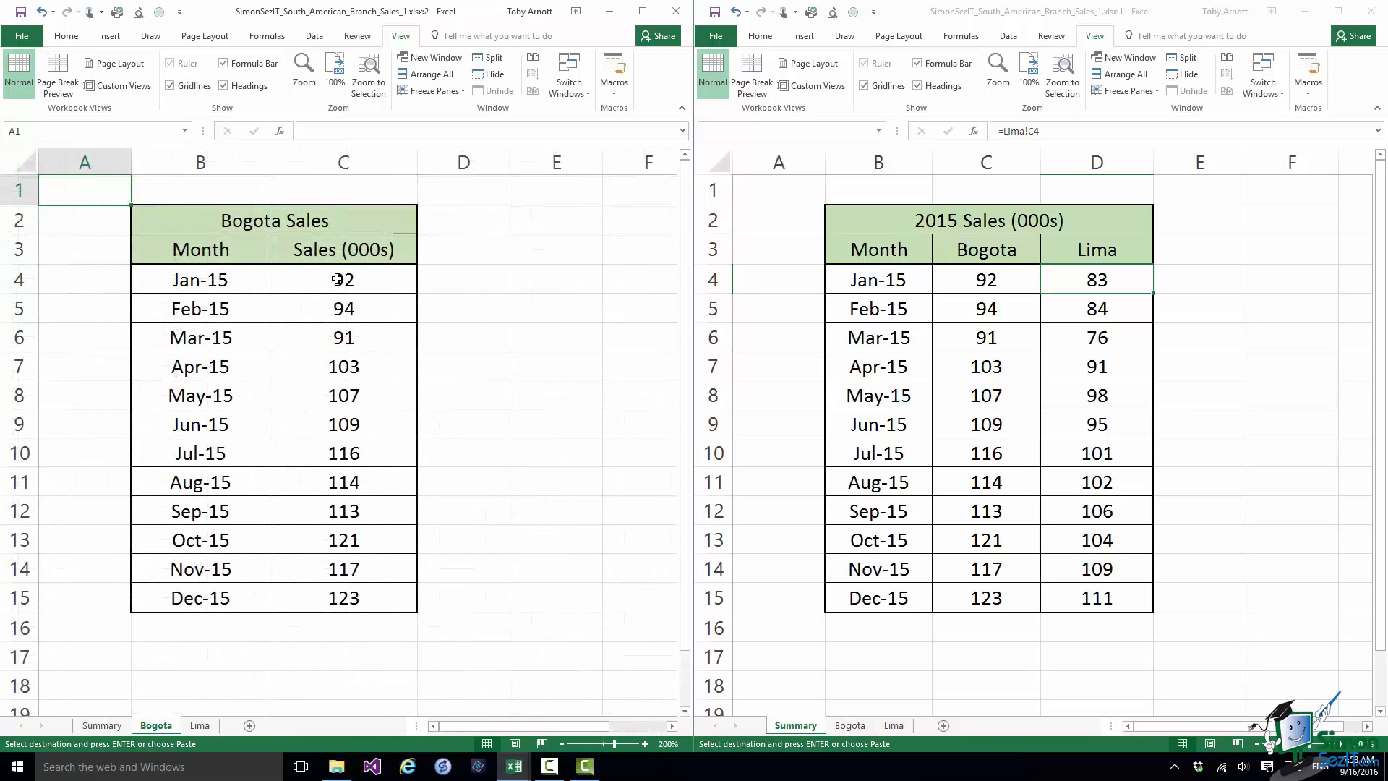
Change Bogota's Jan-15 sales to 93; the unlinked Summary value stays 92
click(344, 279)
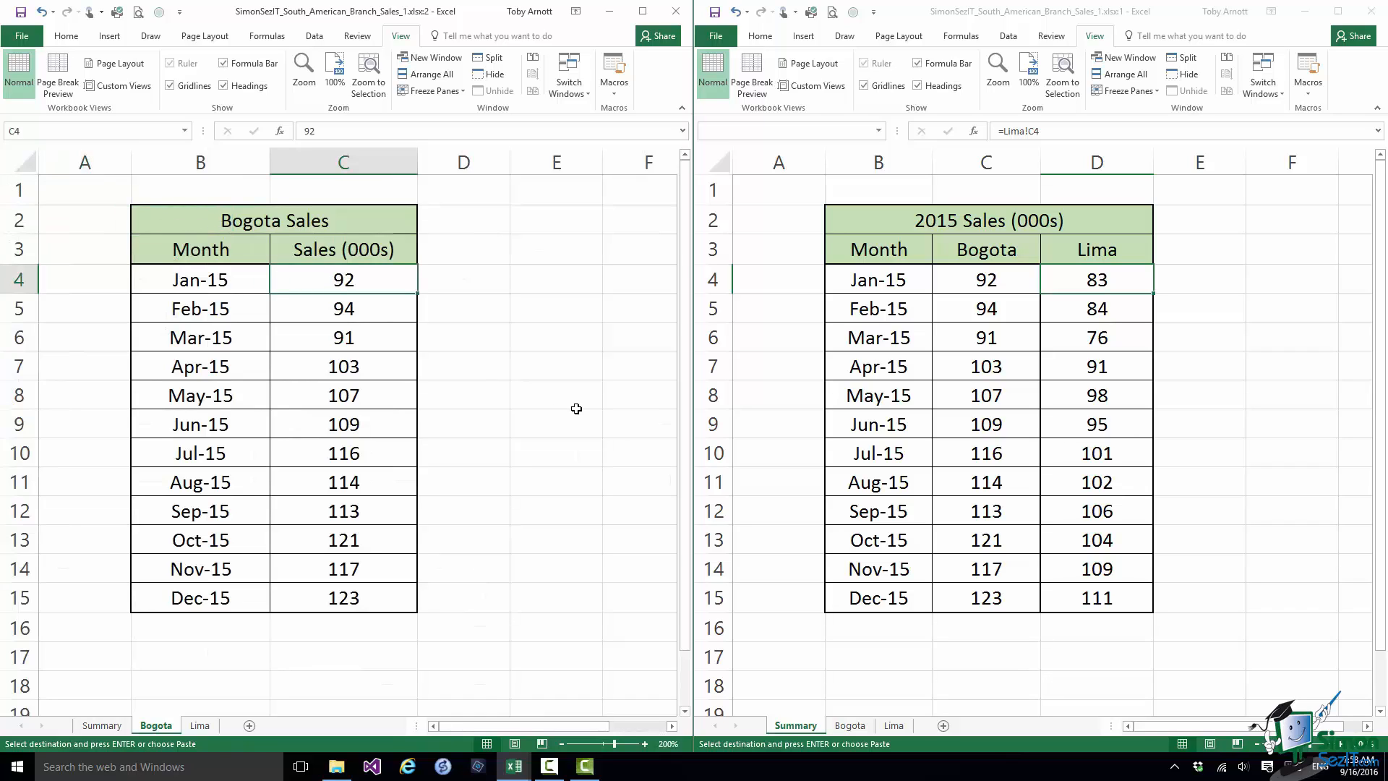
text(9)
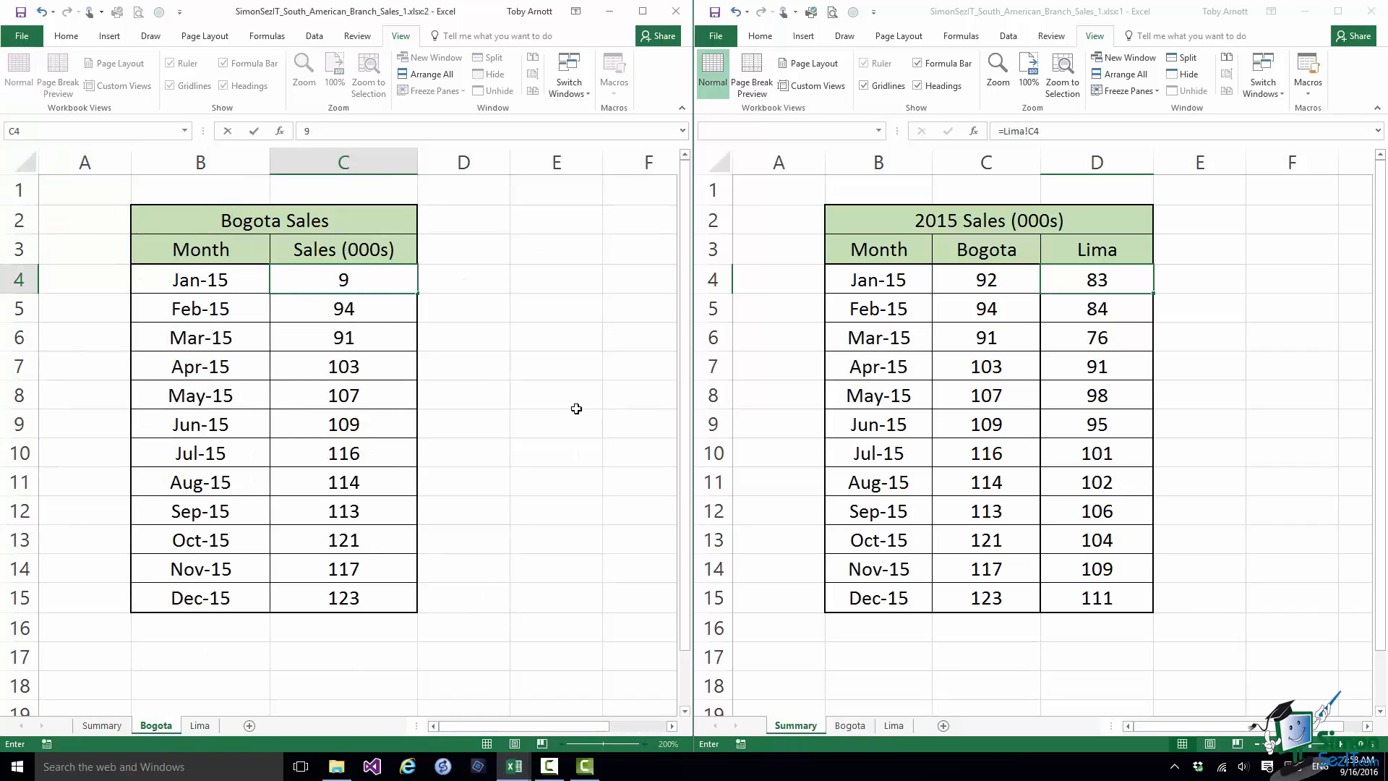
text(93)
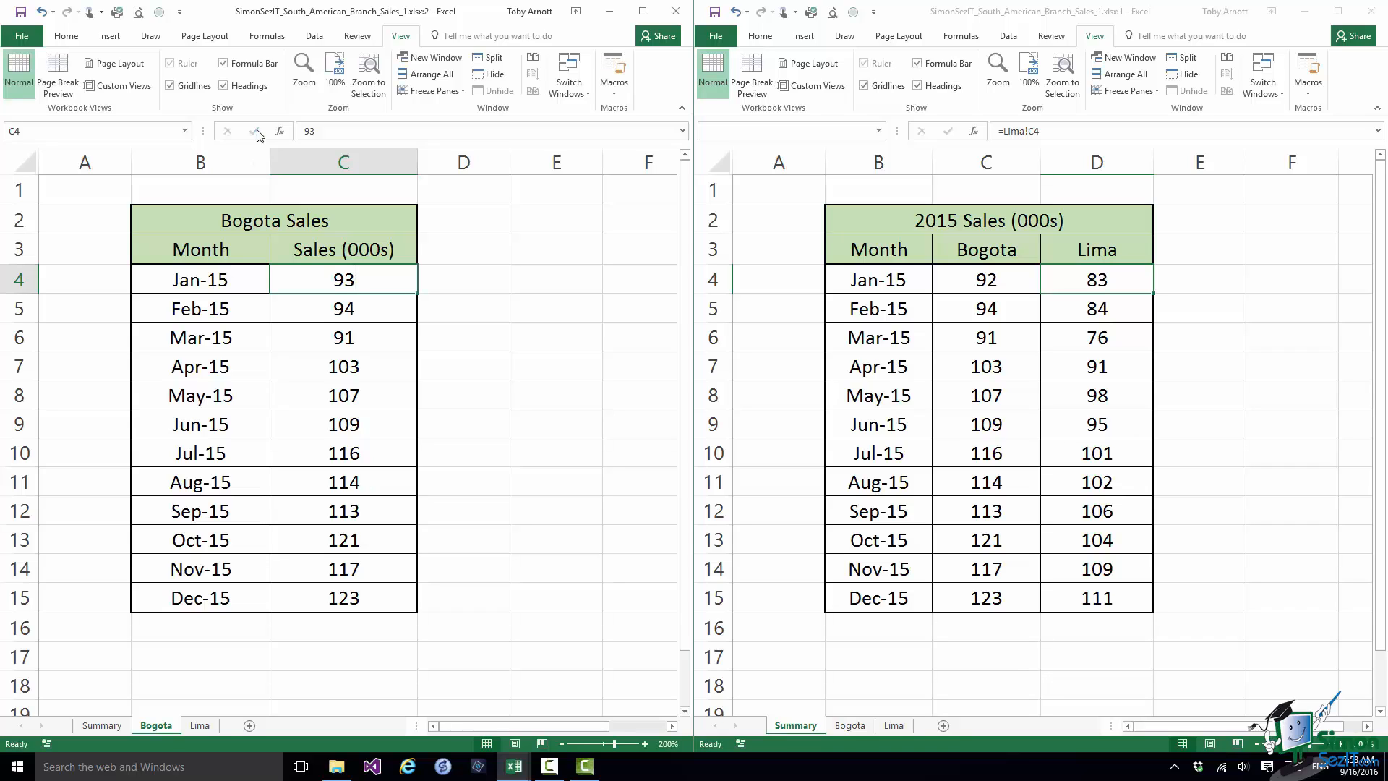
mouse_move(200, 724)
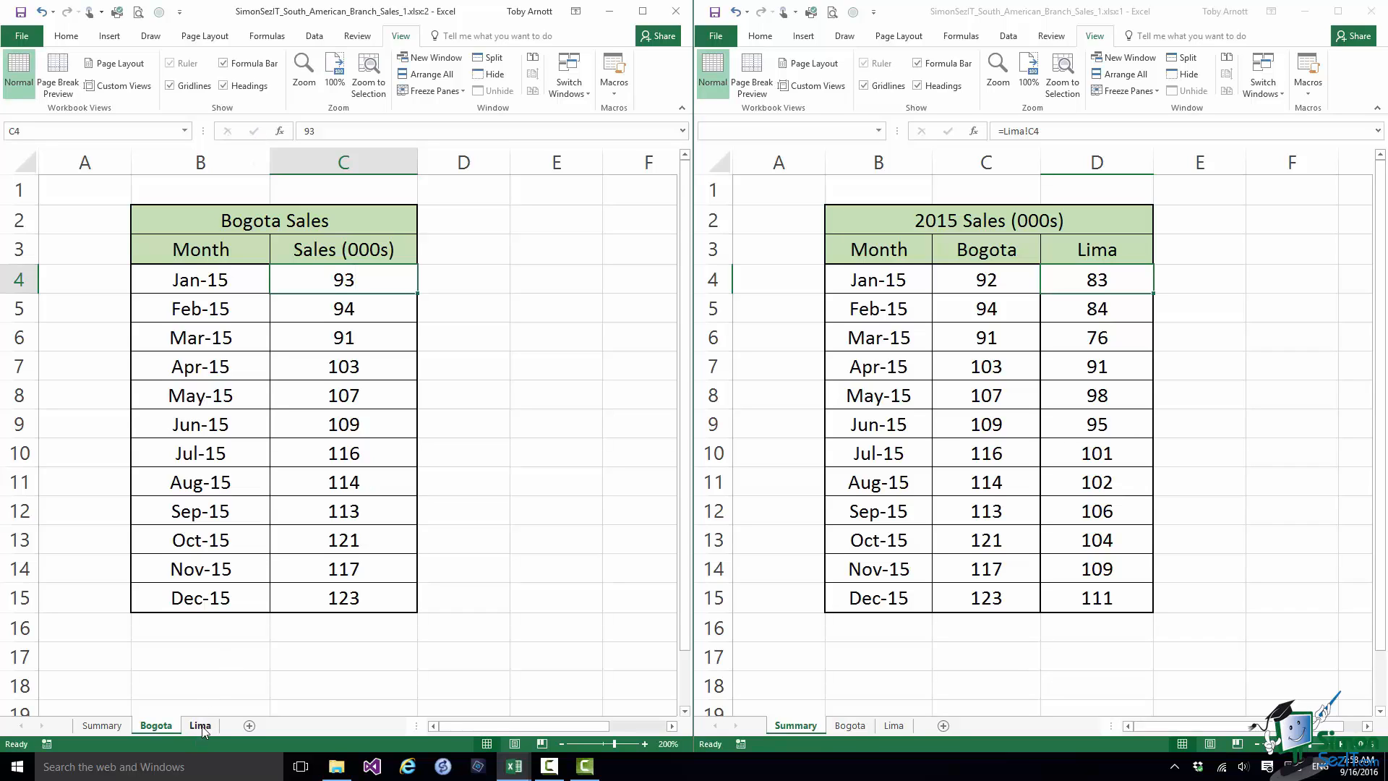
Change Lima's Jan-15 sales from 83 to 85 so the linked Summary figure updates
click(199, 724)
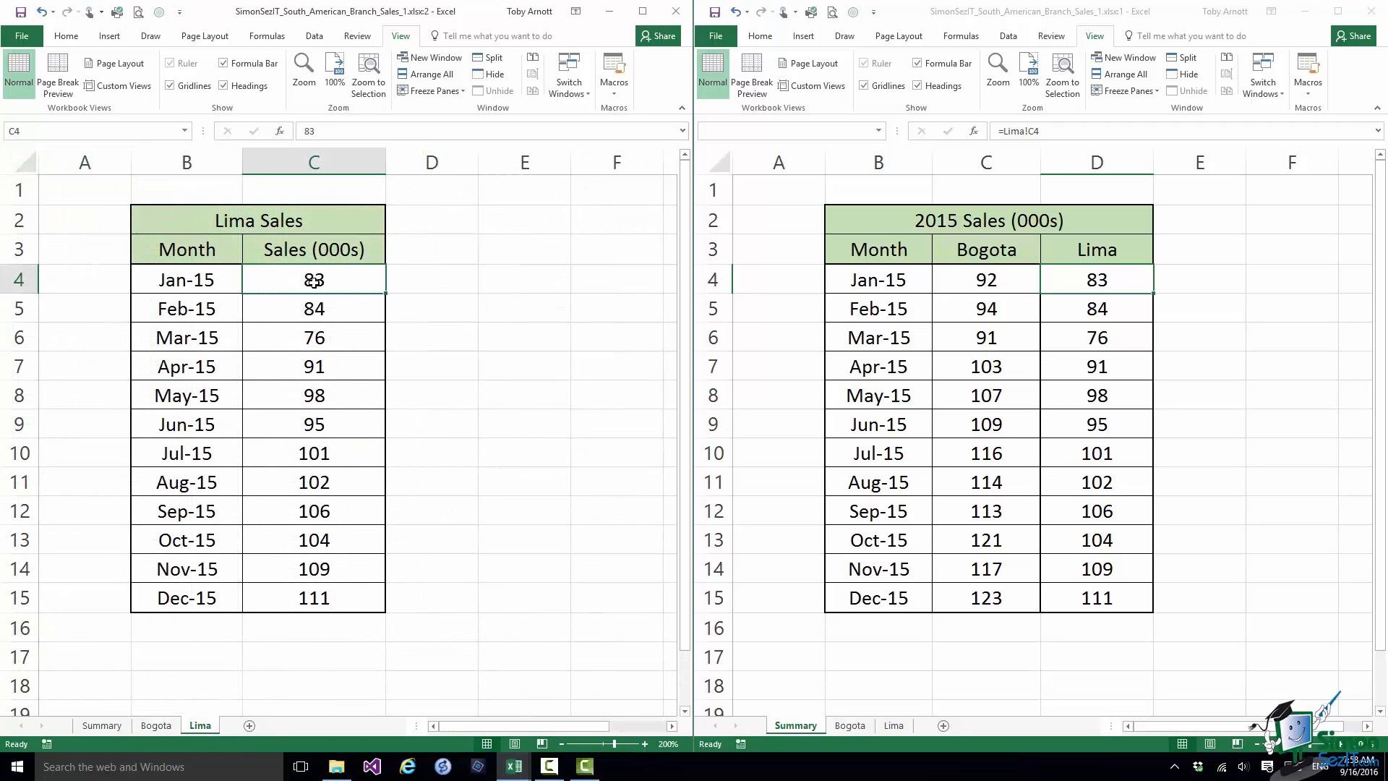
double_click(314, 279)
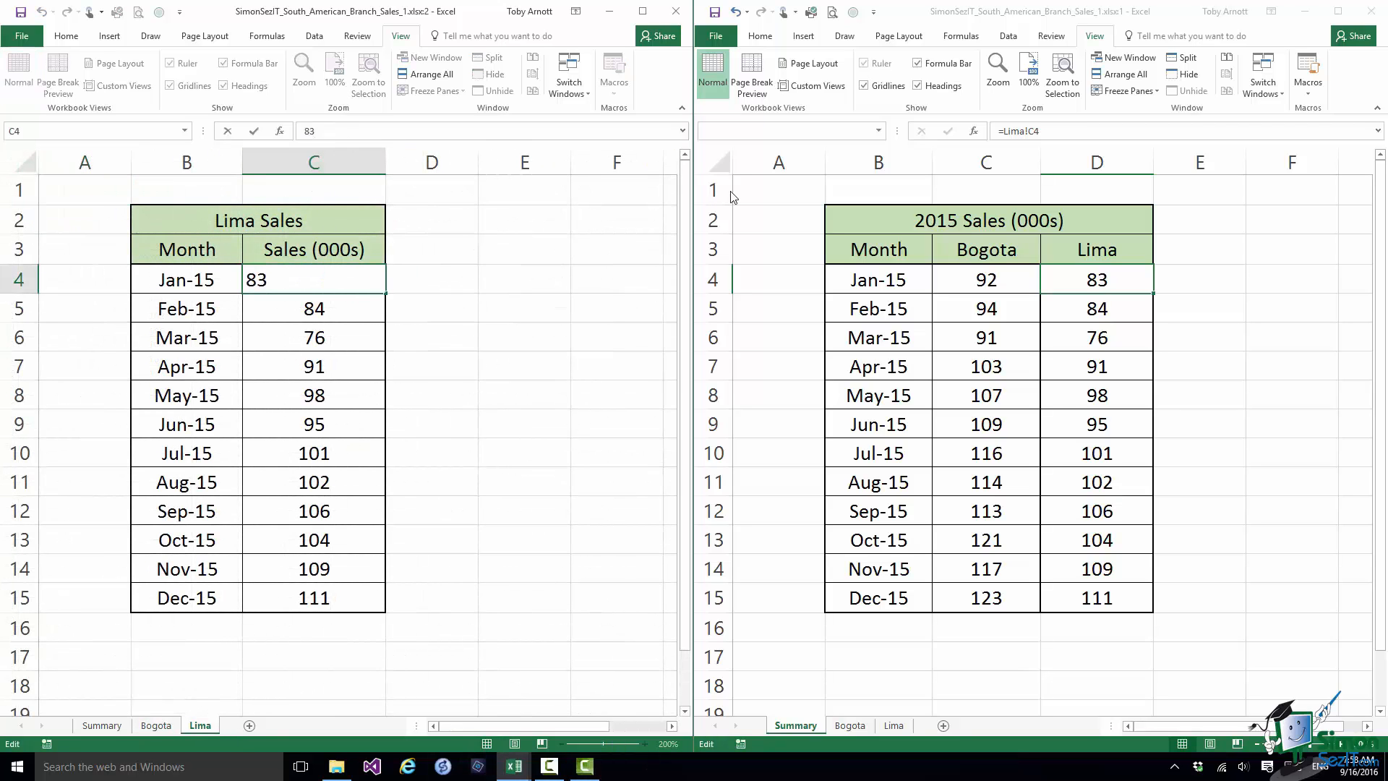
text(85)
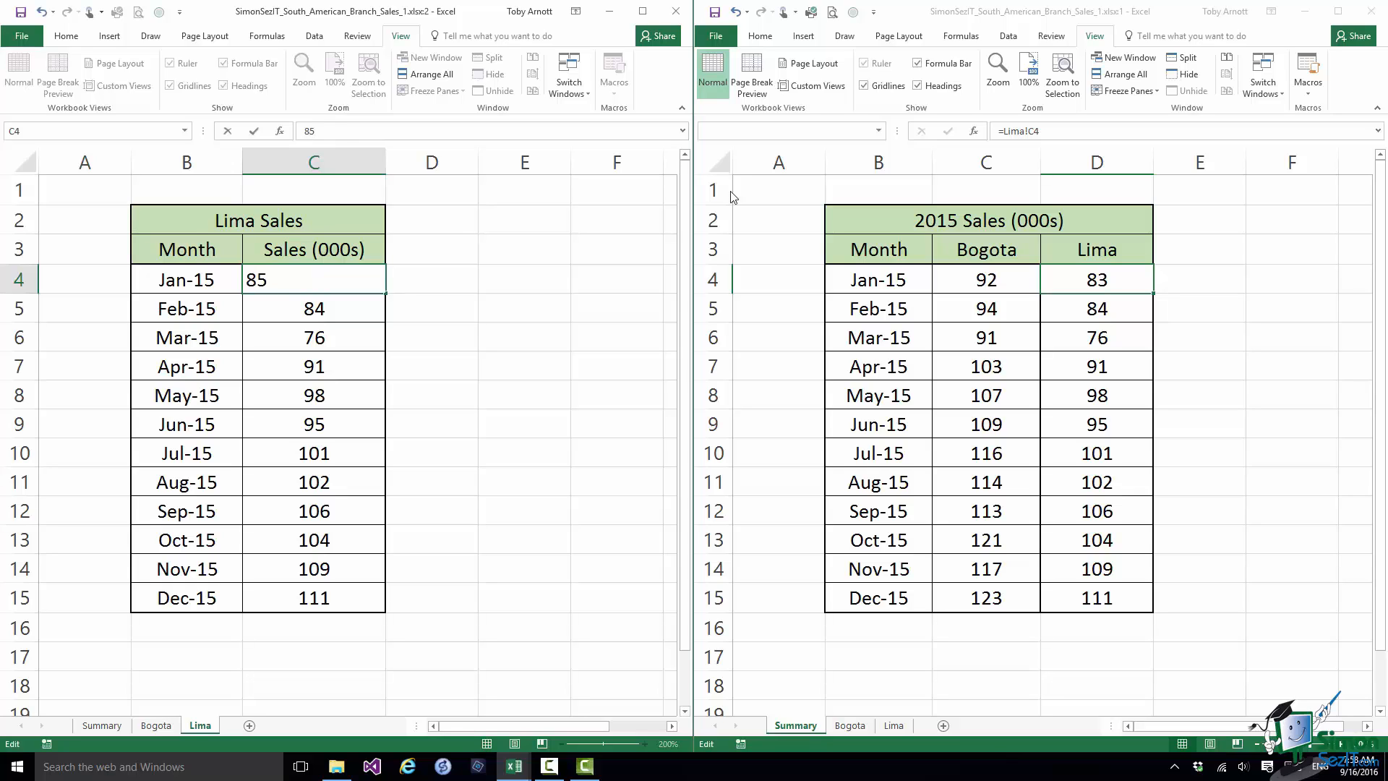
mouse_move(502, 180)
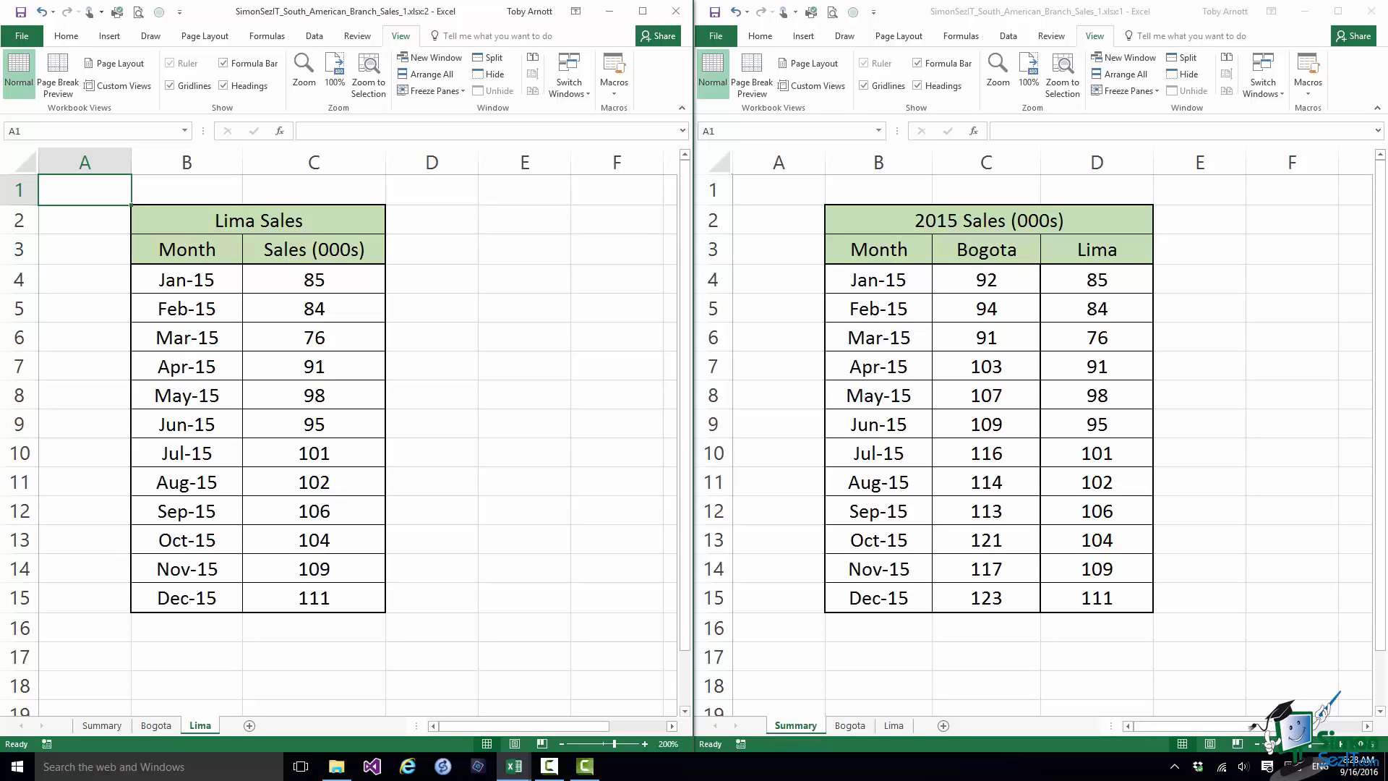
mouse_move(1060, 312)
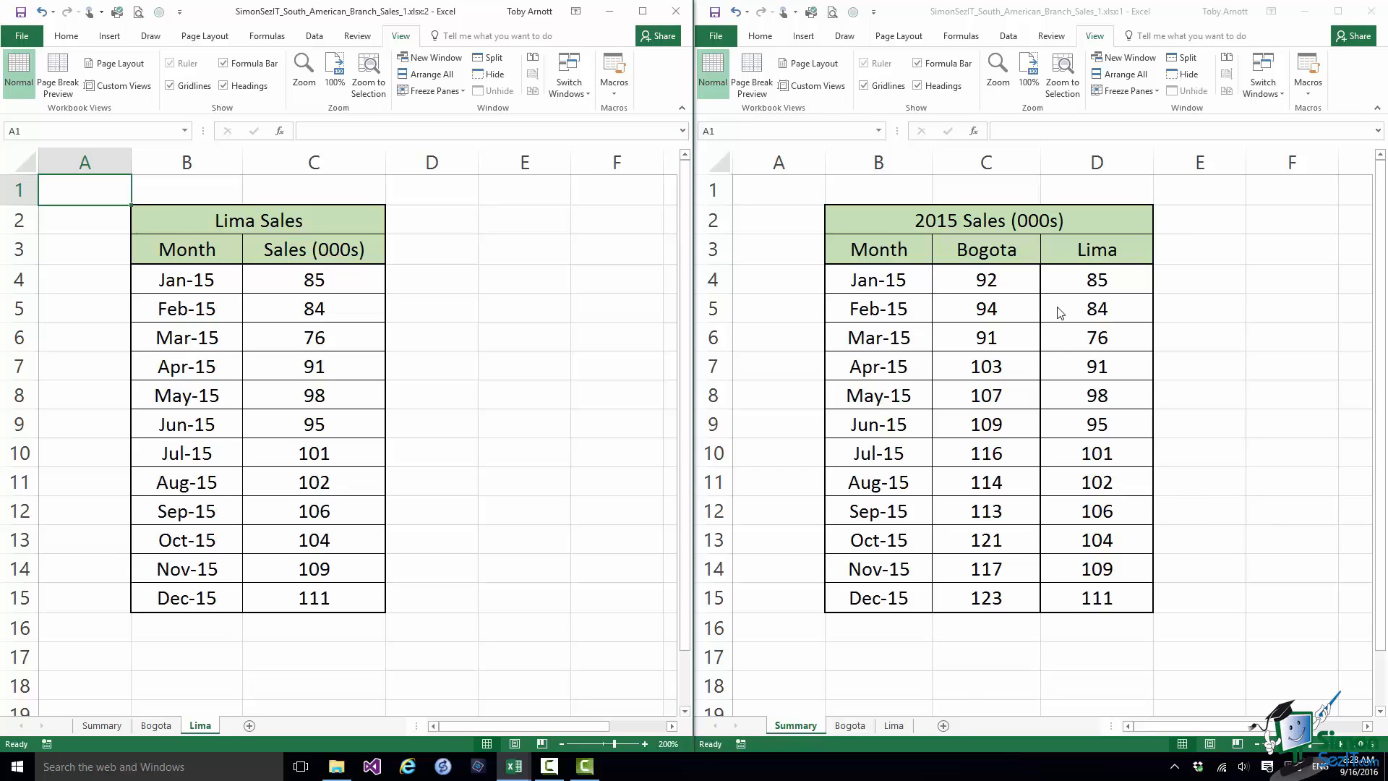
Right-drag Lima's C4:C15 onto Summary D4 and choose Link Here
click(1096, 279)
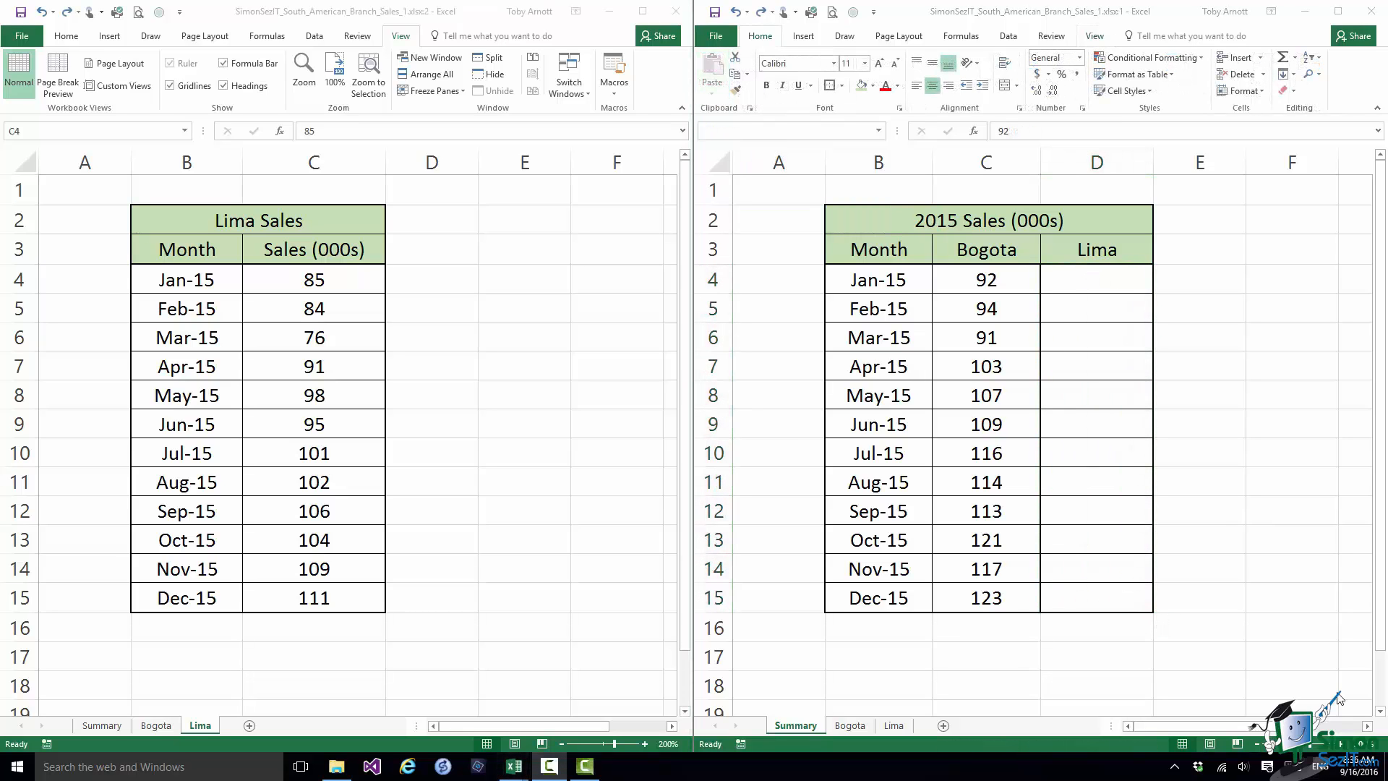
mouse_move(629, 713)
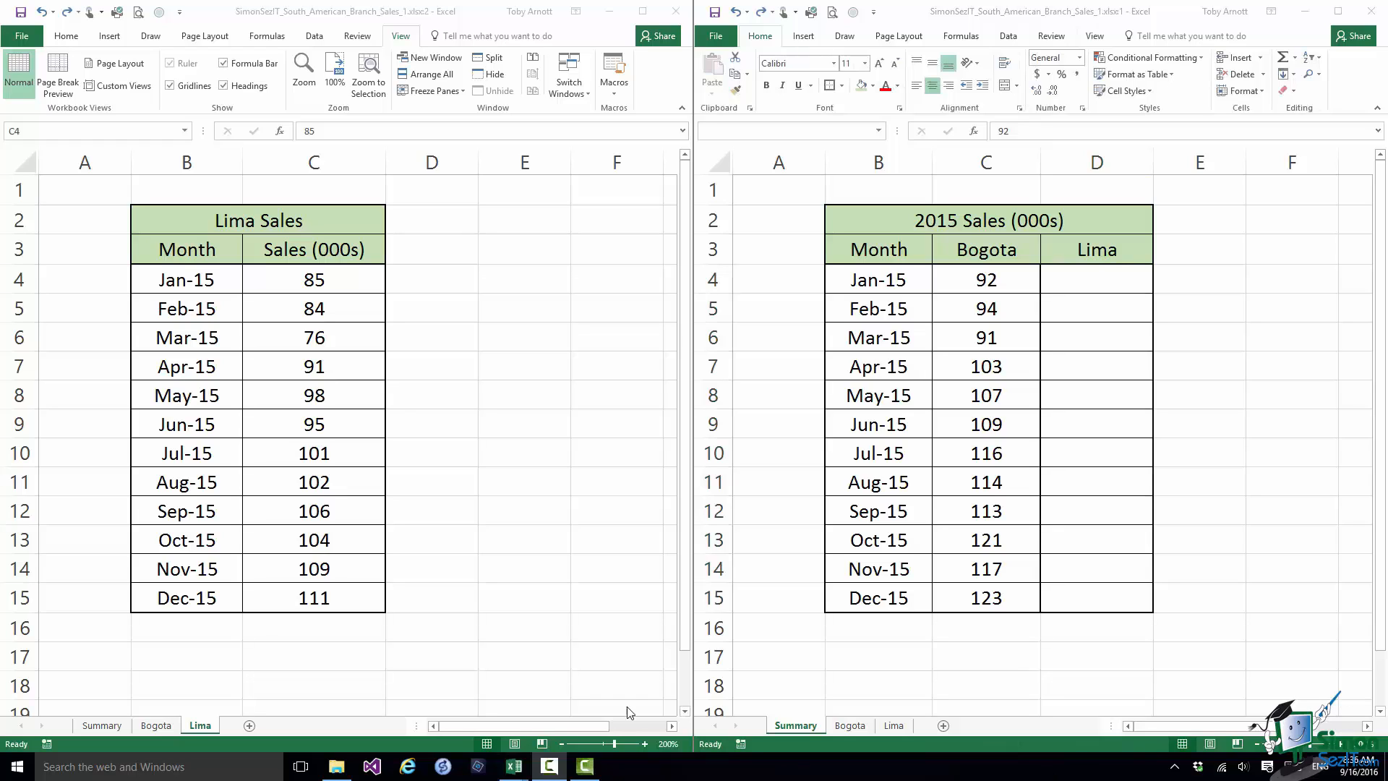
click(313, 279)
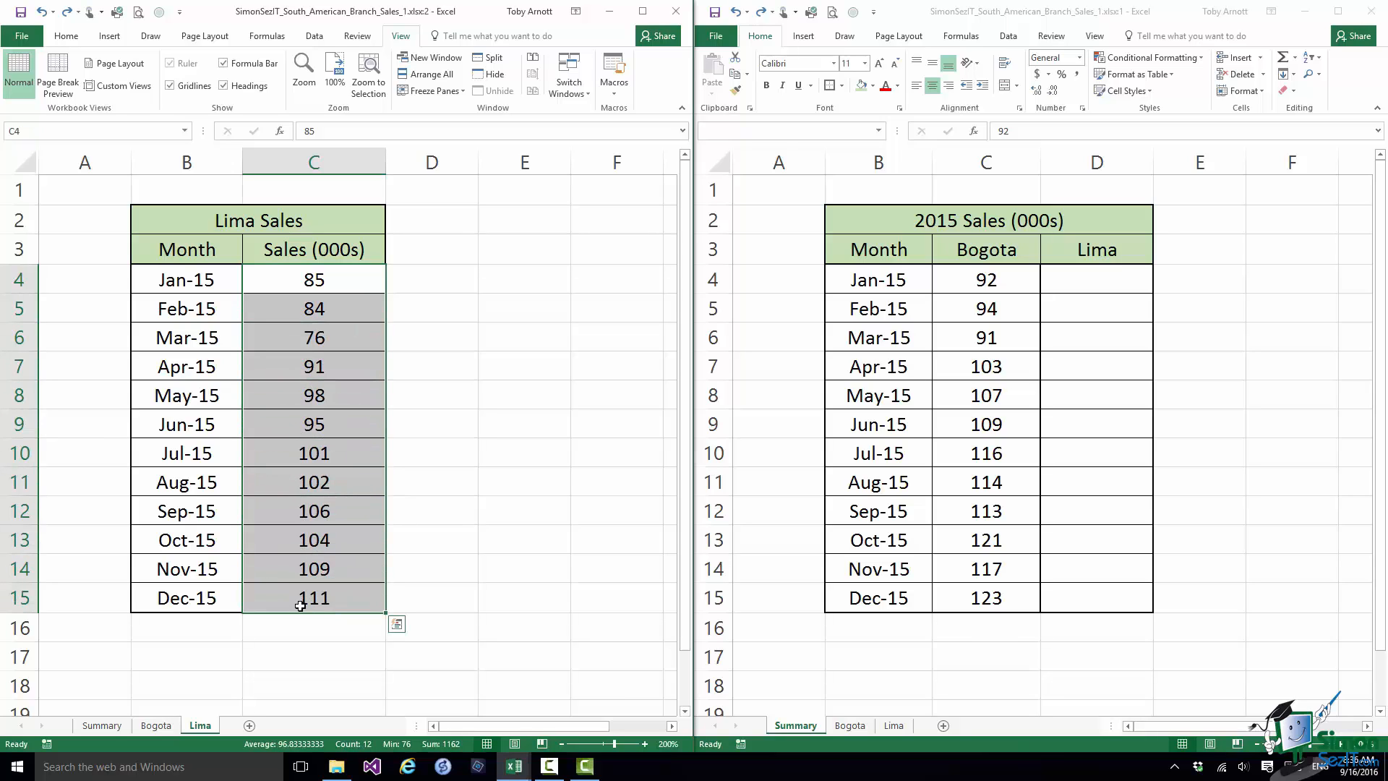
mouse_move(388, 467)
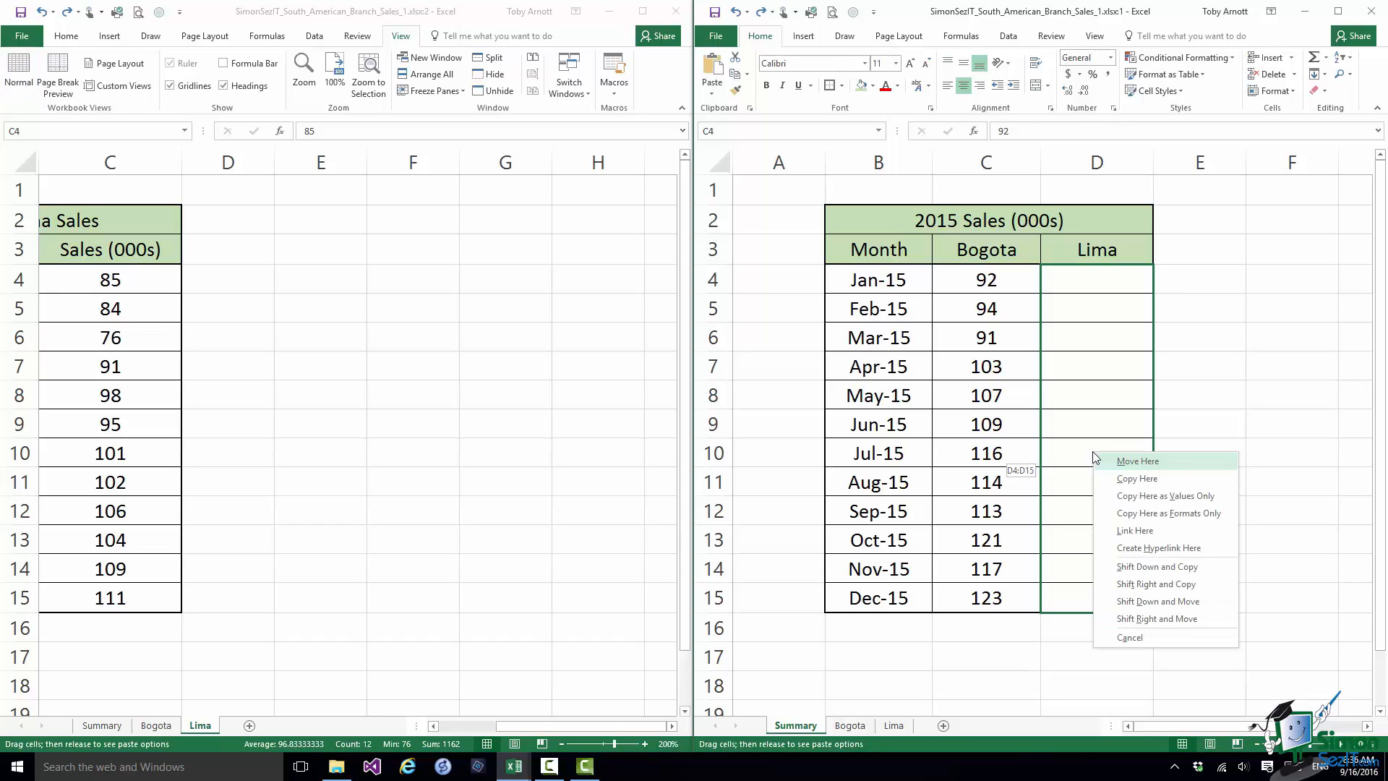
mouse_move(1154, 531)
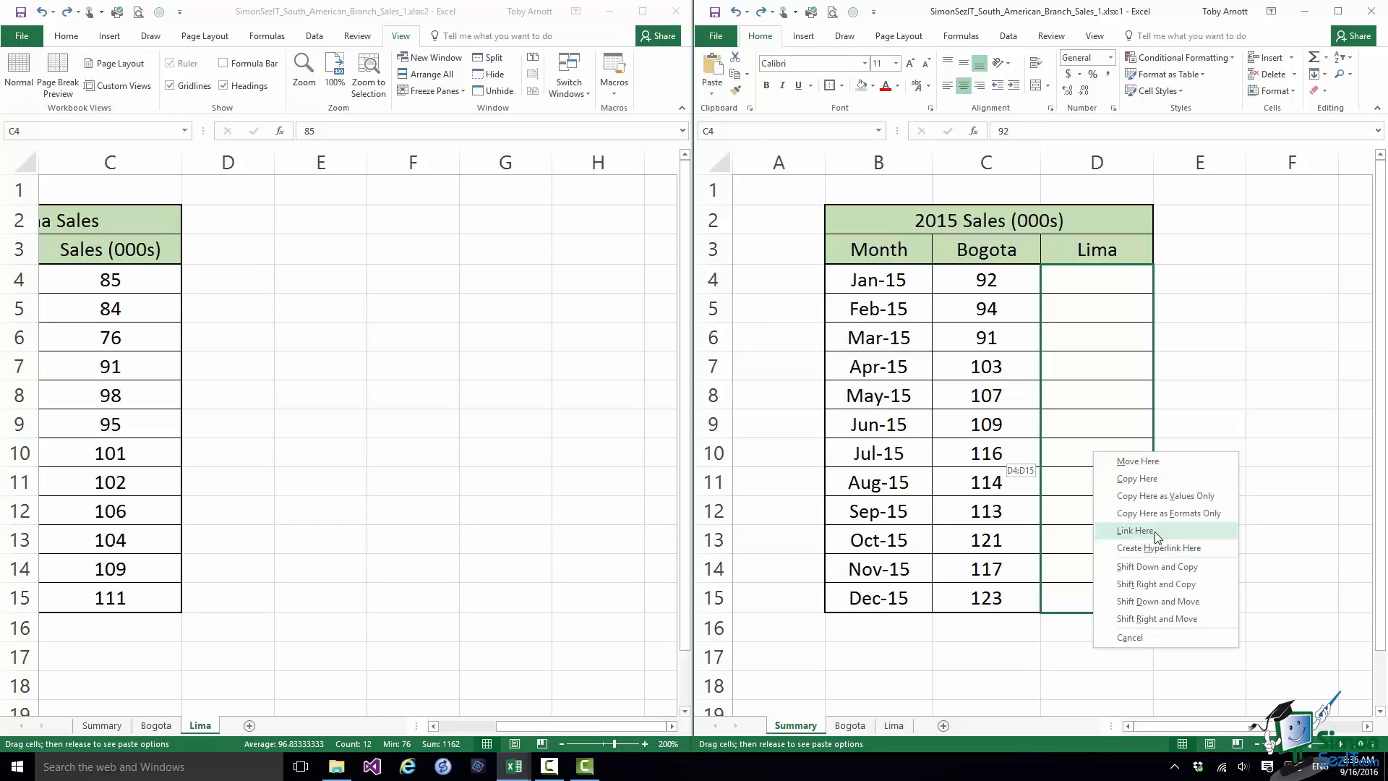
click(1136, 530)
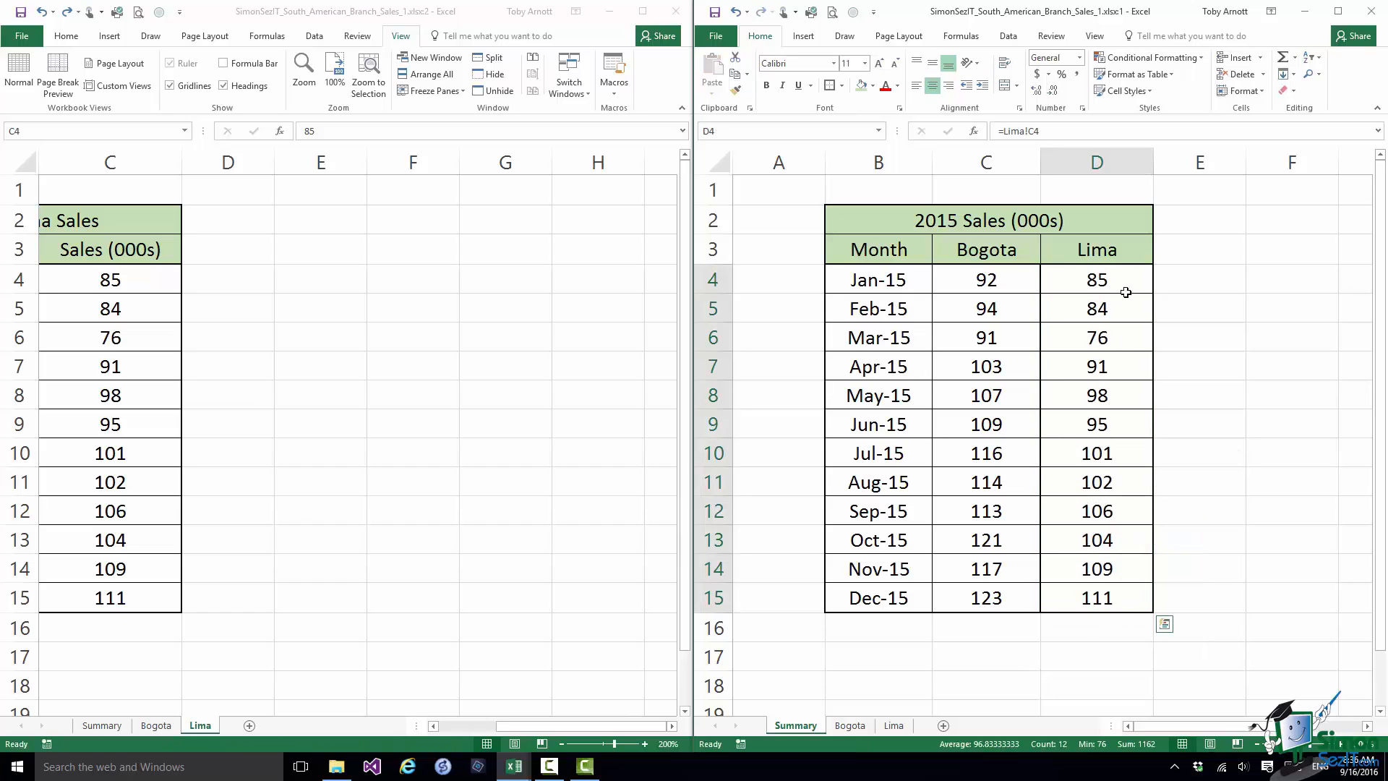
click(1096, 308)
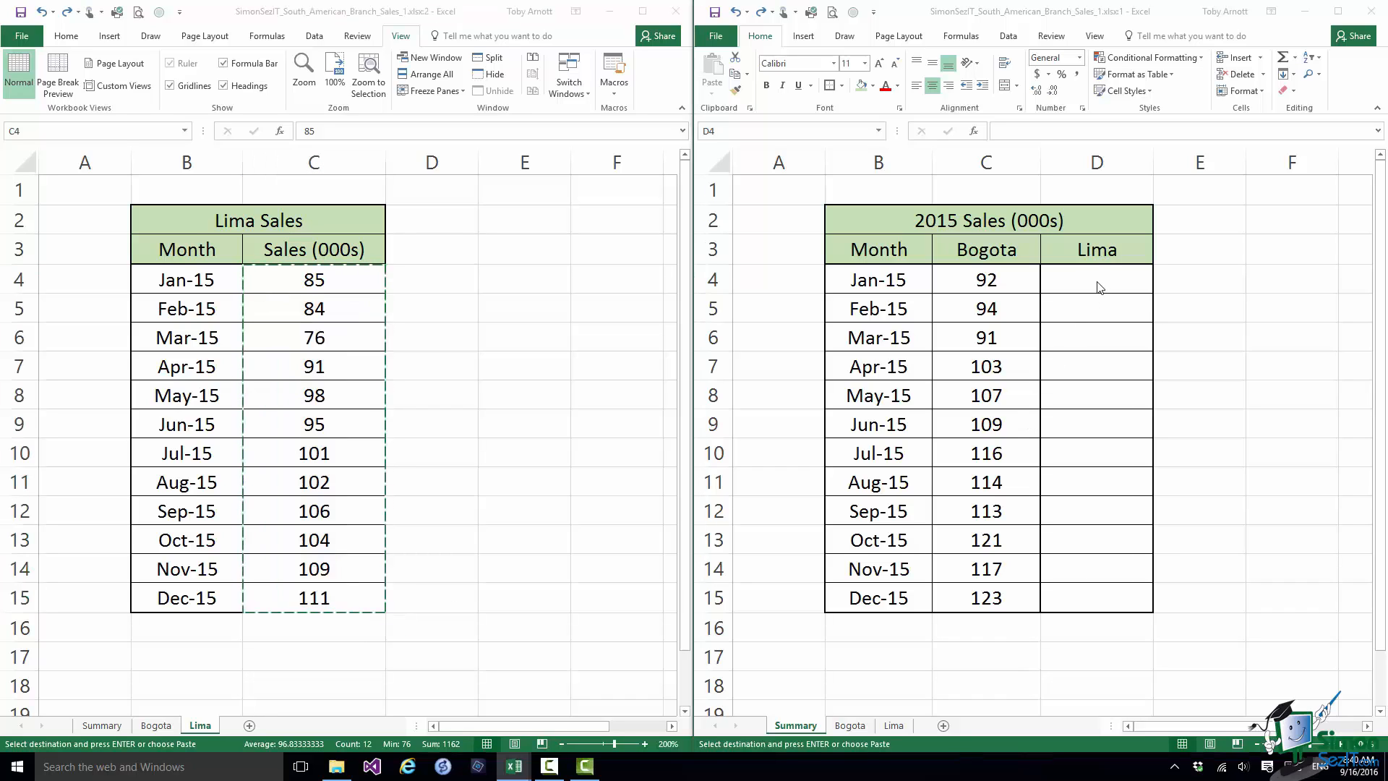
Paste into Summary D4 again and switch Paste Options to Paste Link
click(1096, 278)
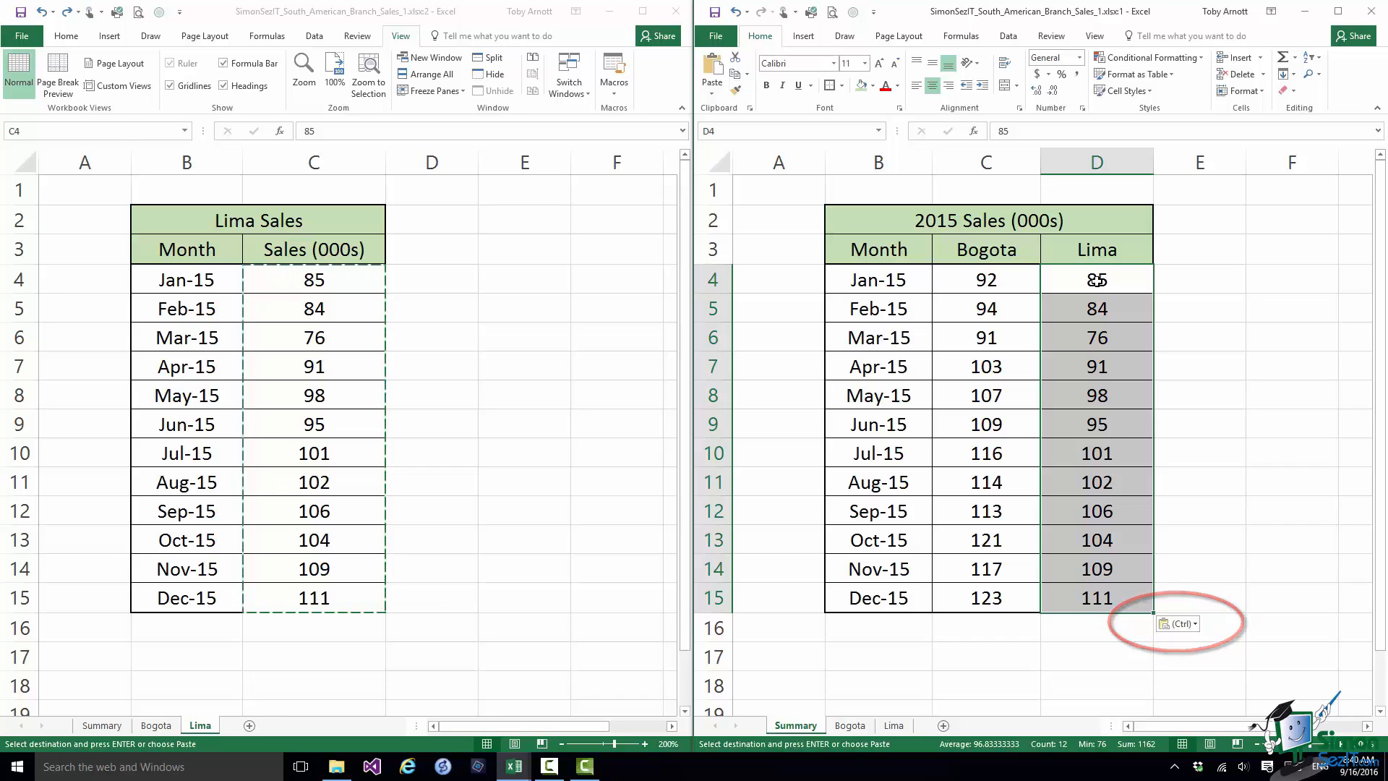
click(1176, 623)
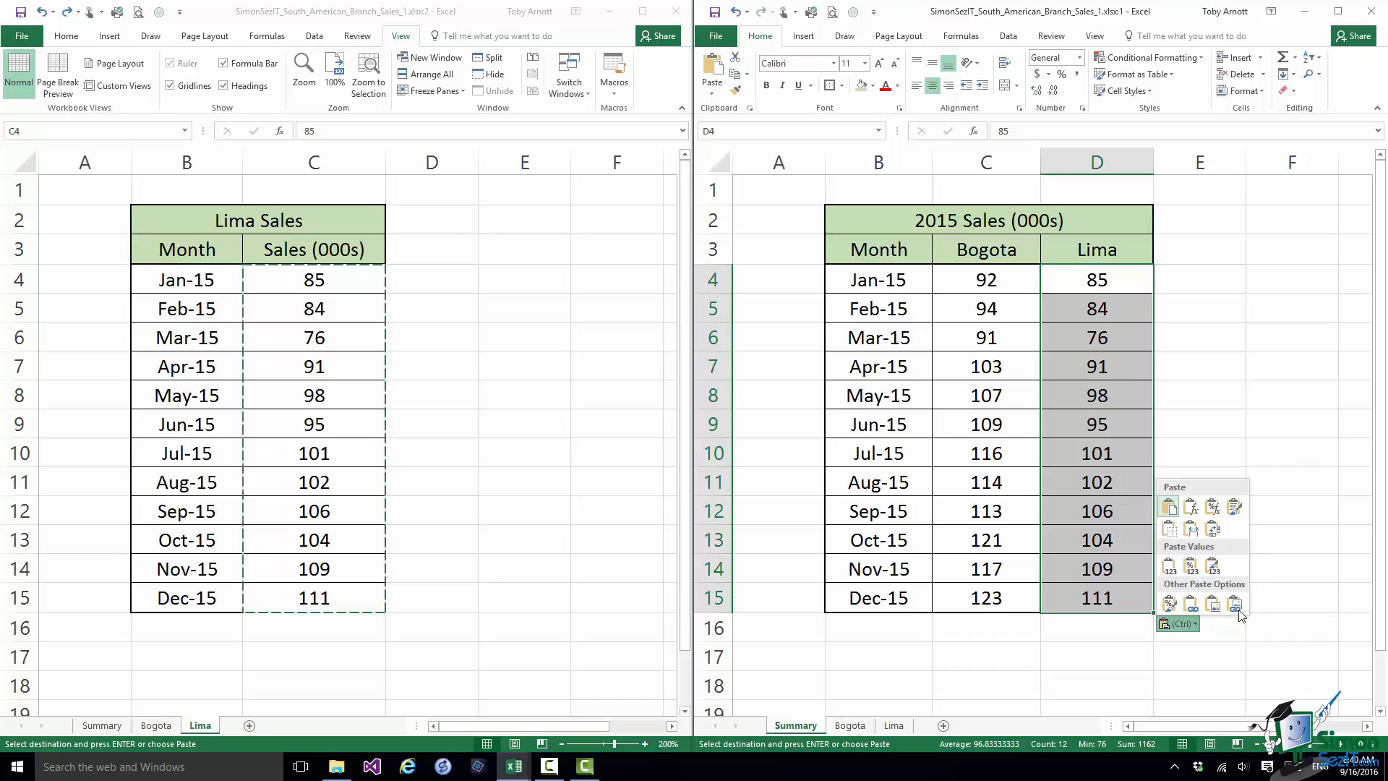
click(1233, 604)
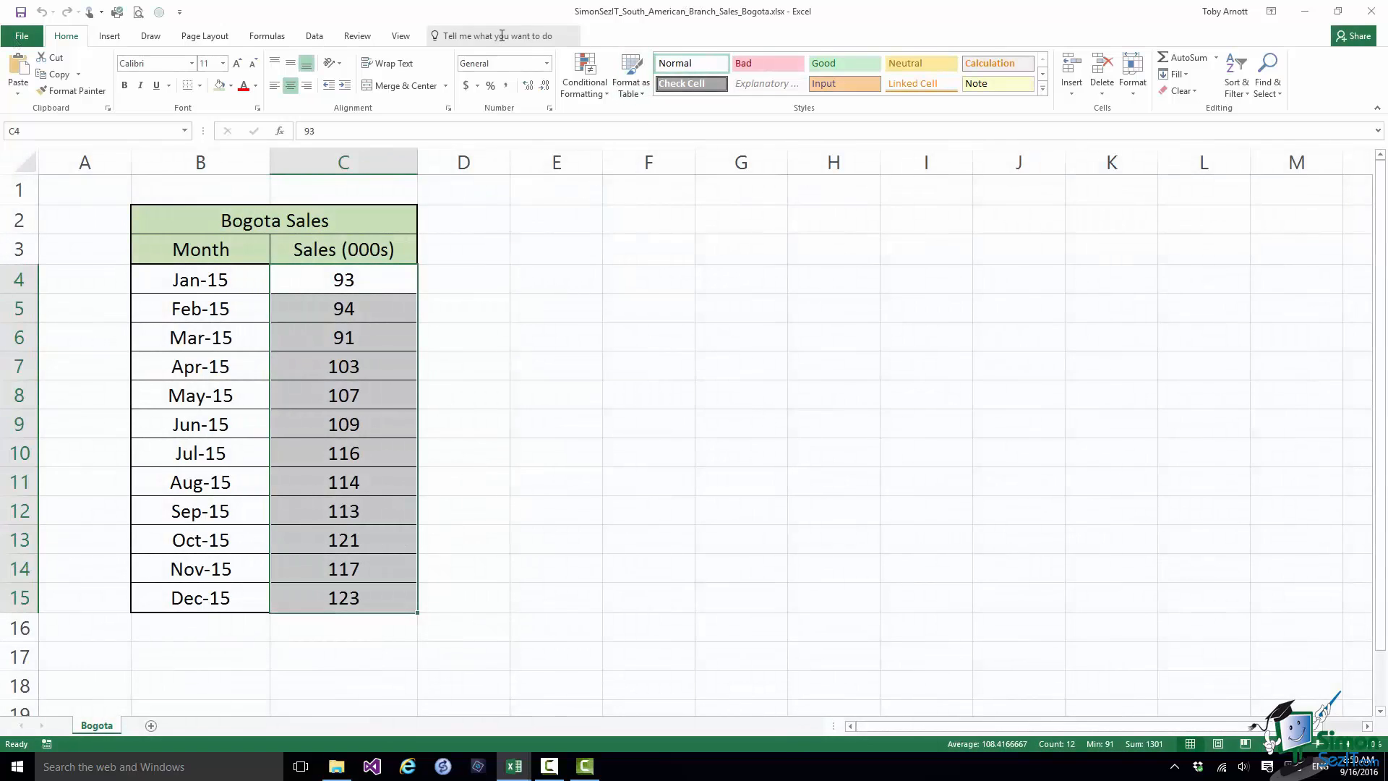
Paste the Bogota workbook's C4:C15 into Summary C4 as external links, January showing 93
click(400, 35)
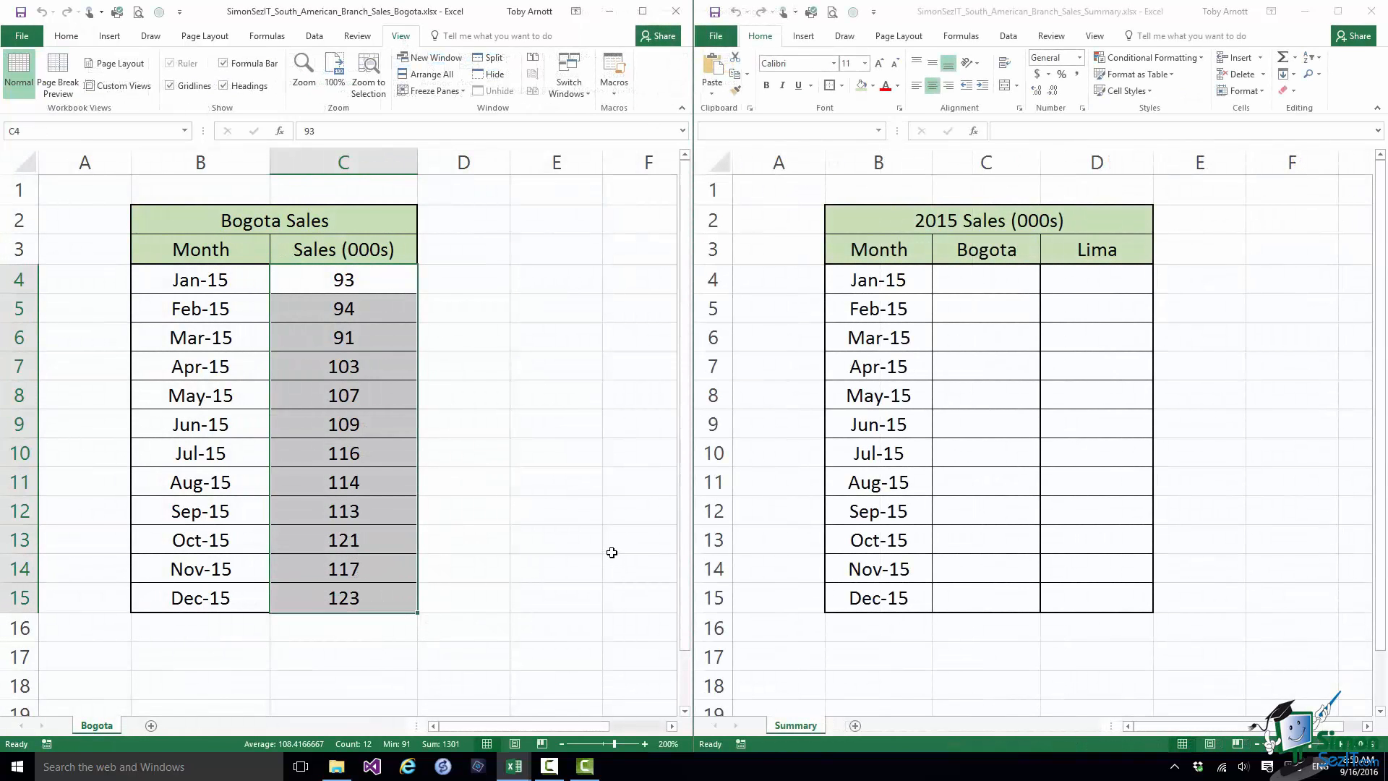
click(985, 279)
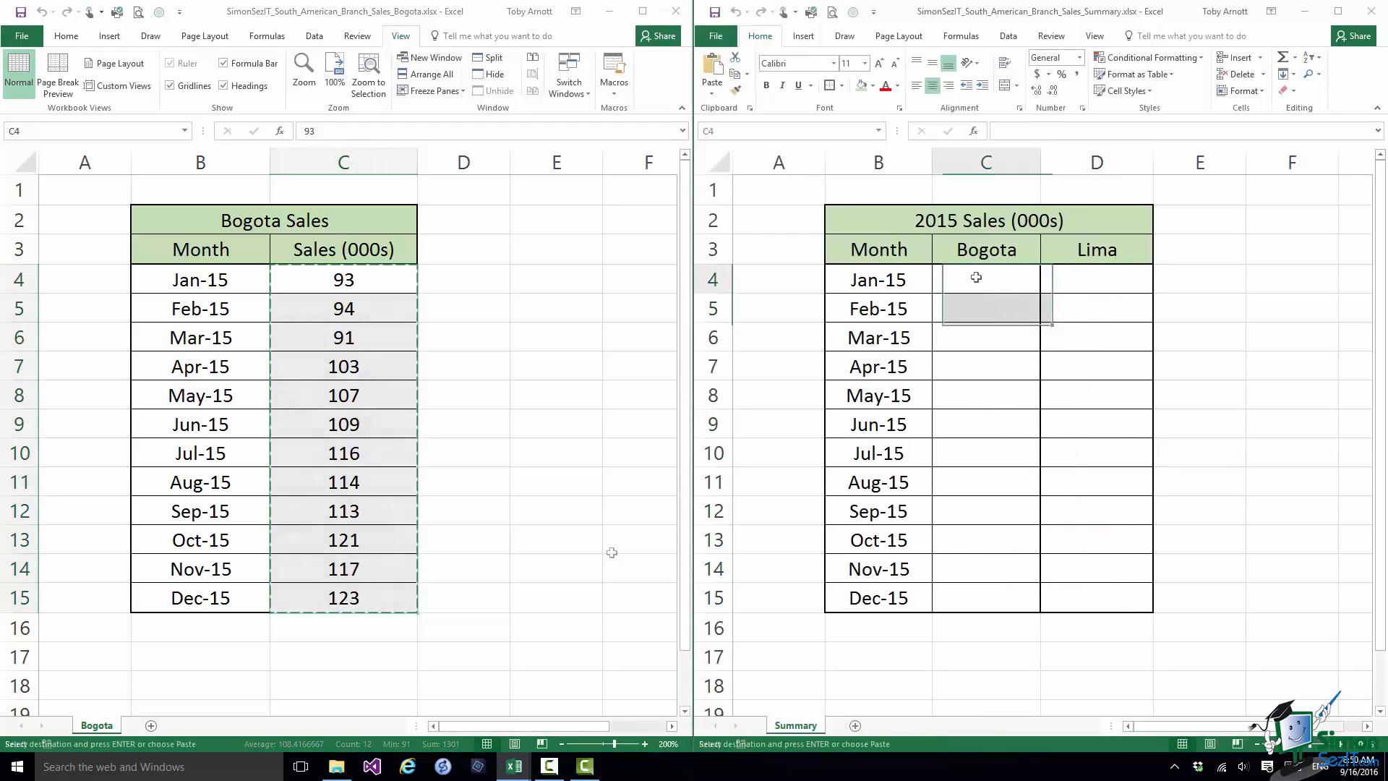
right_click(976, 277)
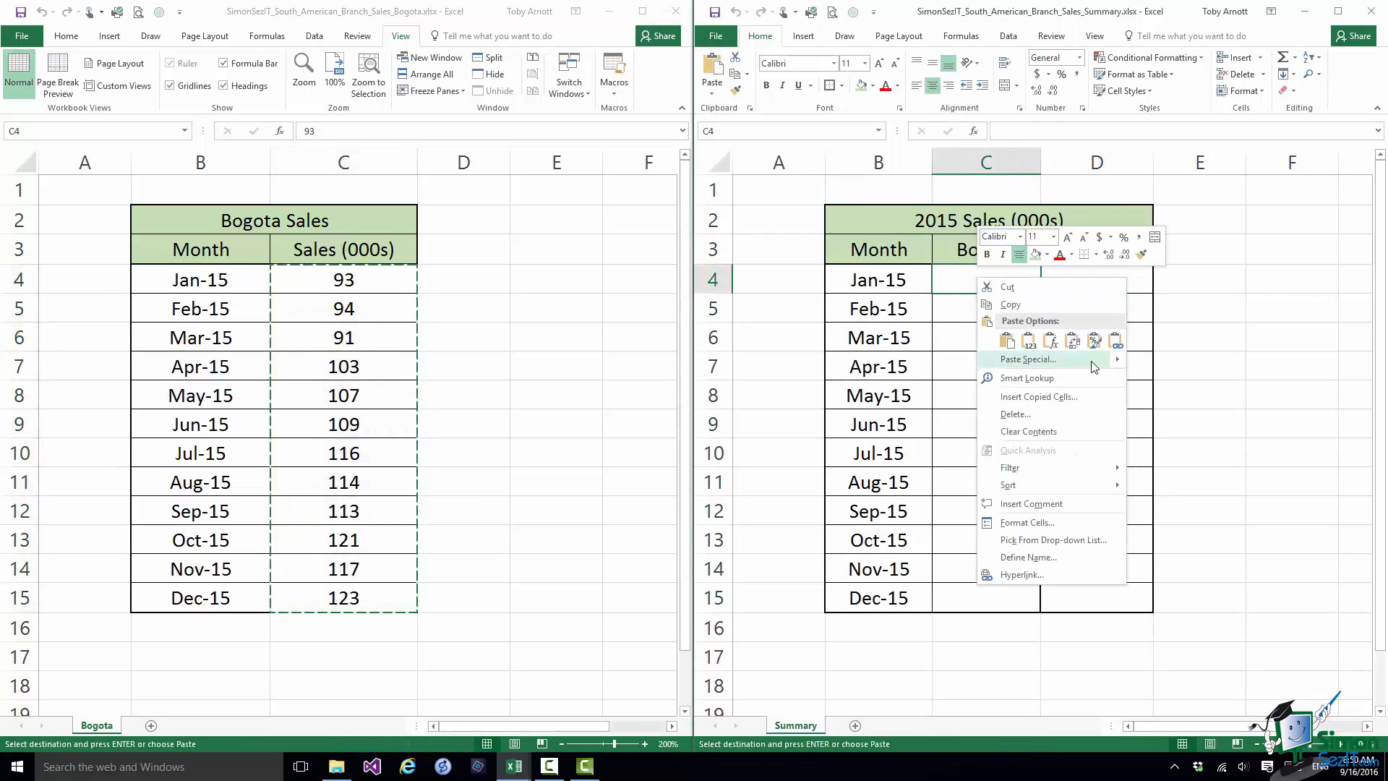
mouse_move(1028, 358)
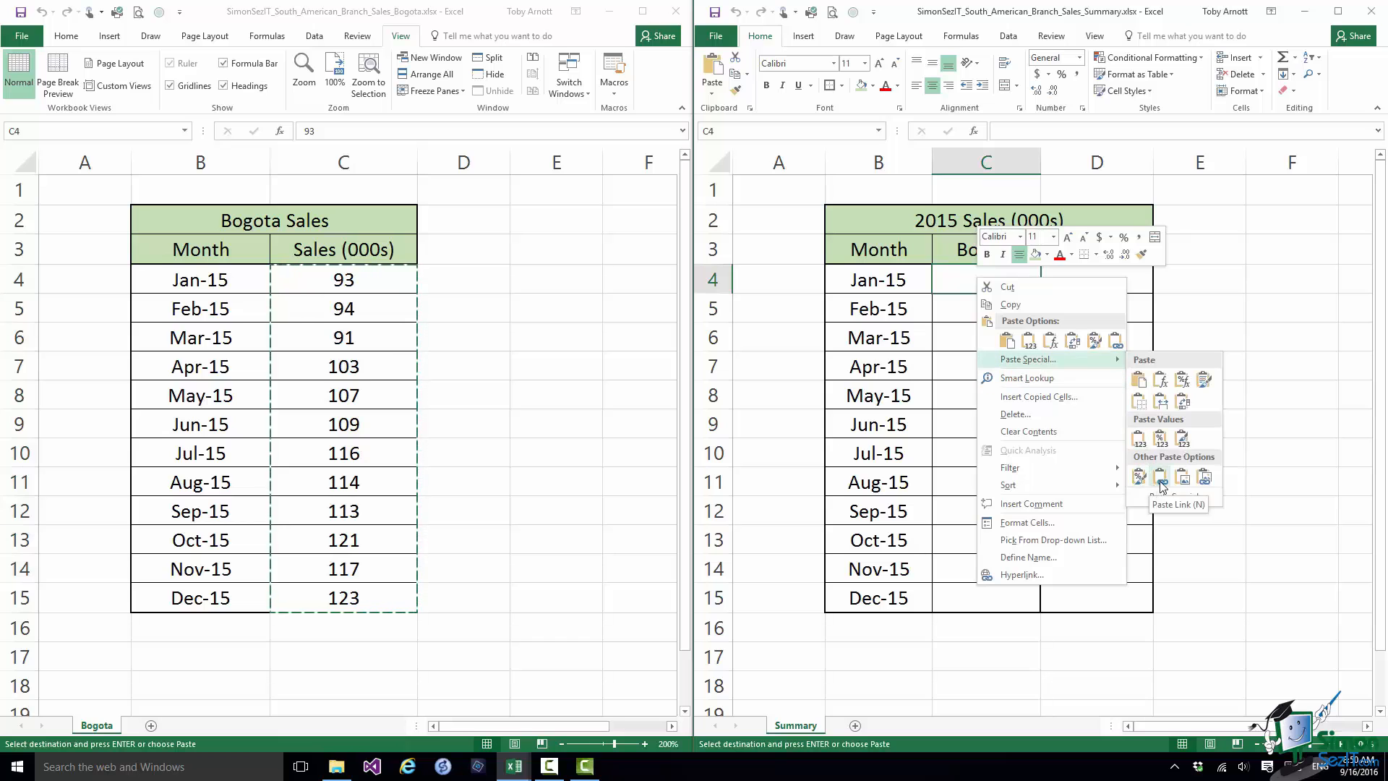
click(1162, 479)
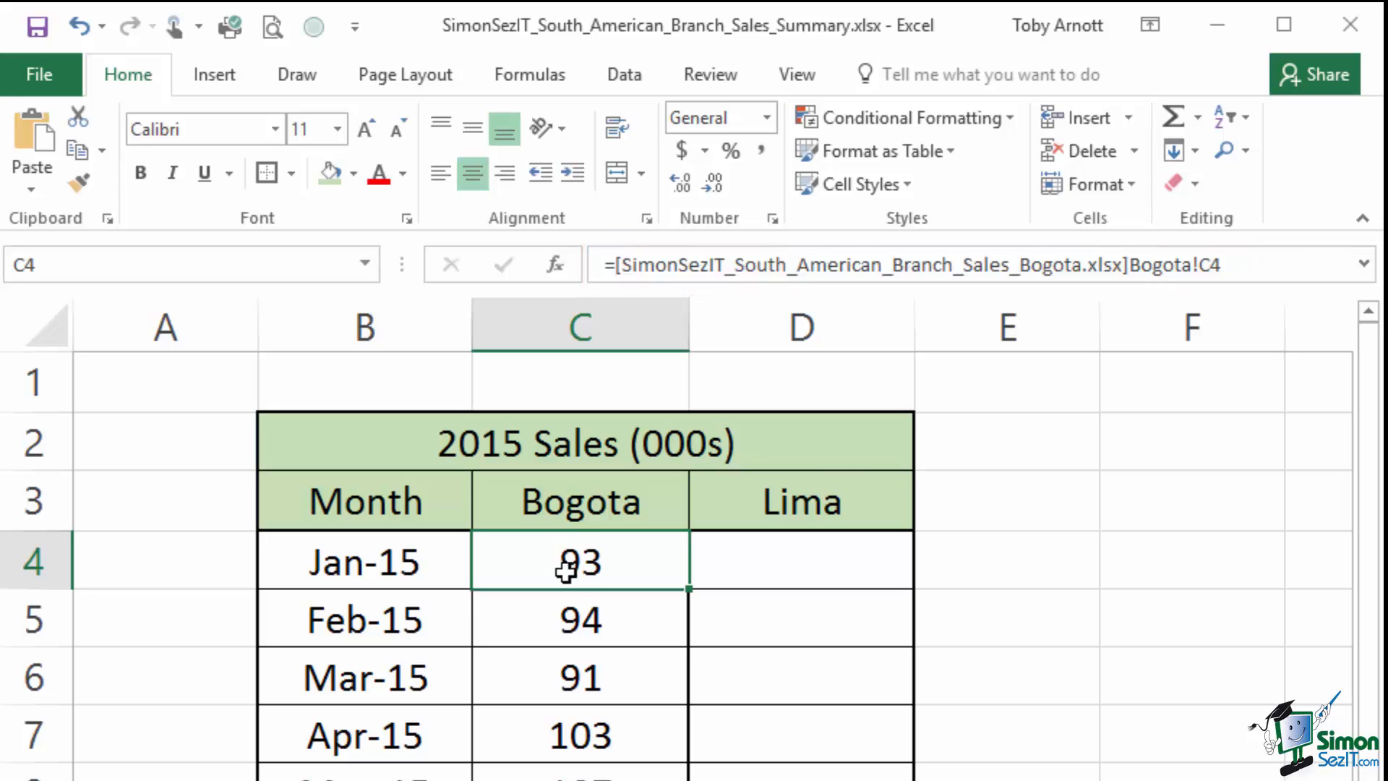
Change Bogota's Feb-15 sales to 96 and save the summary workbook's changes on closing
click(579, 677)
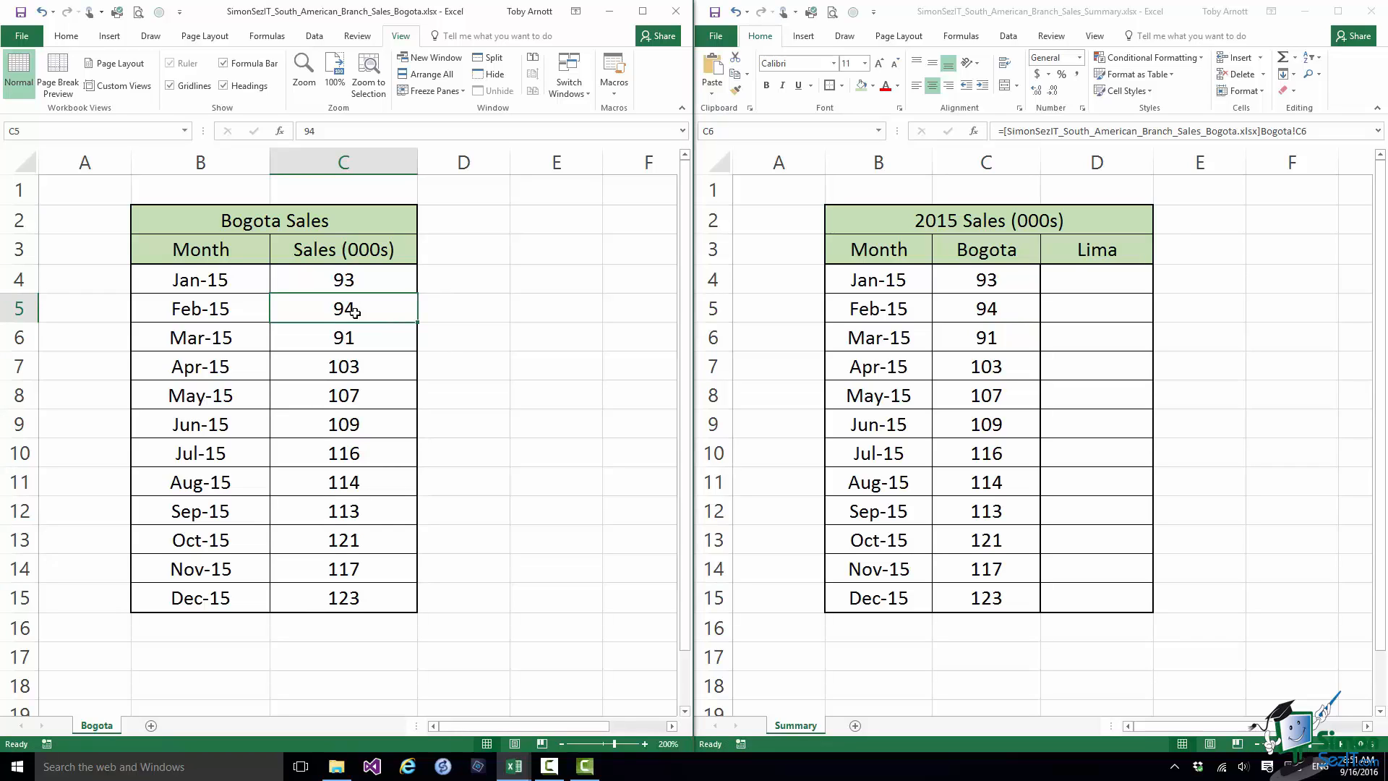
mouse_move(480, 325)
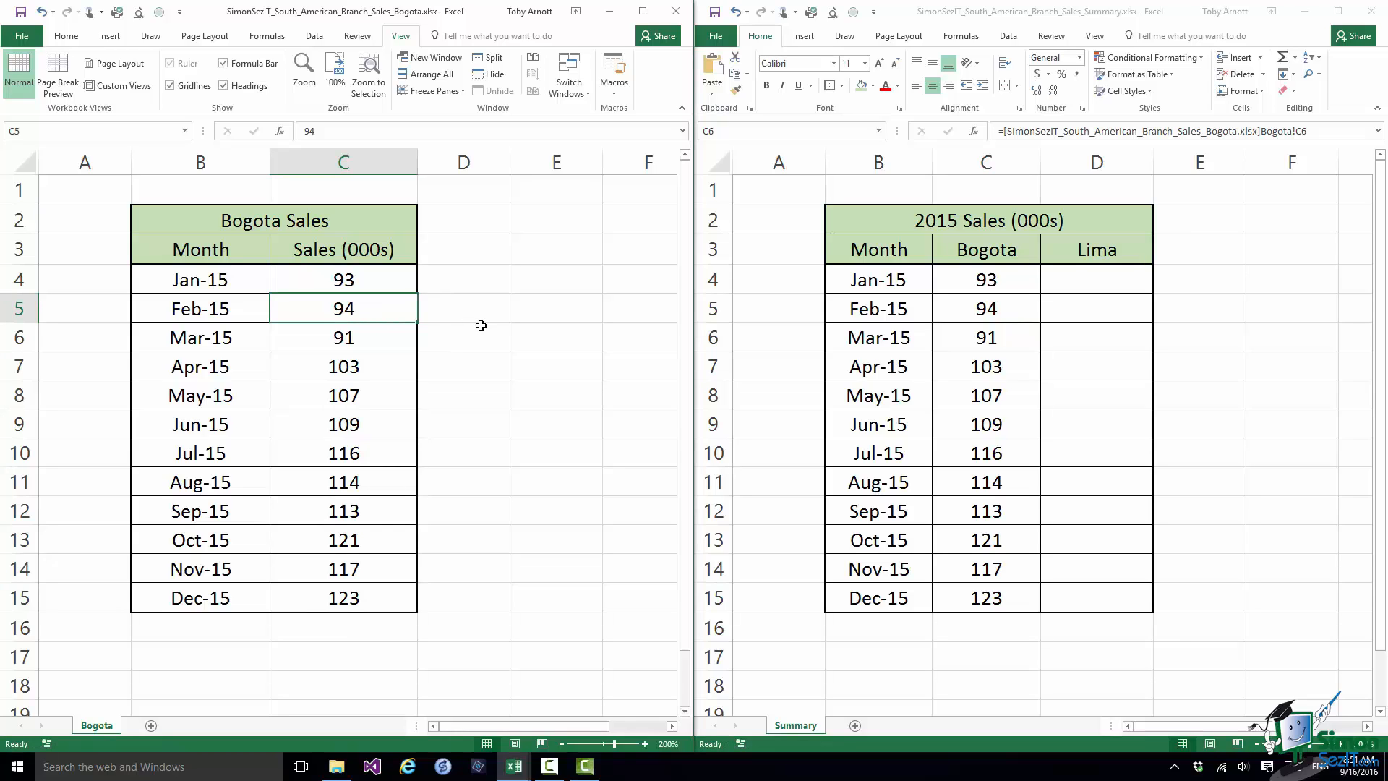
text(96)
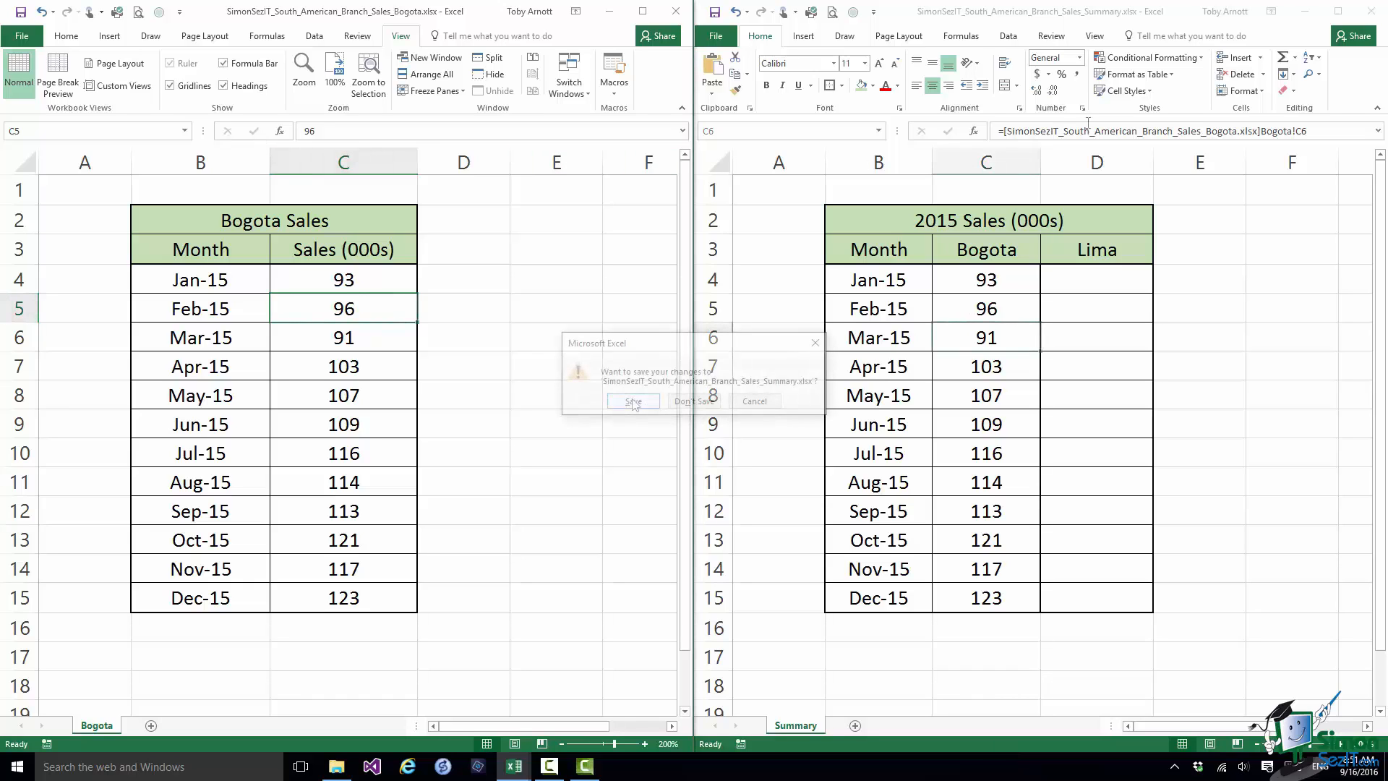
click(631, 400)
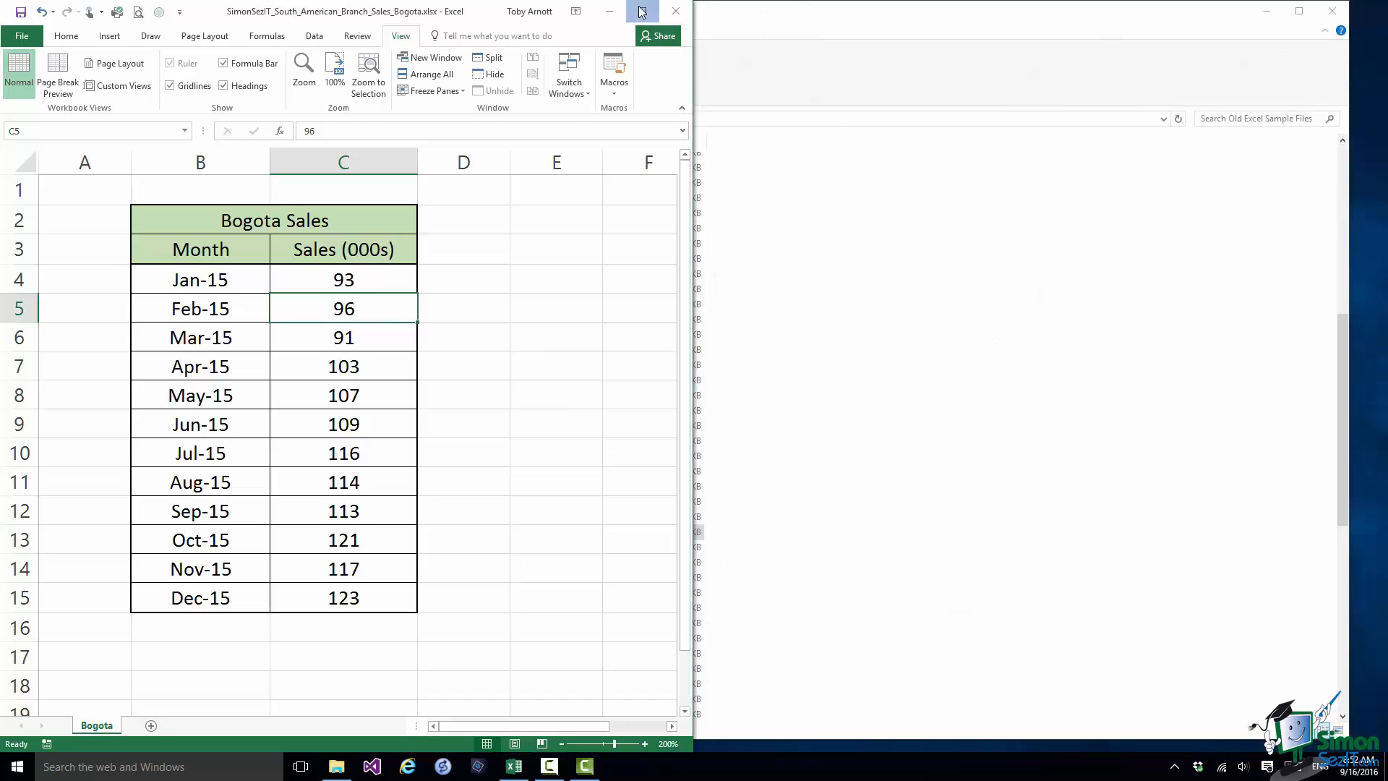
Maximize the Bogota workbook, change Mar-15 sales from 91 to 94, then close and save it
click(640, 10)
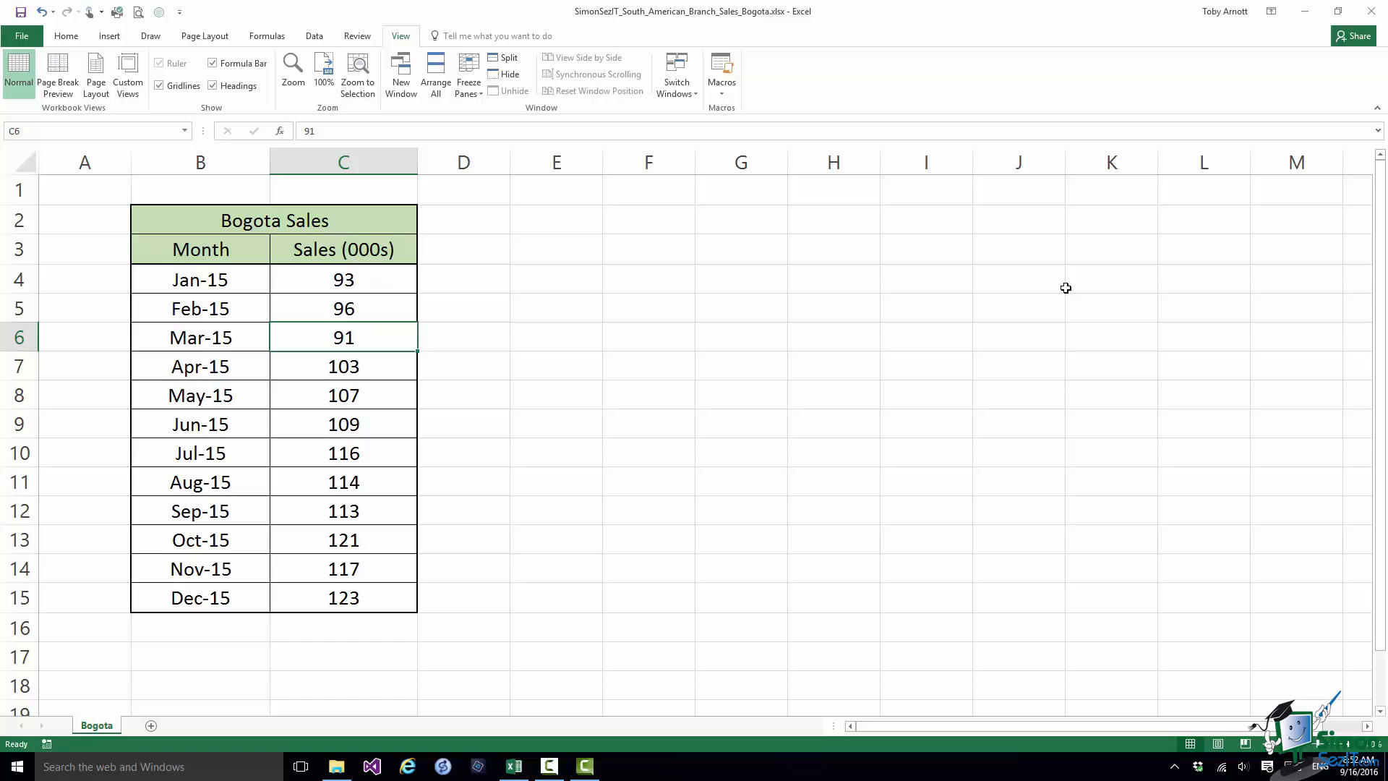
text(94)
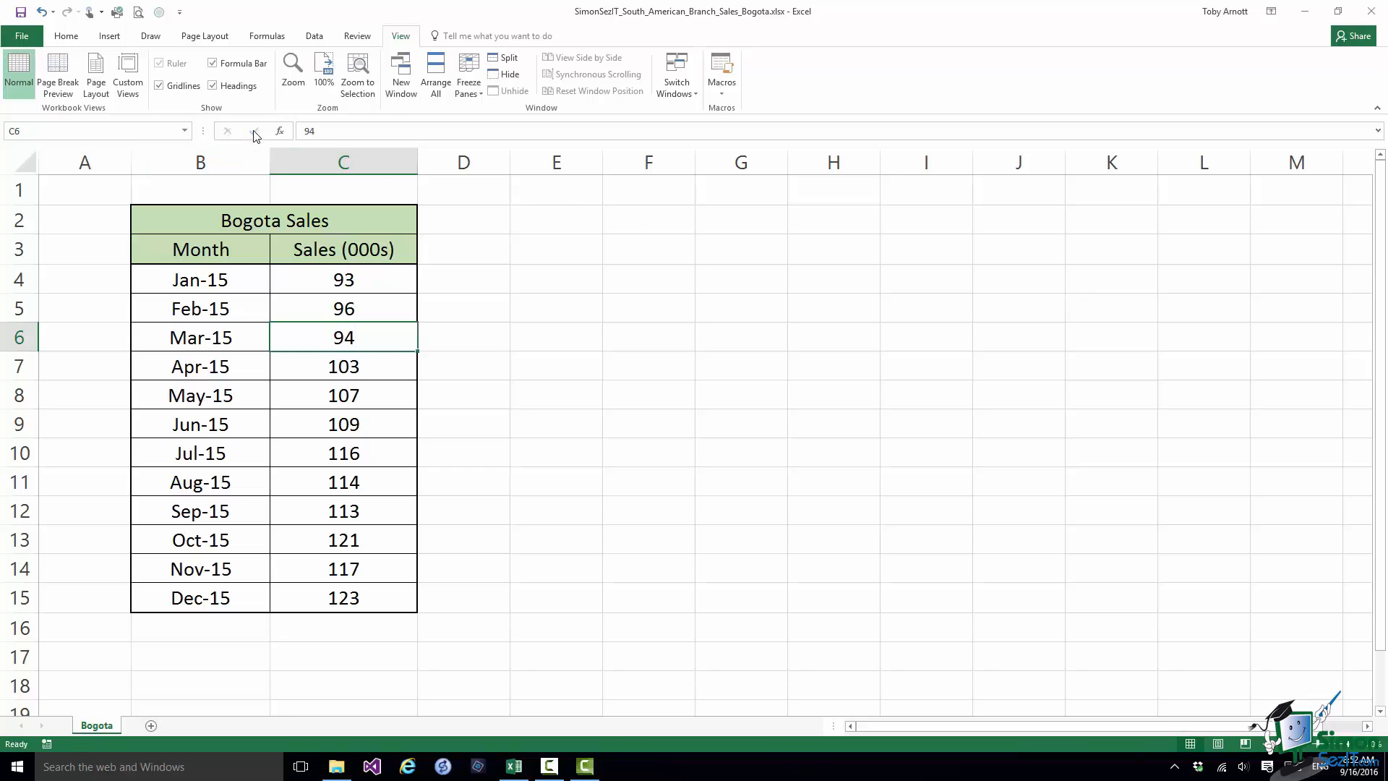
click(21, 35)
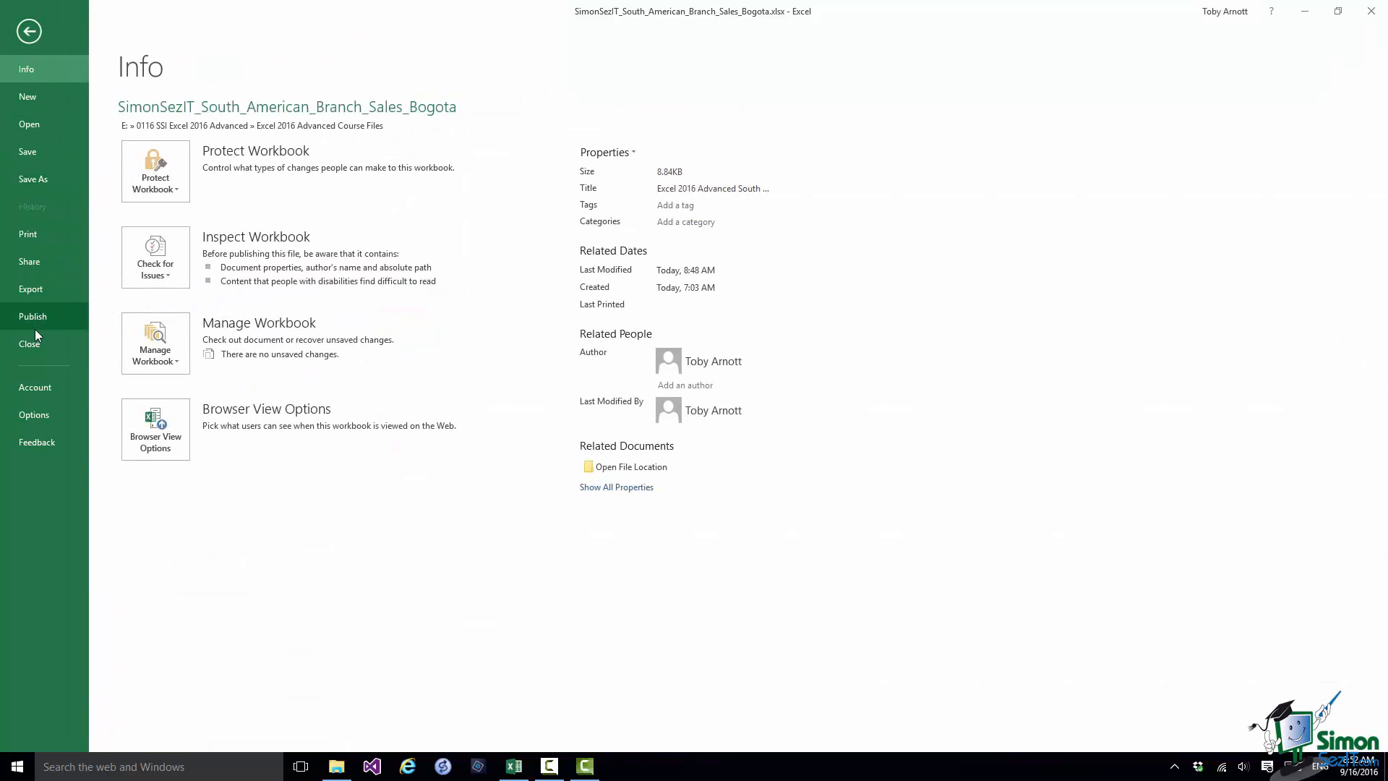
click(29, 344)
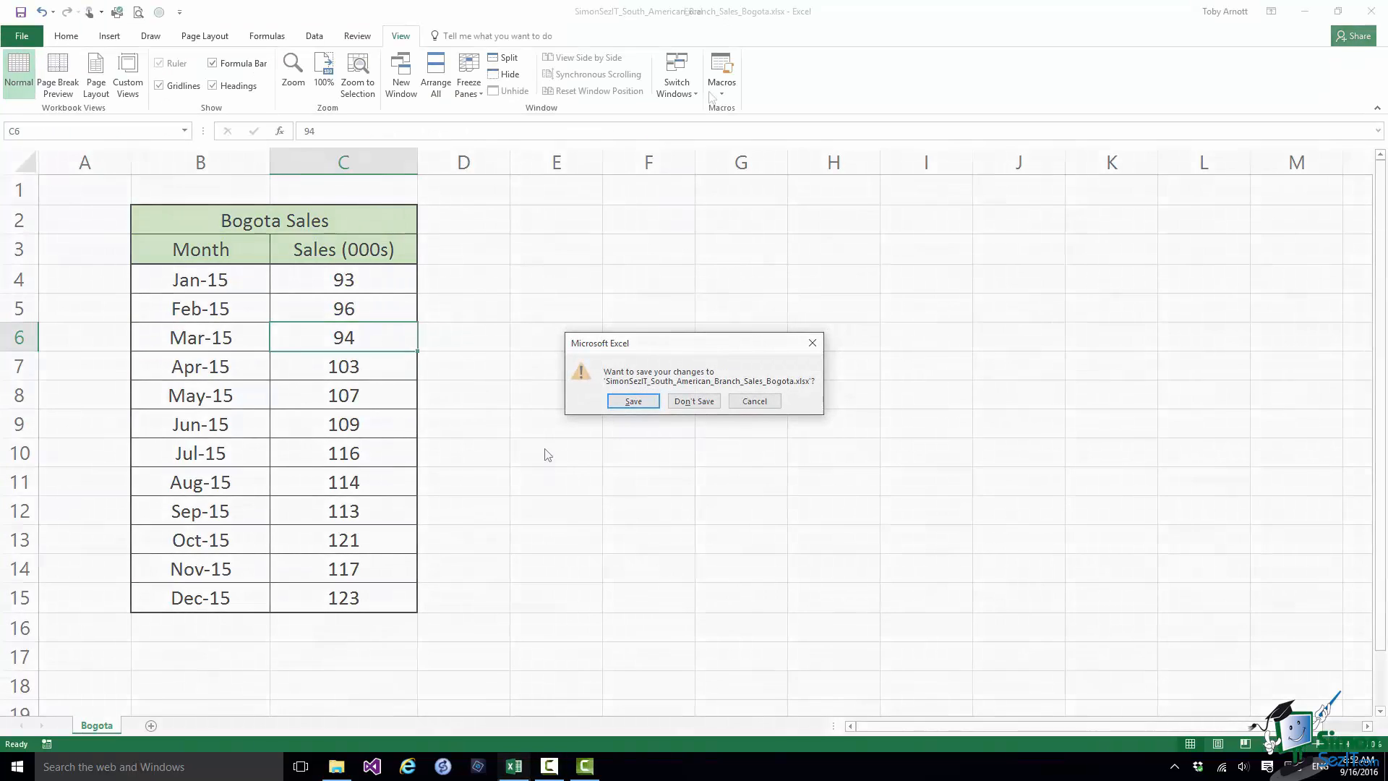
click(692, 400)
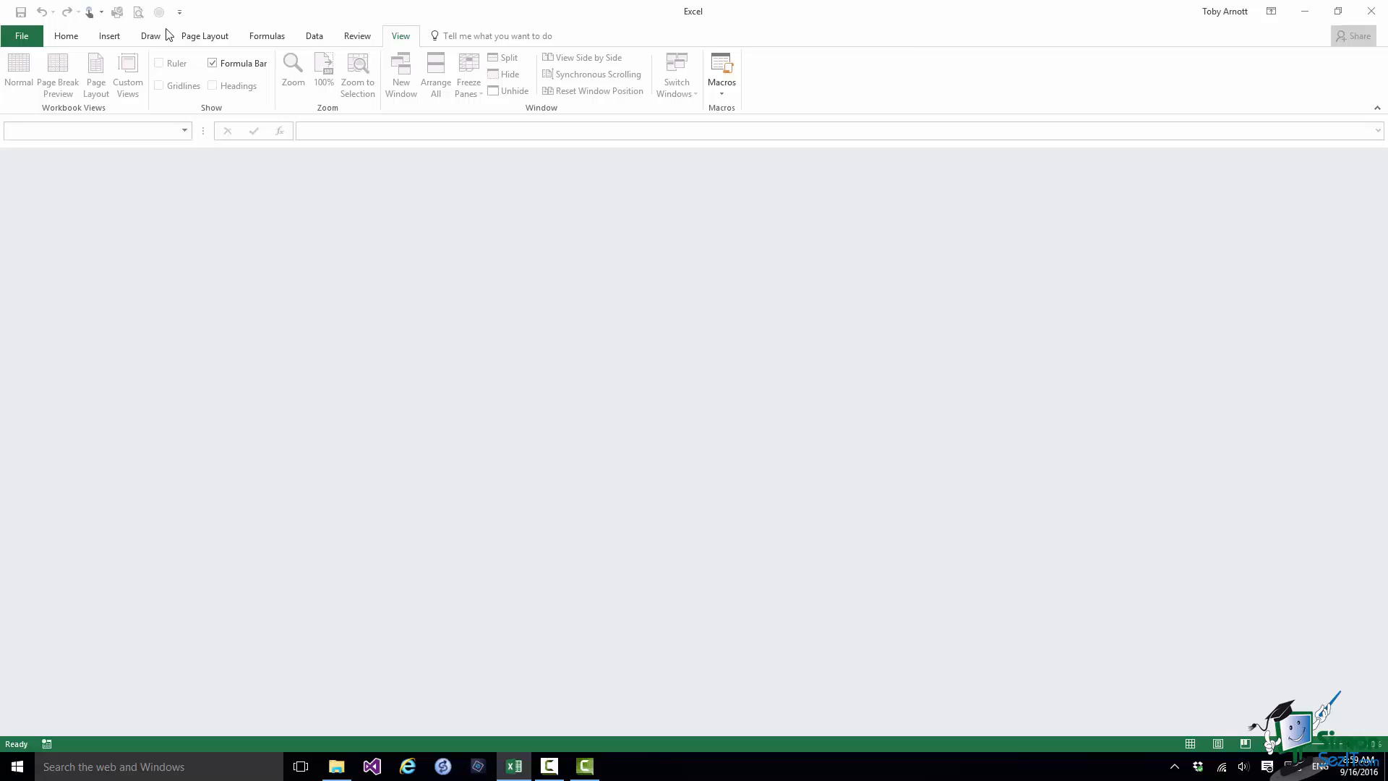
Reopen the Summary workbook and enable content so Bogota's March figure updates to 94
click(22, 35)
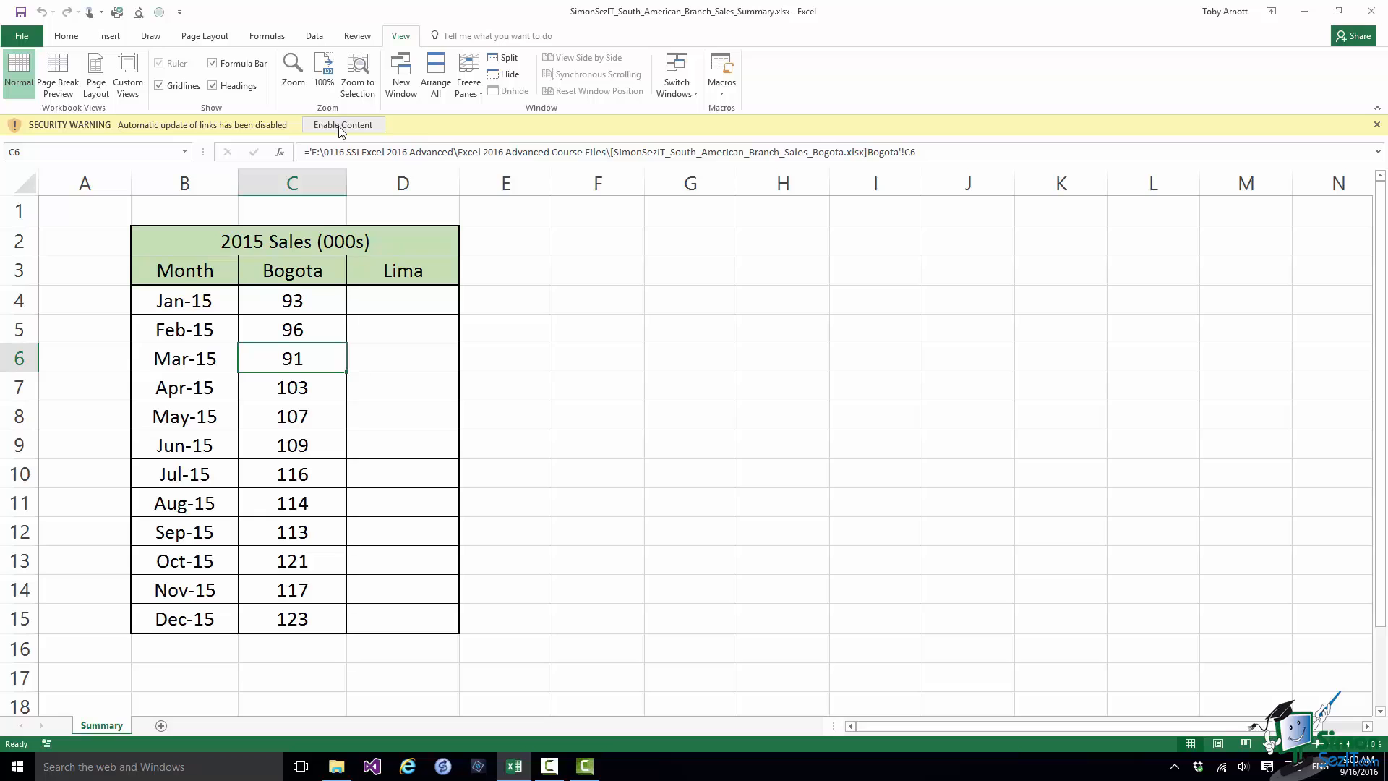
click(341, 124)
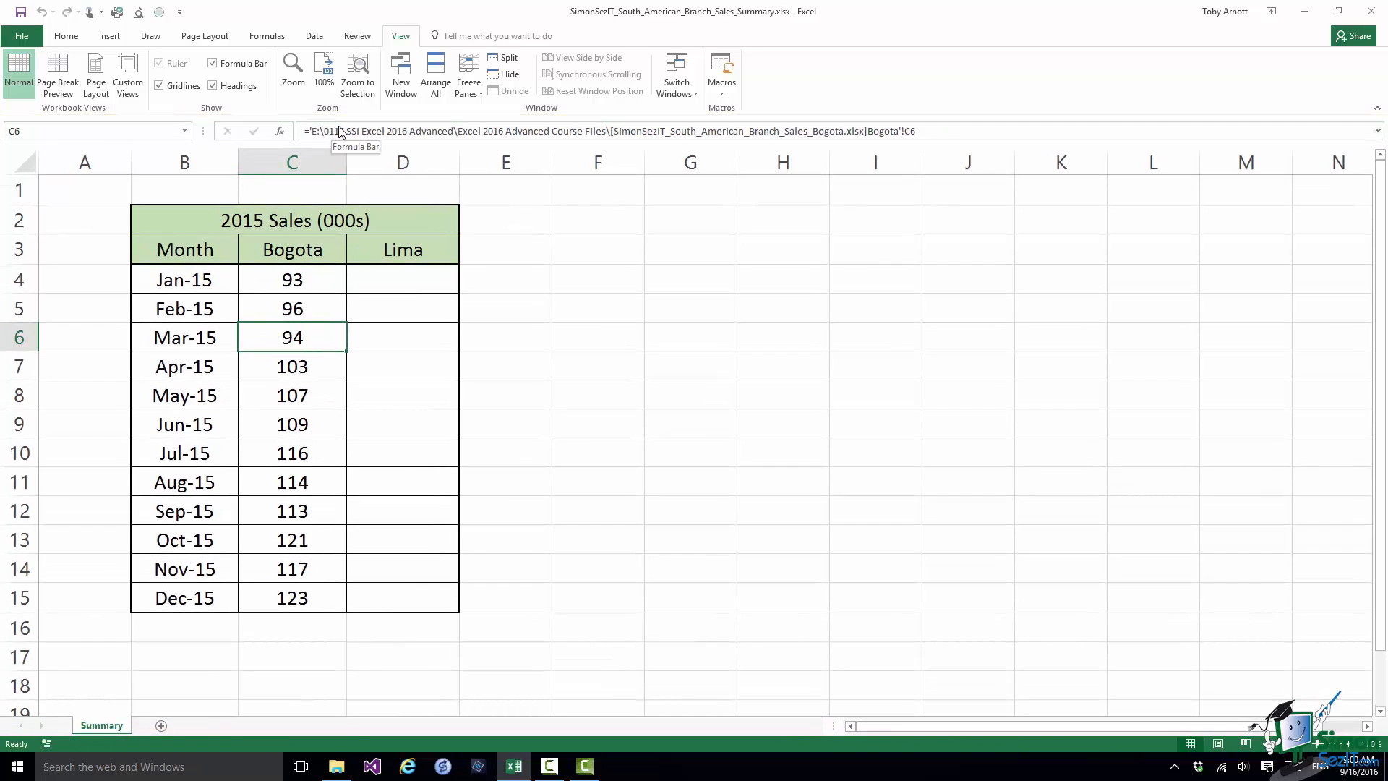
mouse_move(765, 699)
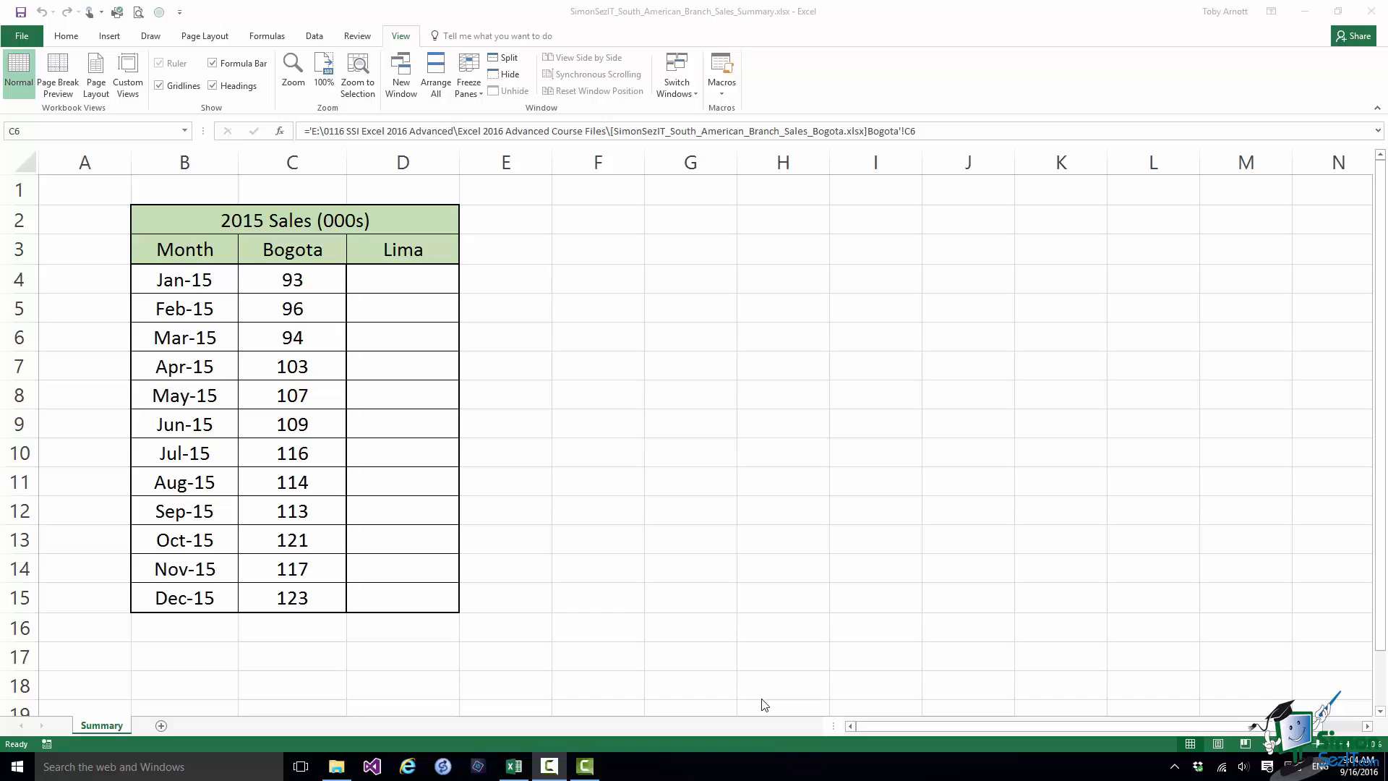
mouse_move(17, 75)
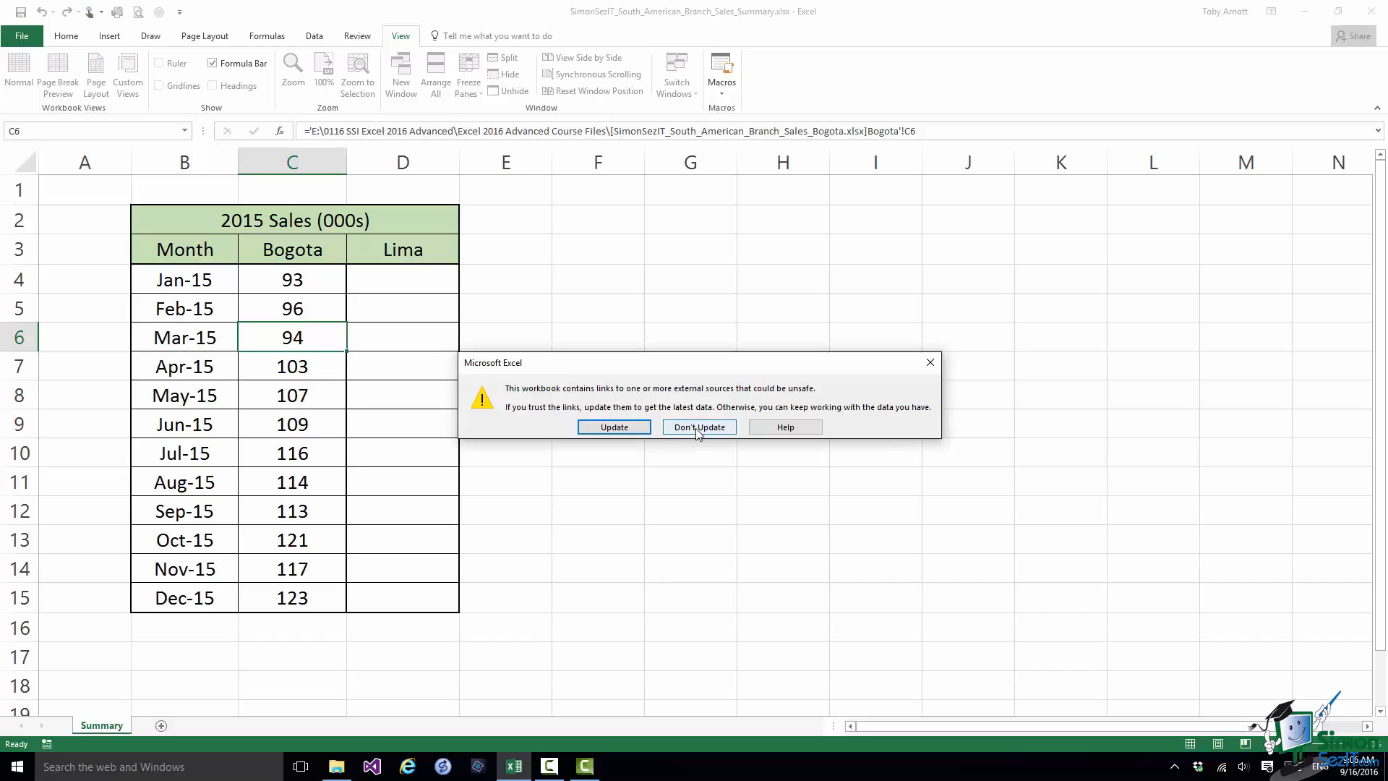
Choose Don't Update in the links warning and go to the Data tools
click(699, 426)
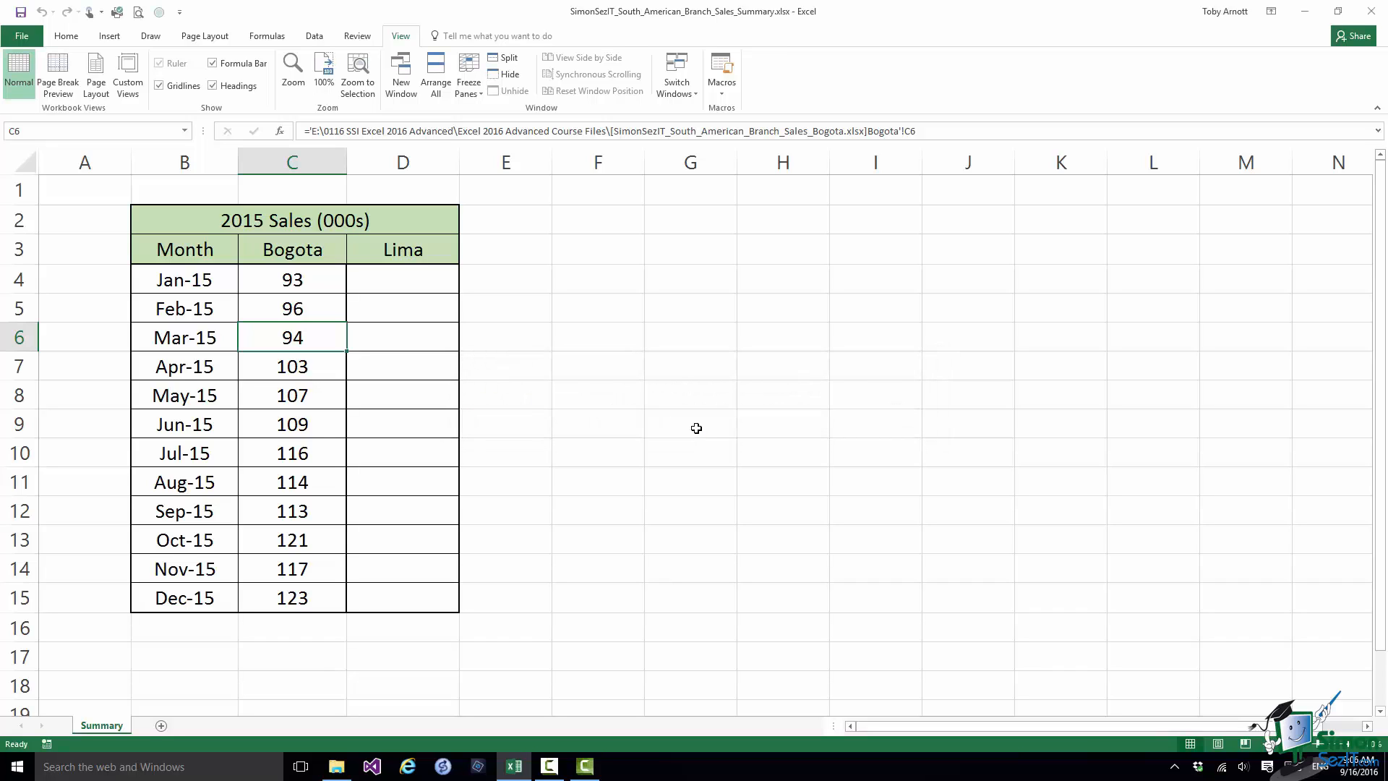
click(313, 35)
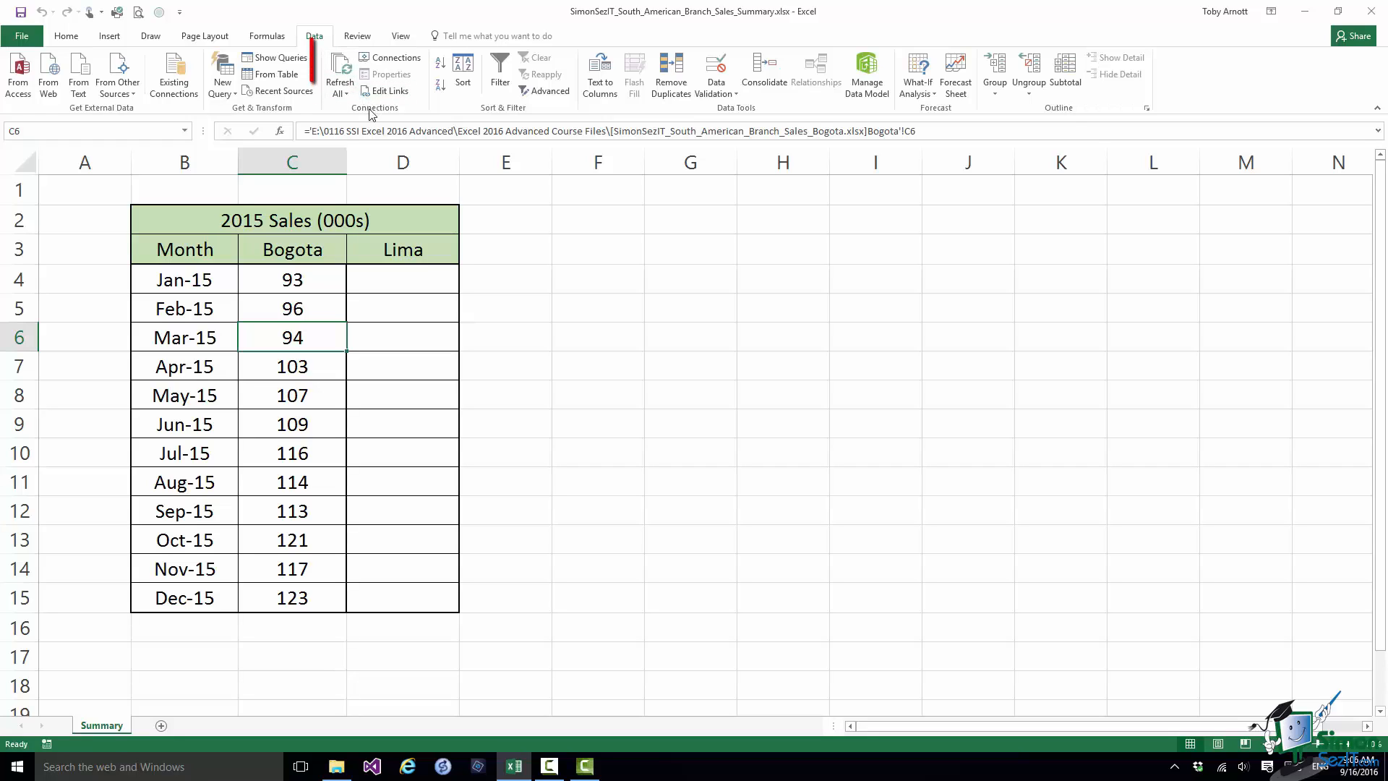
mouse_move(388, 91)
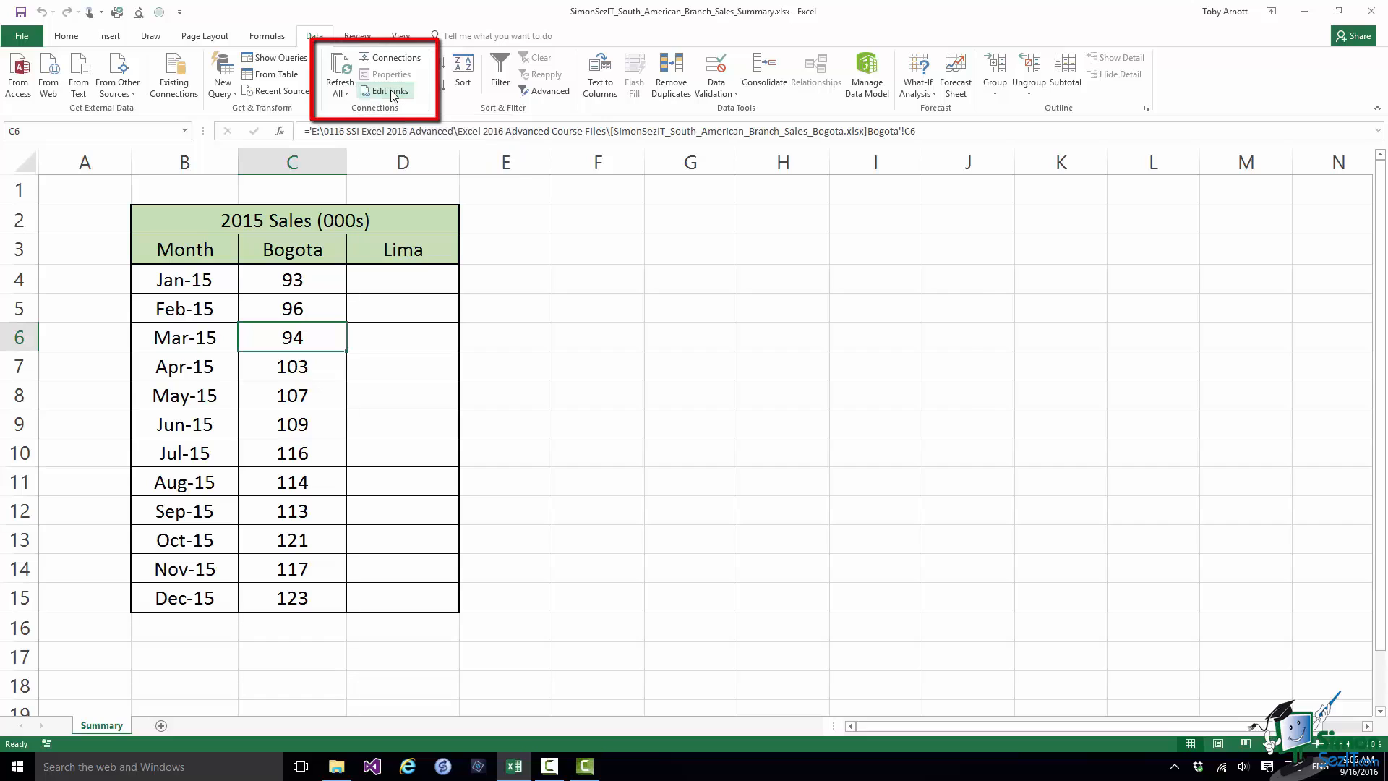
In Edit Links > Startup Prompt, select 'Don't display the alert and don't update automatic links'
click(388, 91)
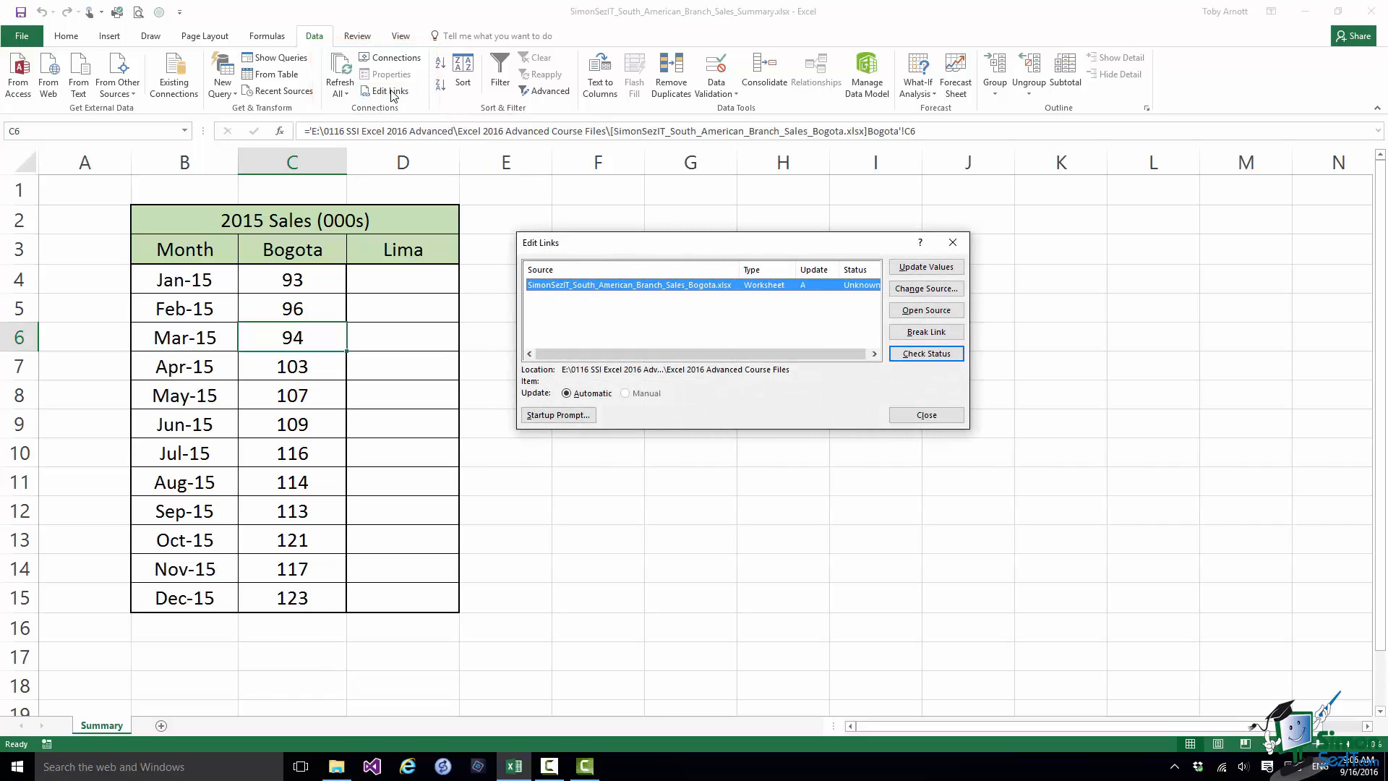
mouse_move(493, 324)
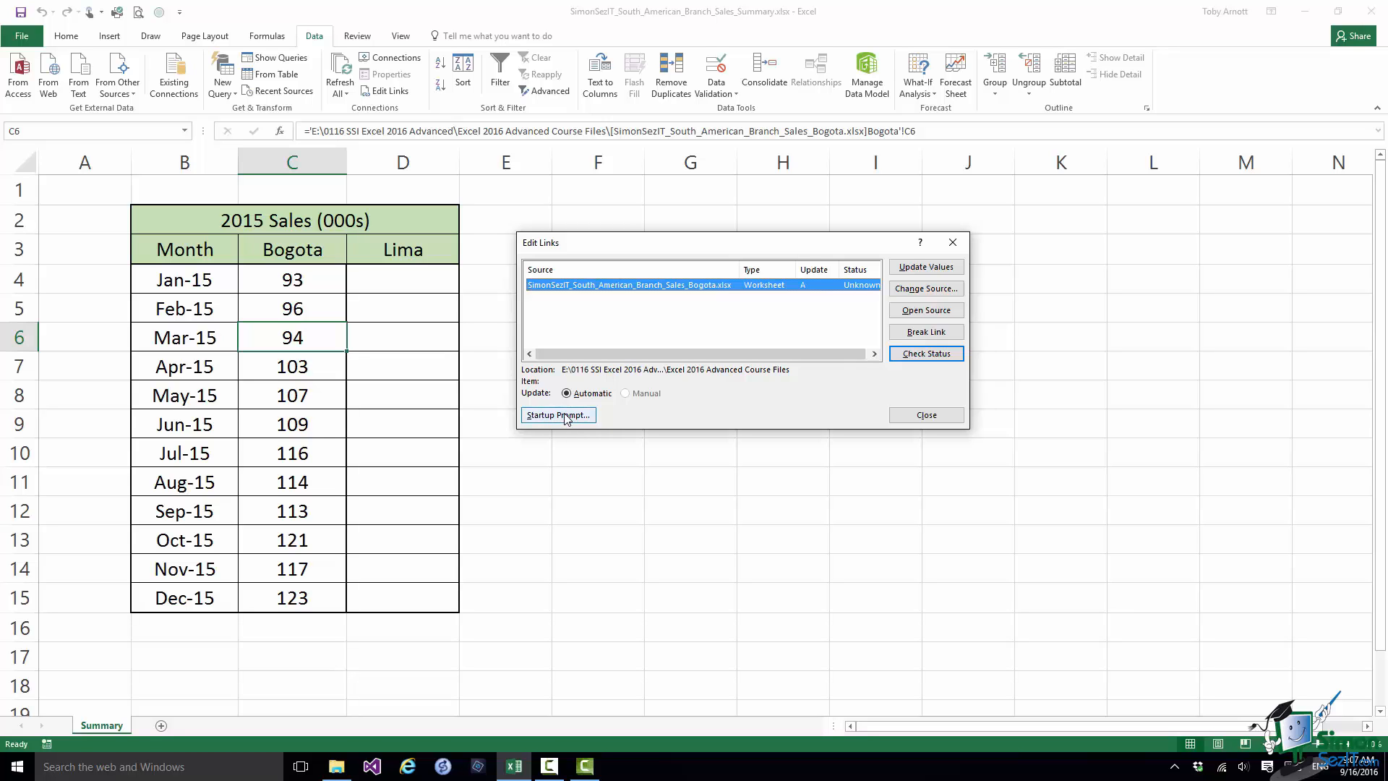
click(558, 415)
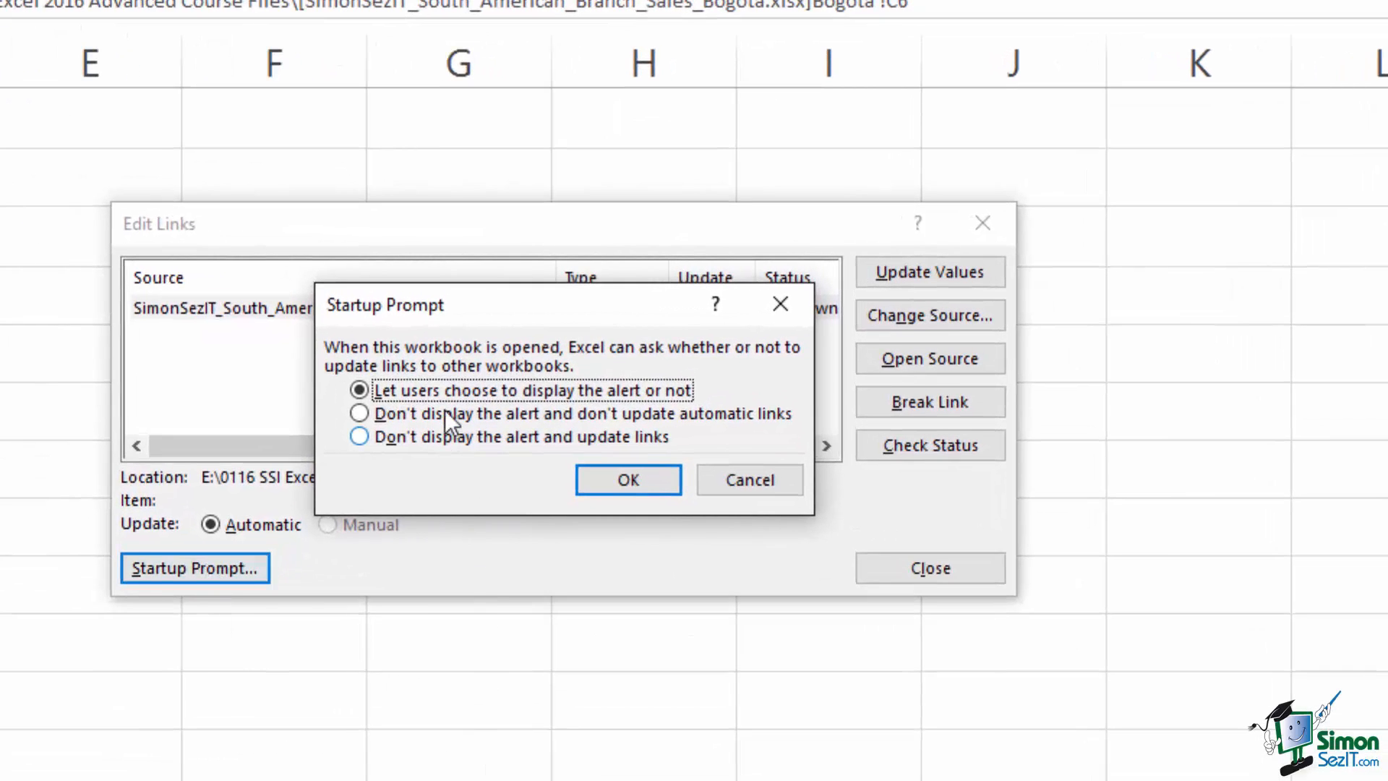
mouse_move(675, 404)
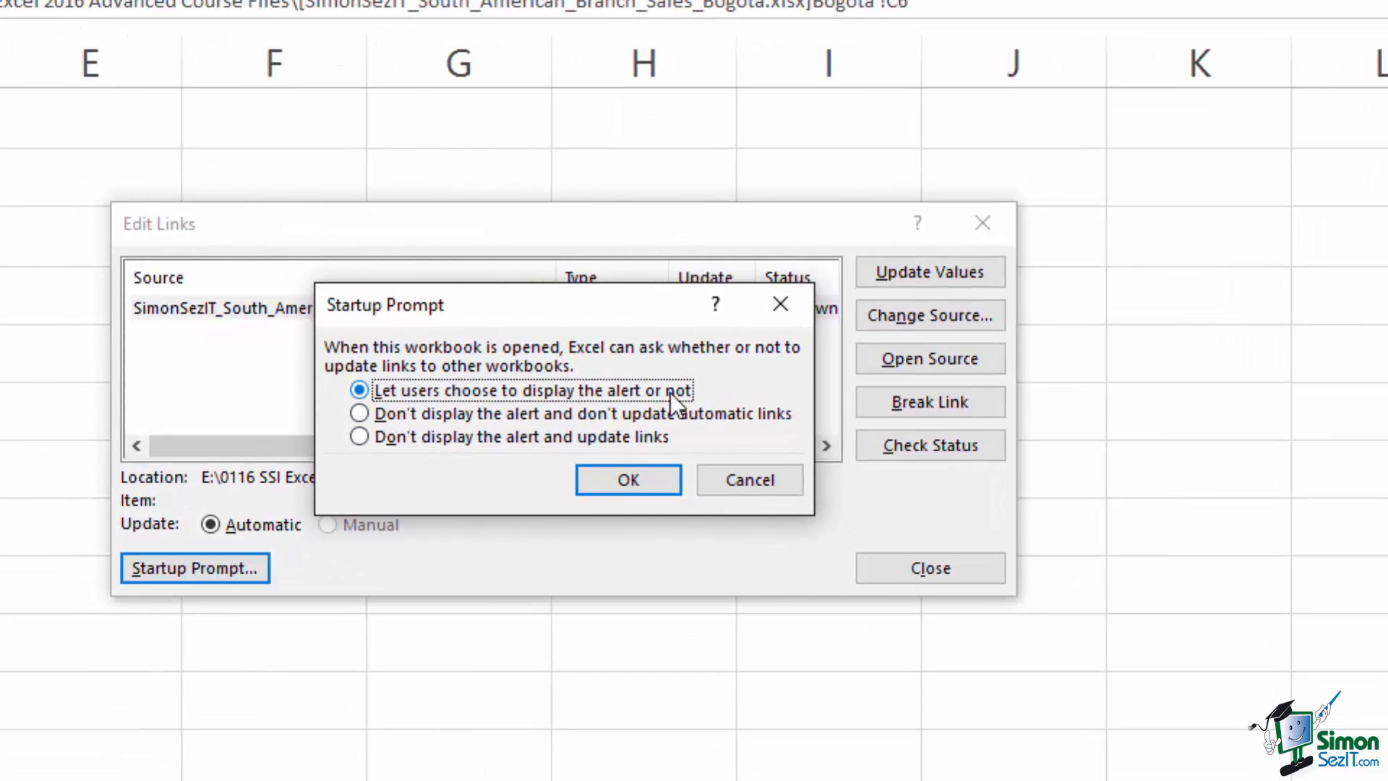
mouse_move(463, 430)
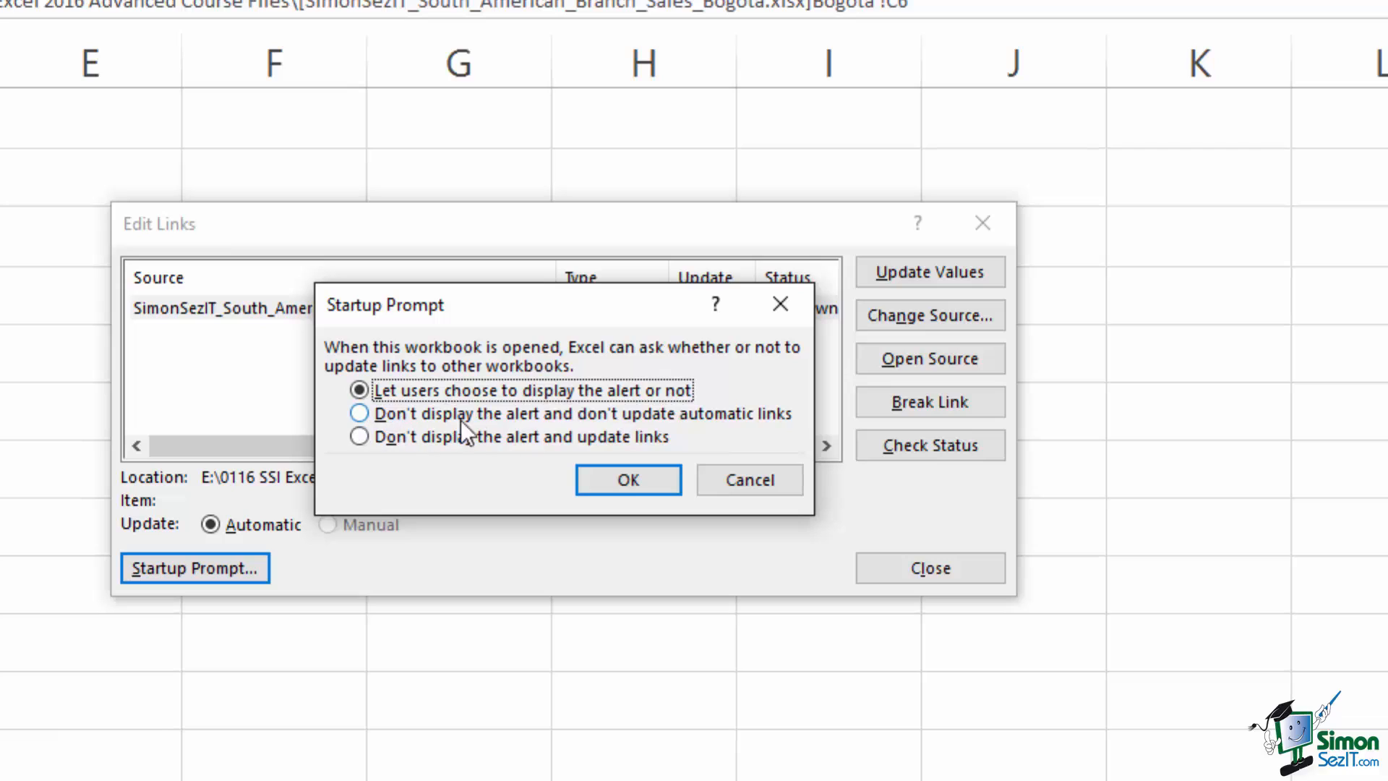
mouse_move(778, 429)
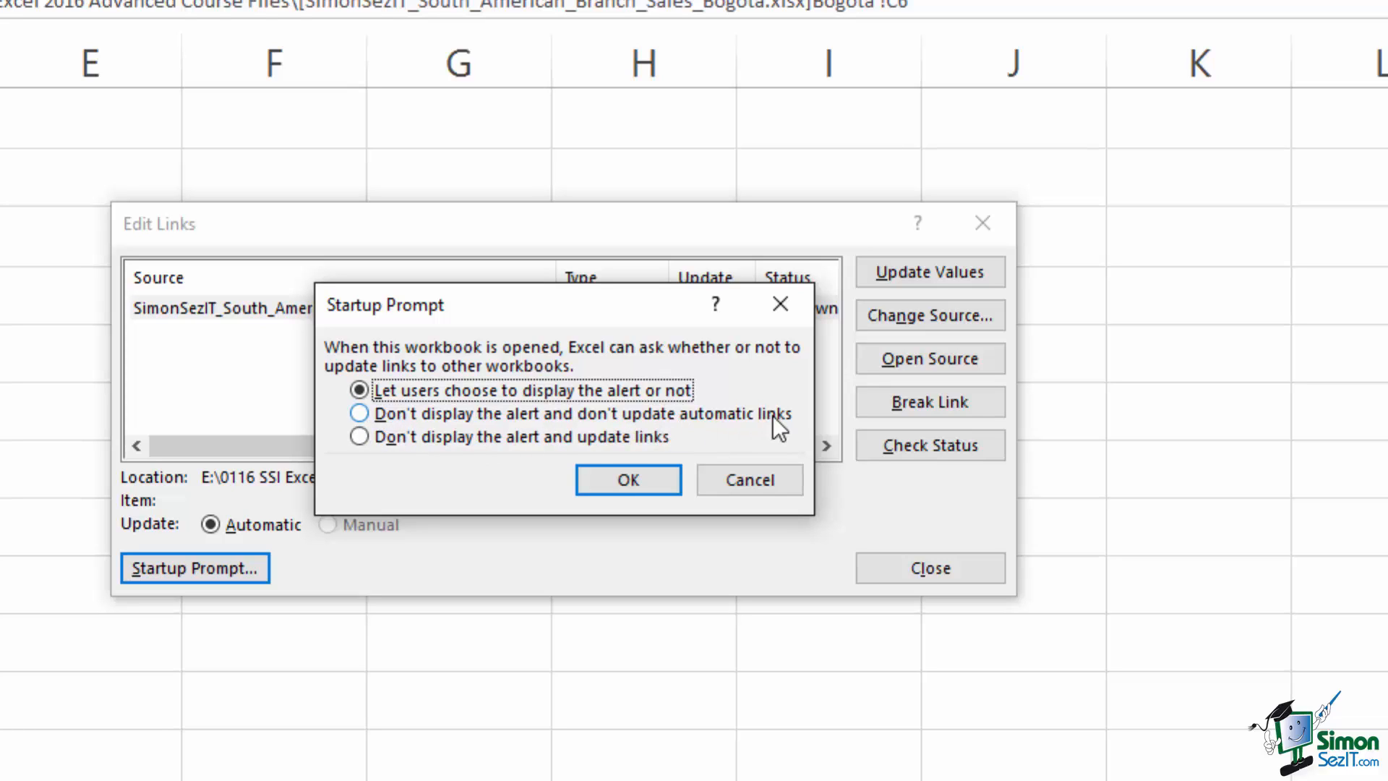
mouse_move(396, 497)
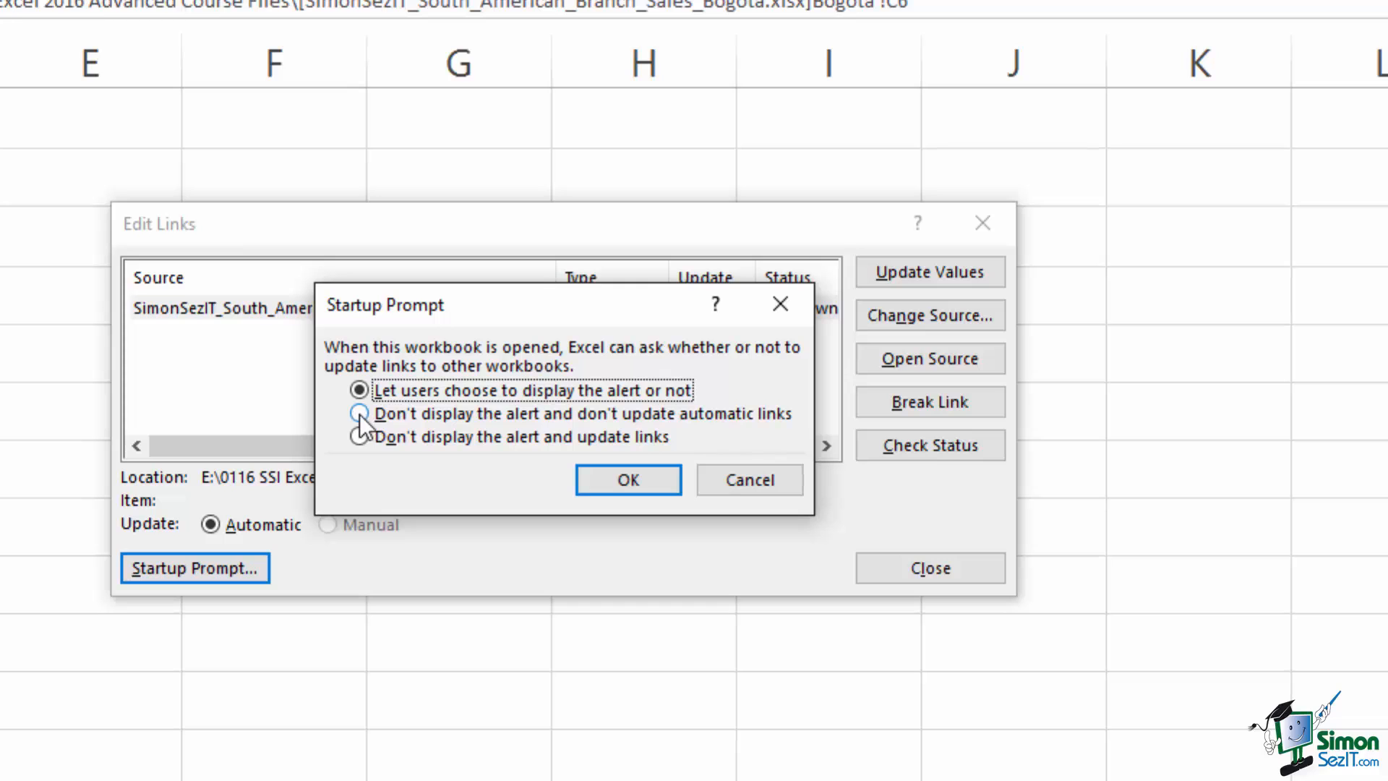
click(360, 414)
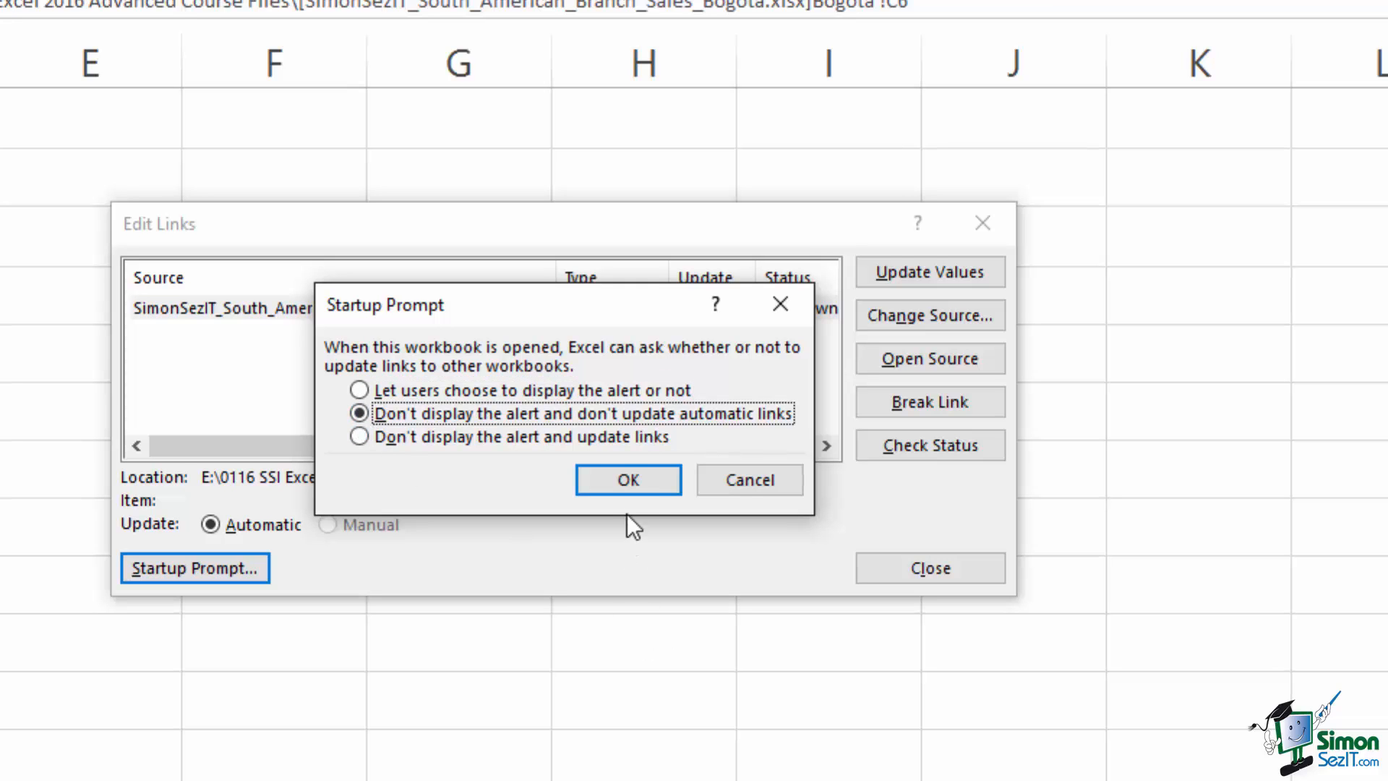
Confirm the startup prompt choice with OK and close Edit Links, returning to the Summary sheet
click(628, 479)
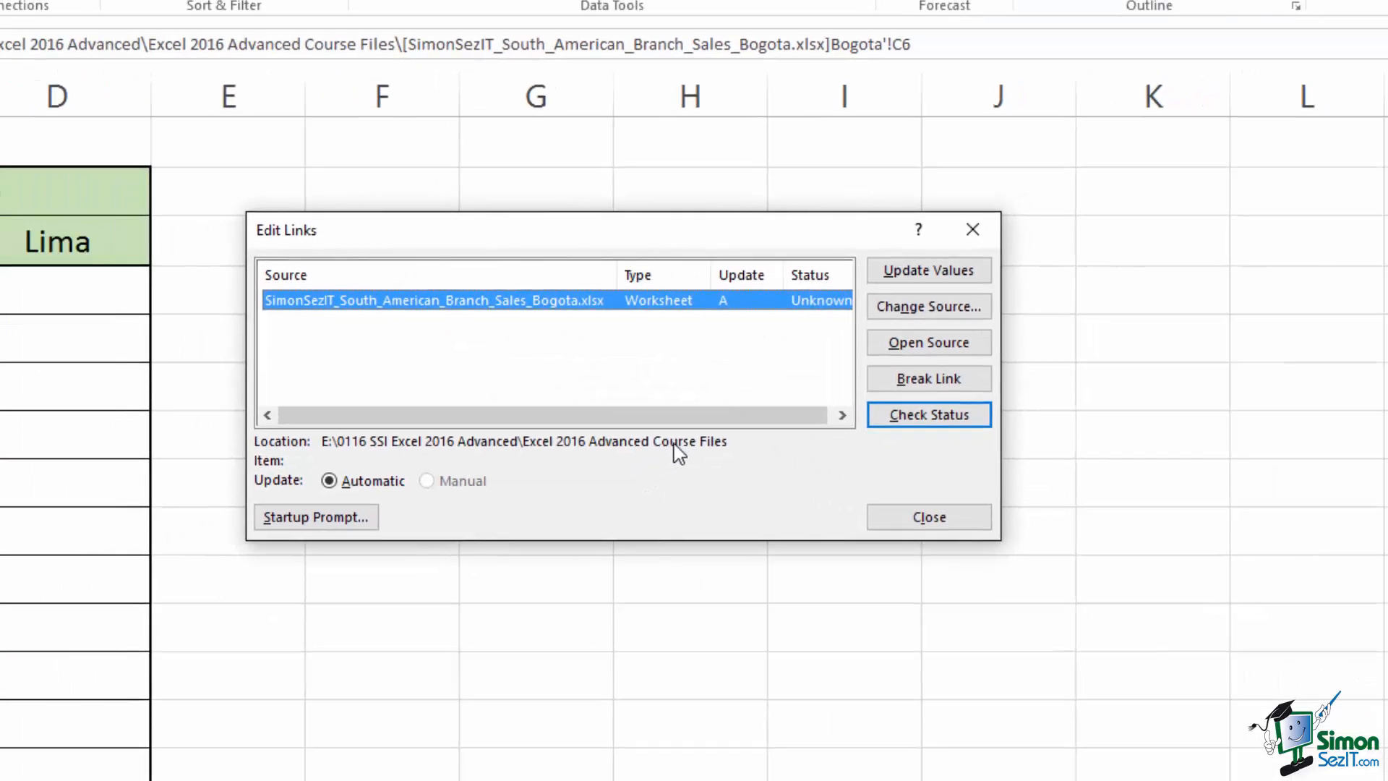
click(928, 517)
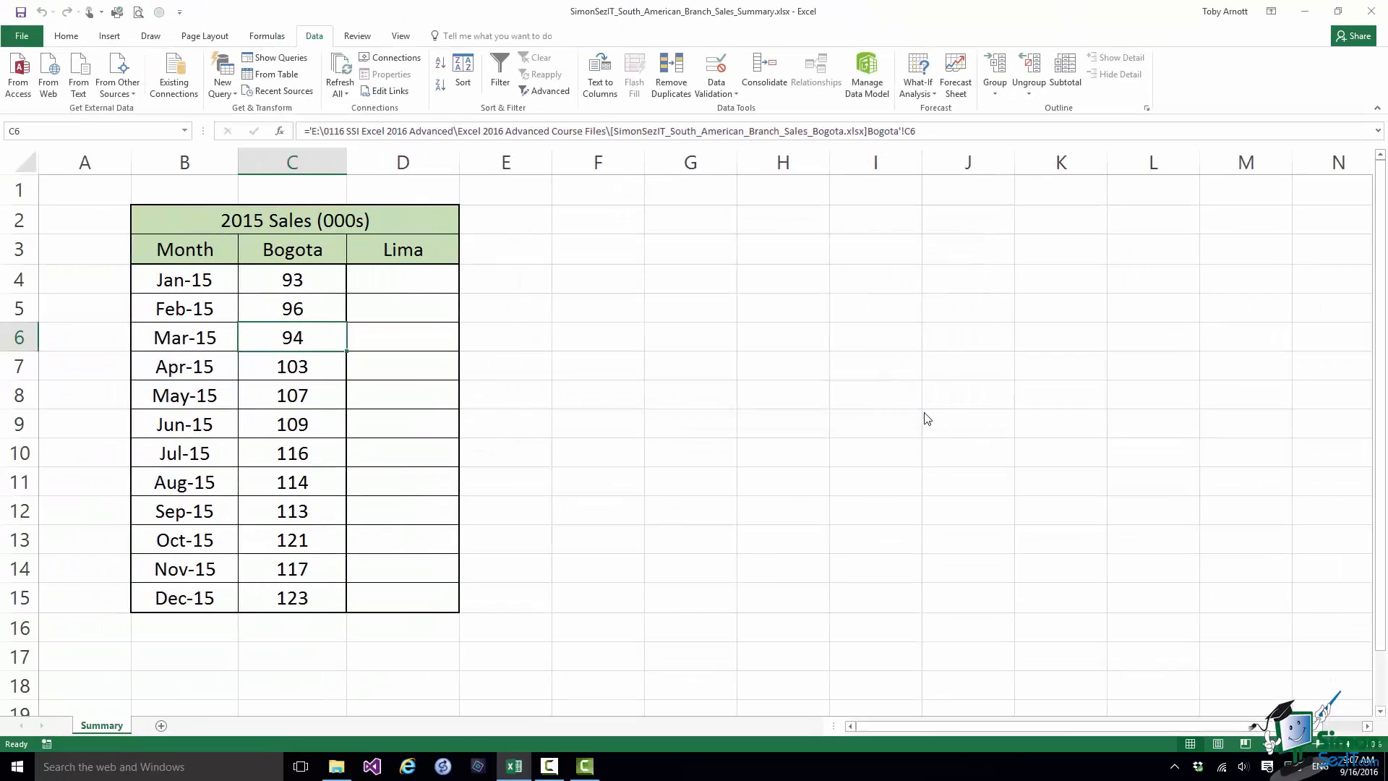
mouse_move(913, 412)
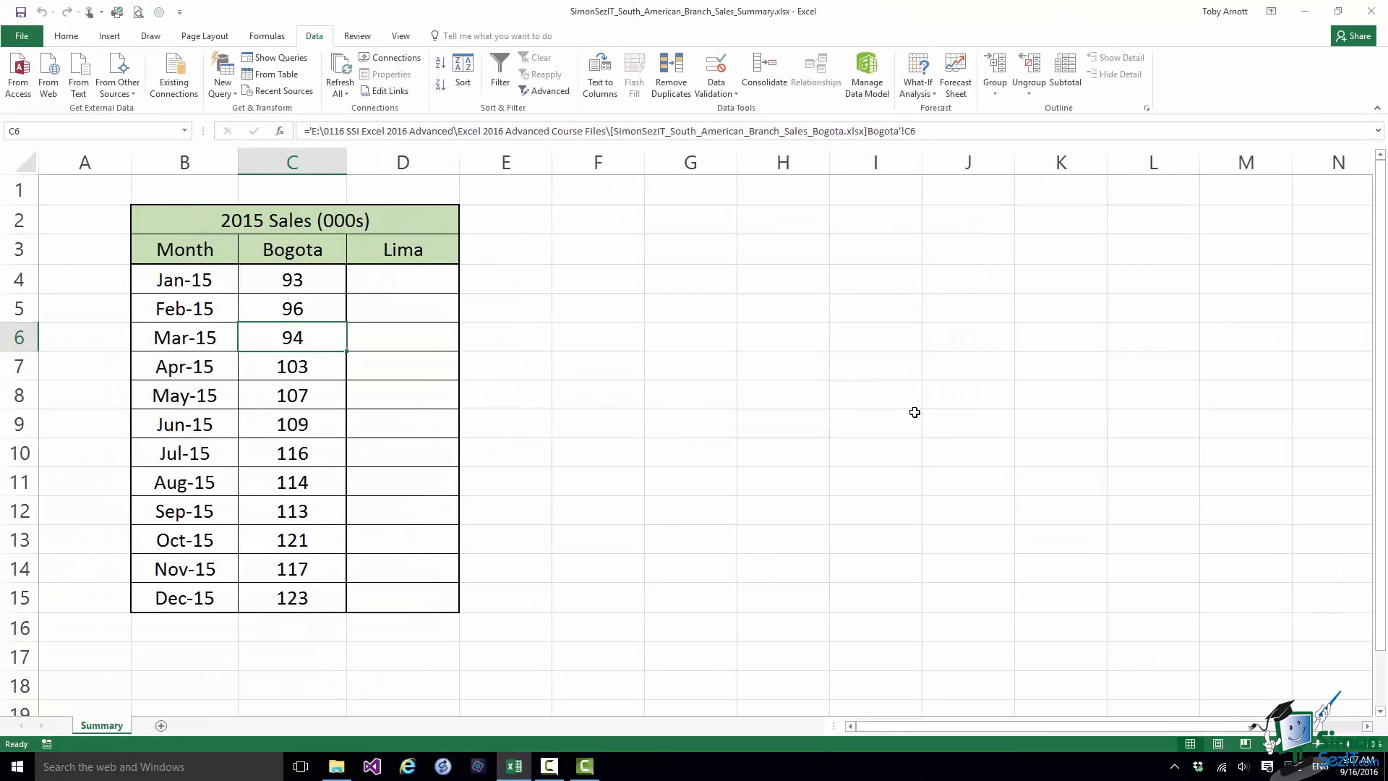